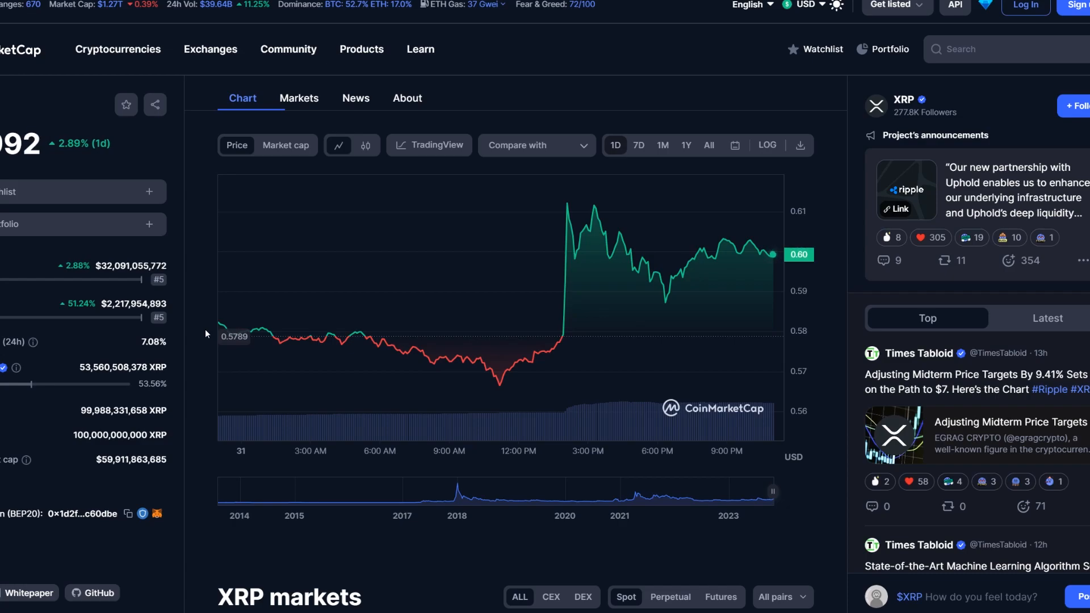
pyautogui.moveTo(713, 228)
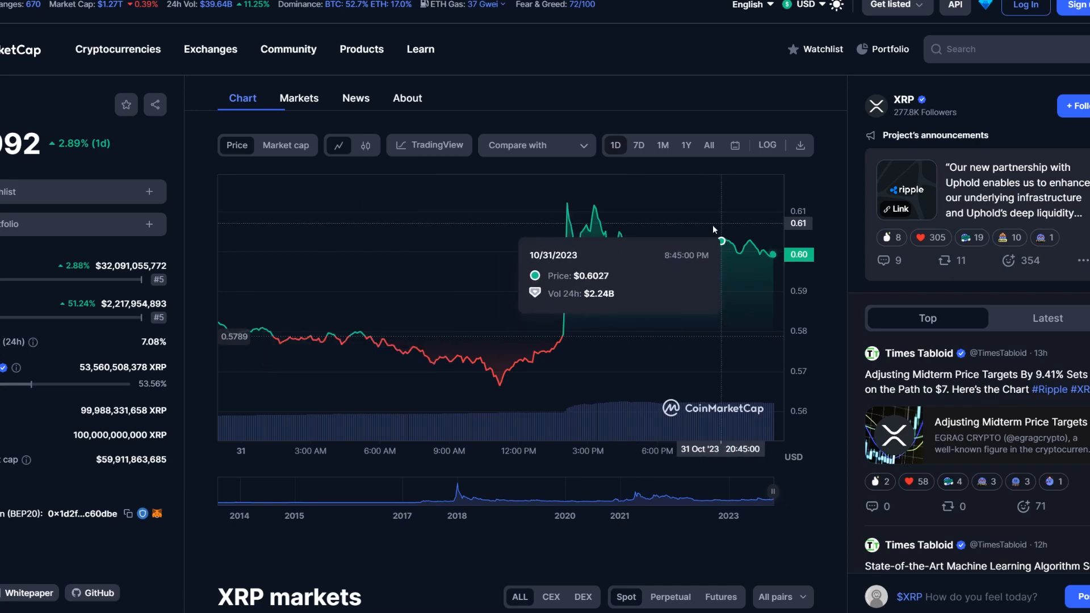
pyautogui.moveTo(211, 333)
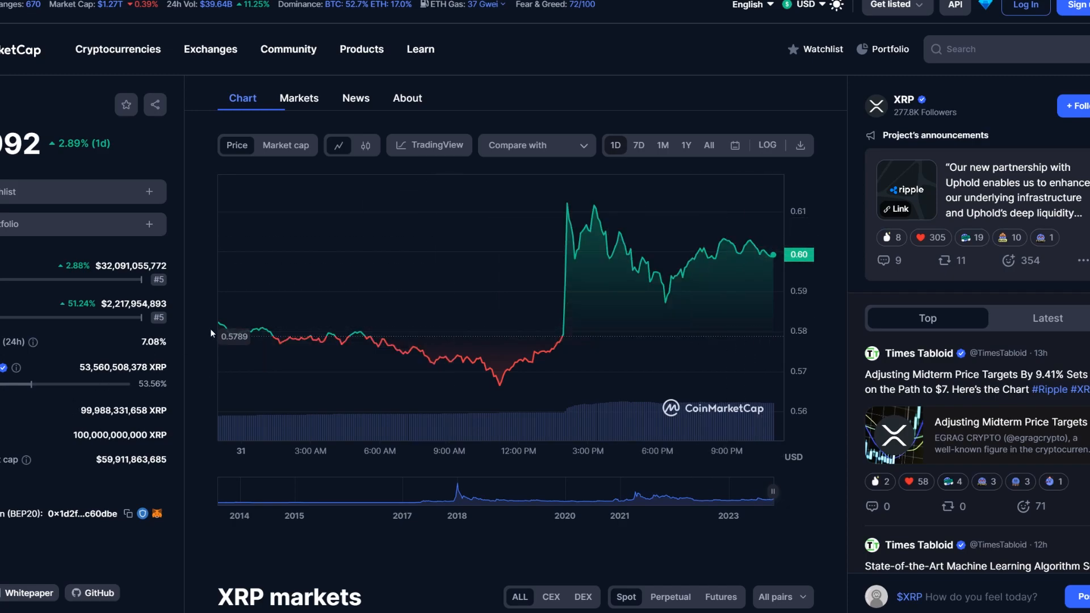
pyautogui.moveTo(203, 326)
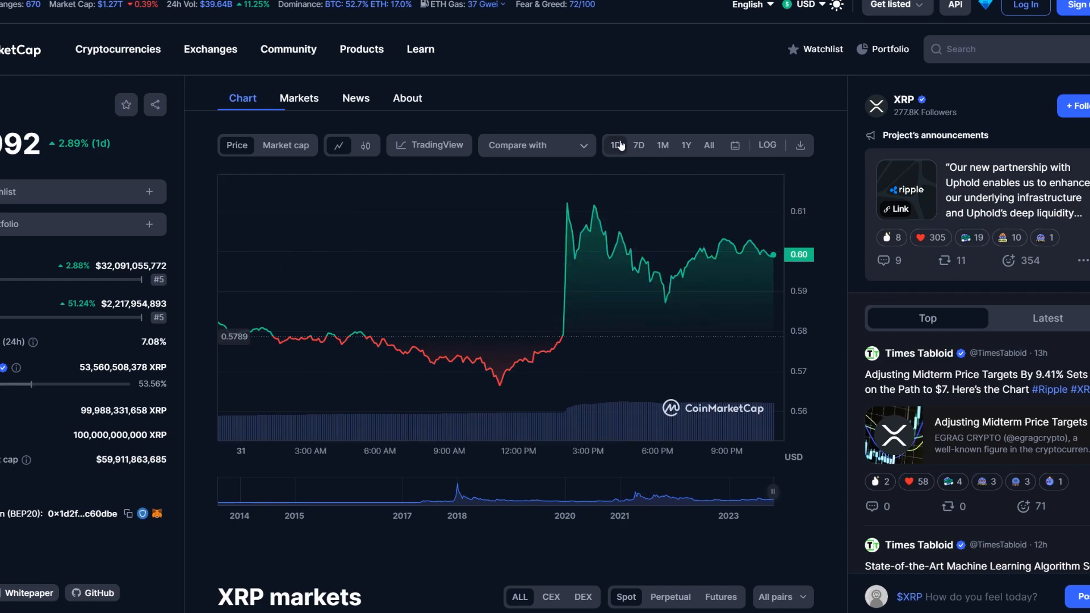
# - Switch the XRP price chart to the 7-day range
pyautogui.click(637, 145)
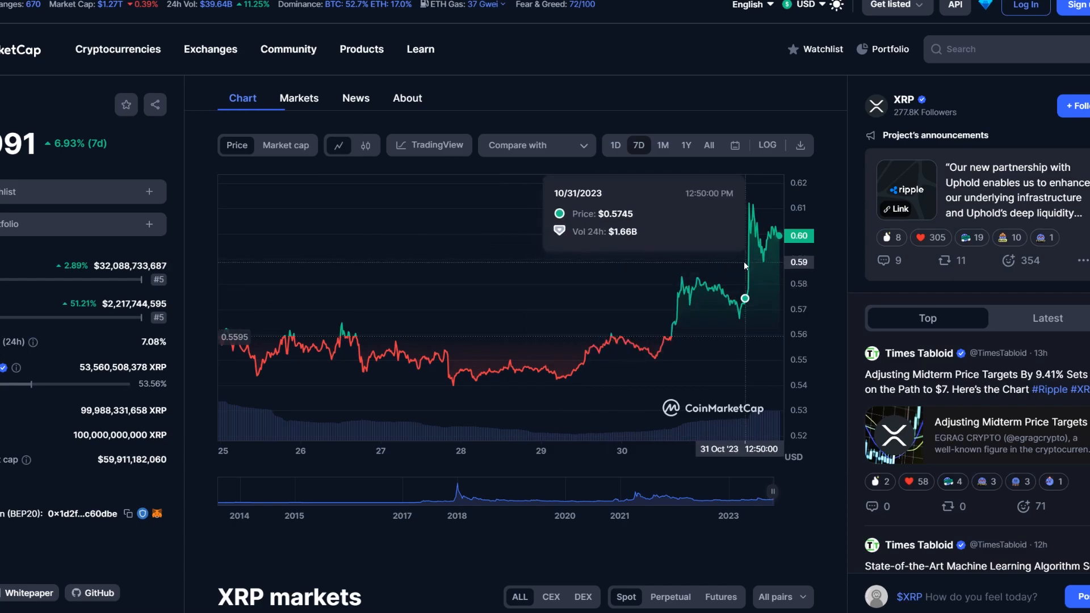
pyautogui.moveTo(824, 257)
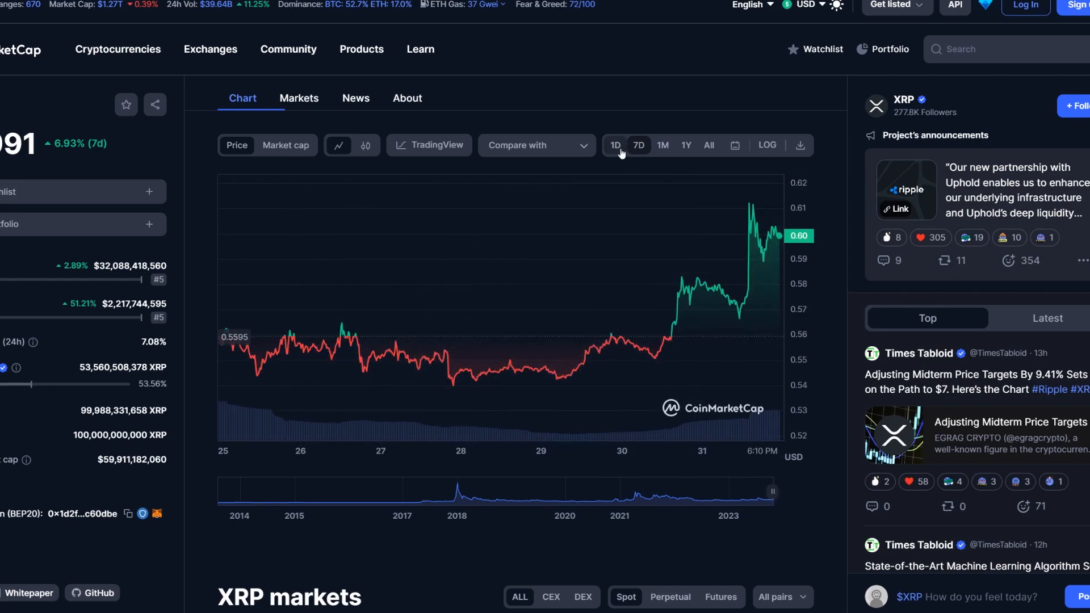
# - Return the XRP chart to the 1-day range, then go to the cryptocurrency rankings table
pyautogui.click(614, 145)
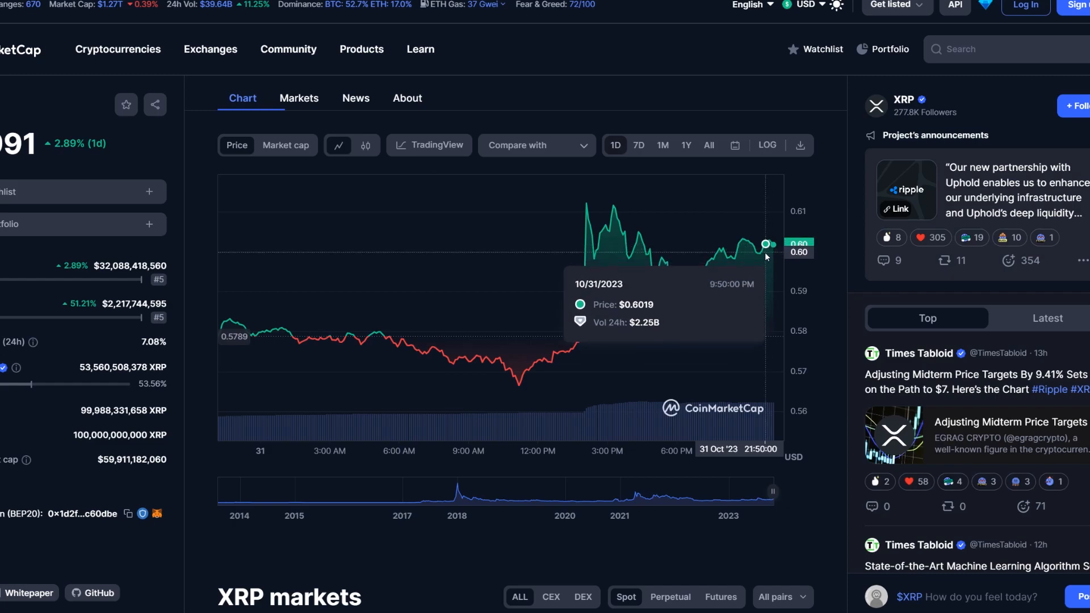
pyautogui.moveTo(737, 287)
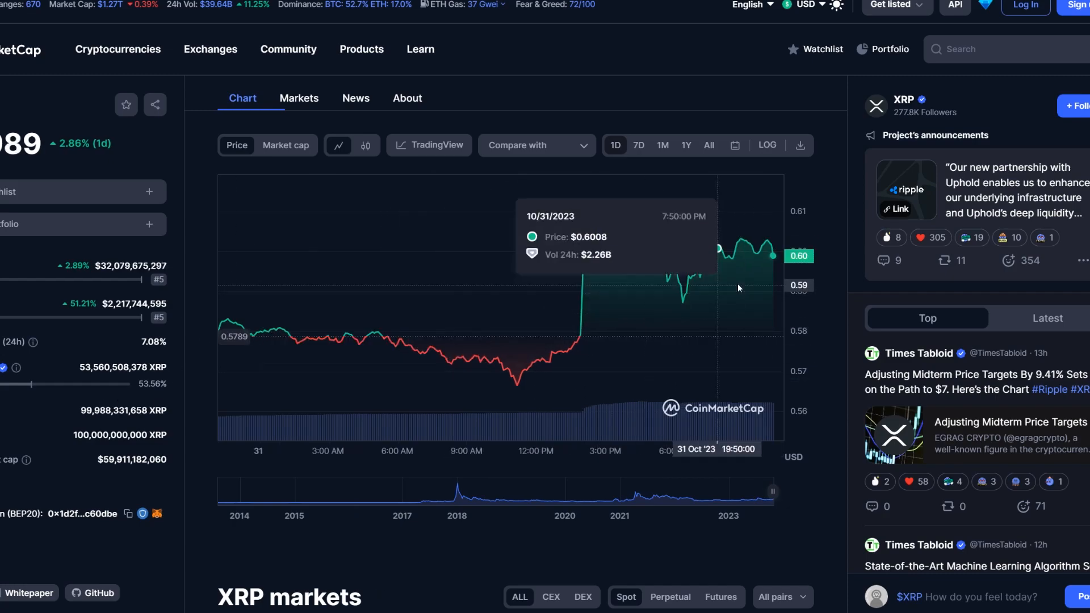
pyautogui.moveTo(732, 274)
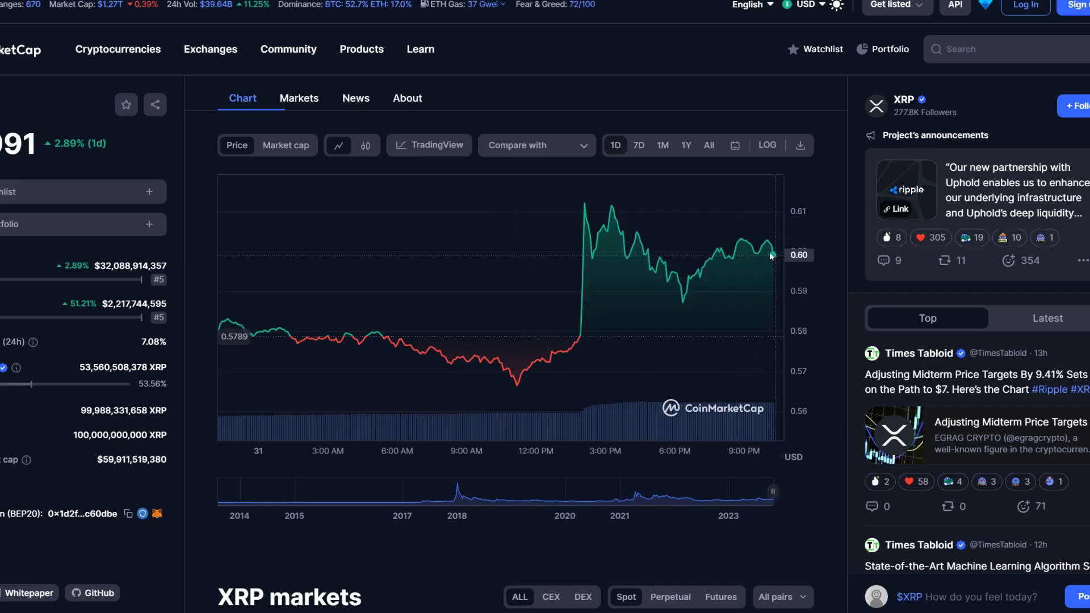
pyautogui.moveTo(772, 250)
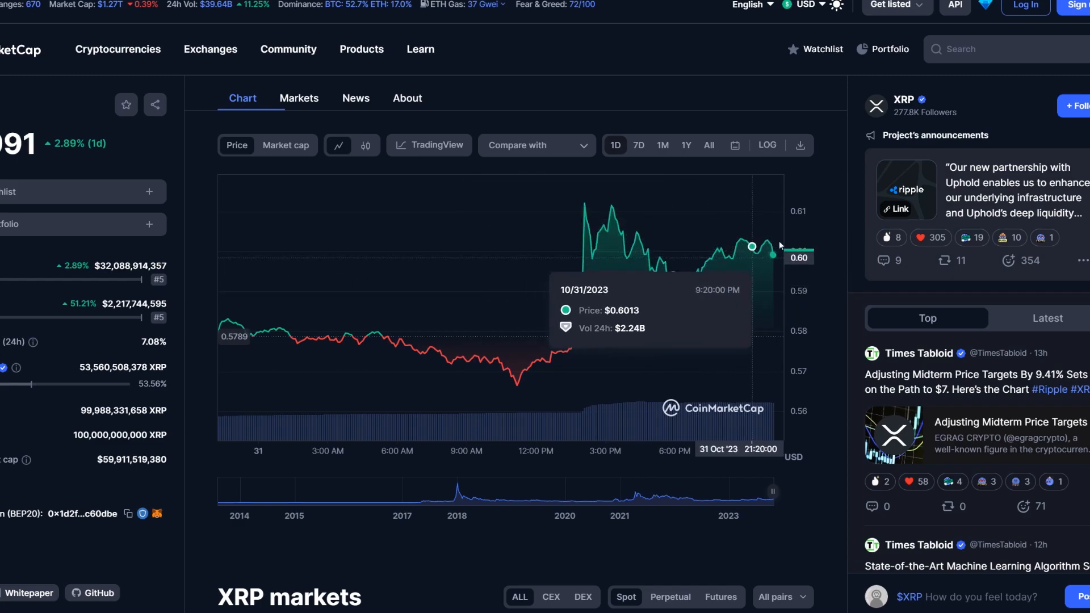
pyautogui.moveTo(713, 273)
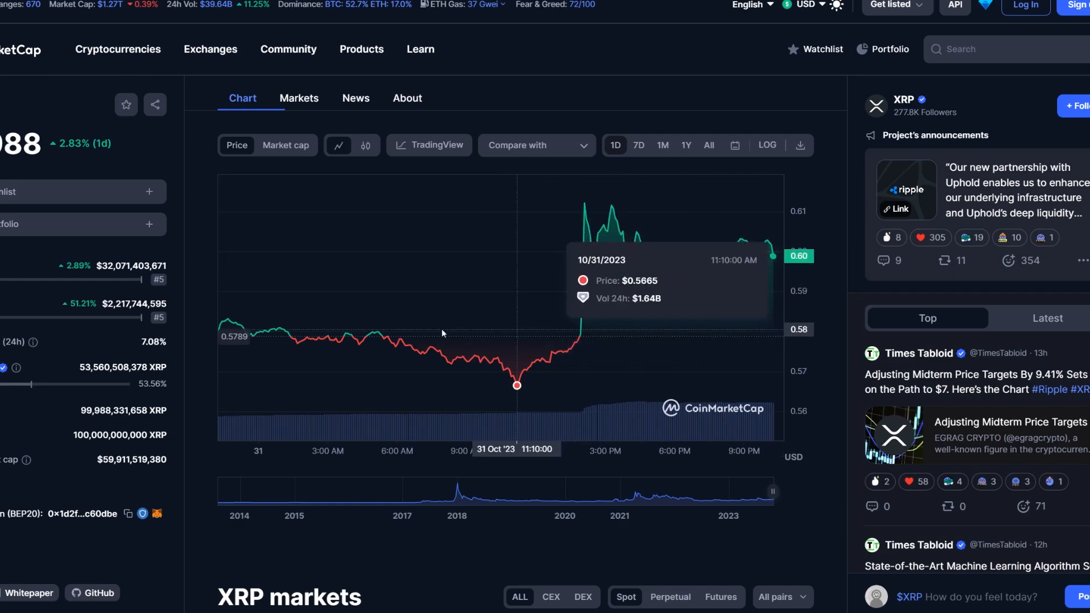
pyautogui.moveTo(214, 351)
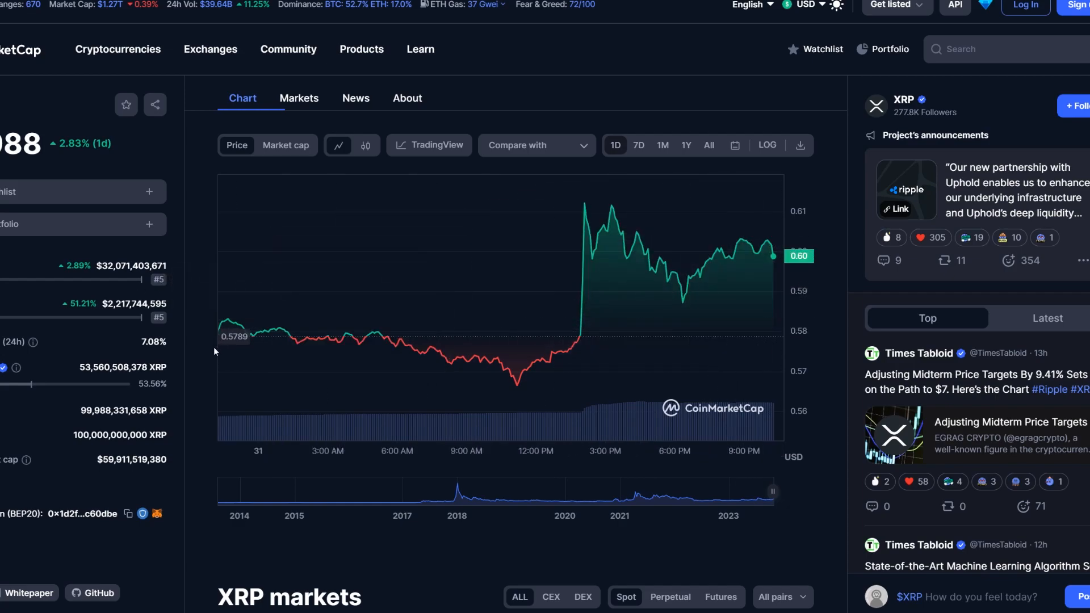
pyautogui.moveTo(437, 352)
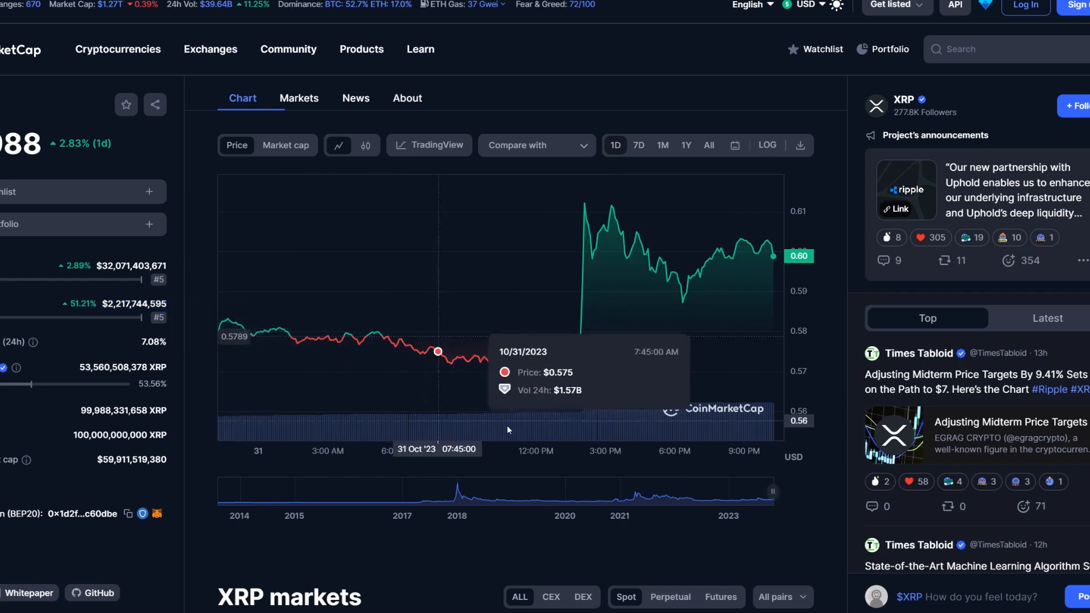
pyautogui.moveTo(91, 321)
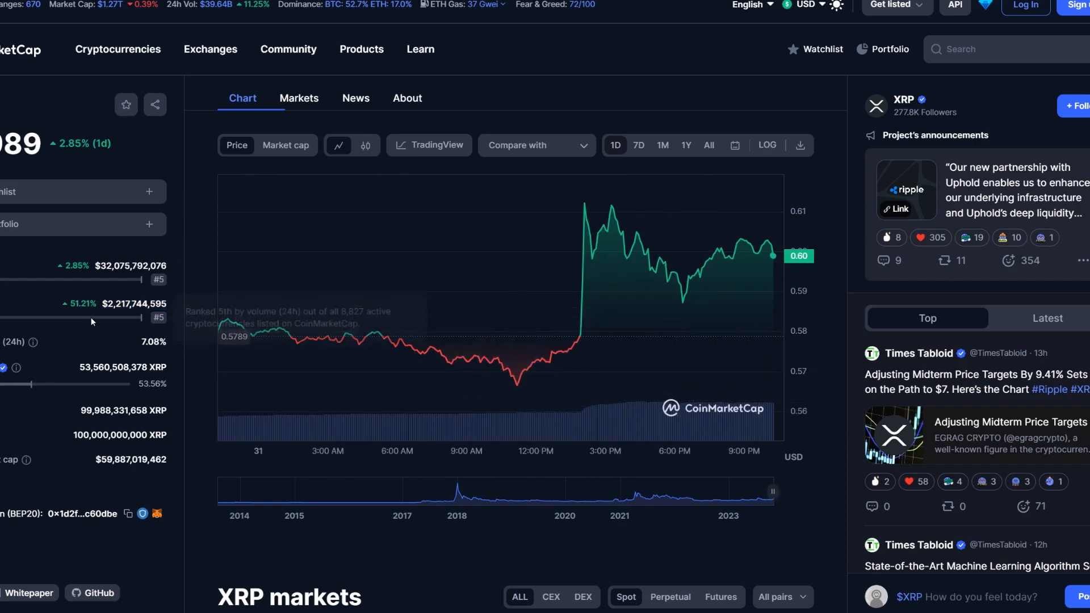
pyautogui.moveTo(109, 313)
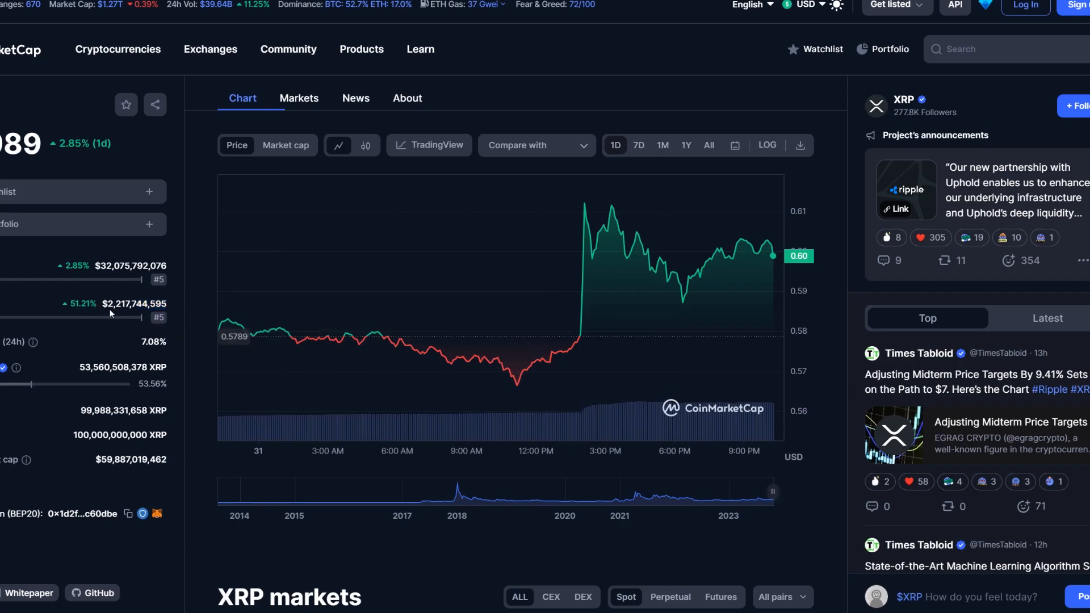
pyautogui.moveTo(198, 276)
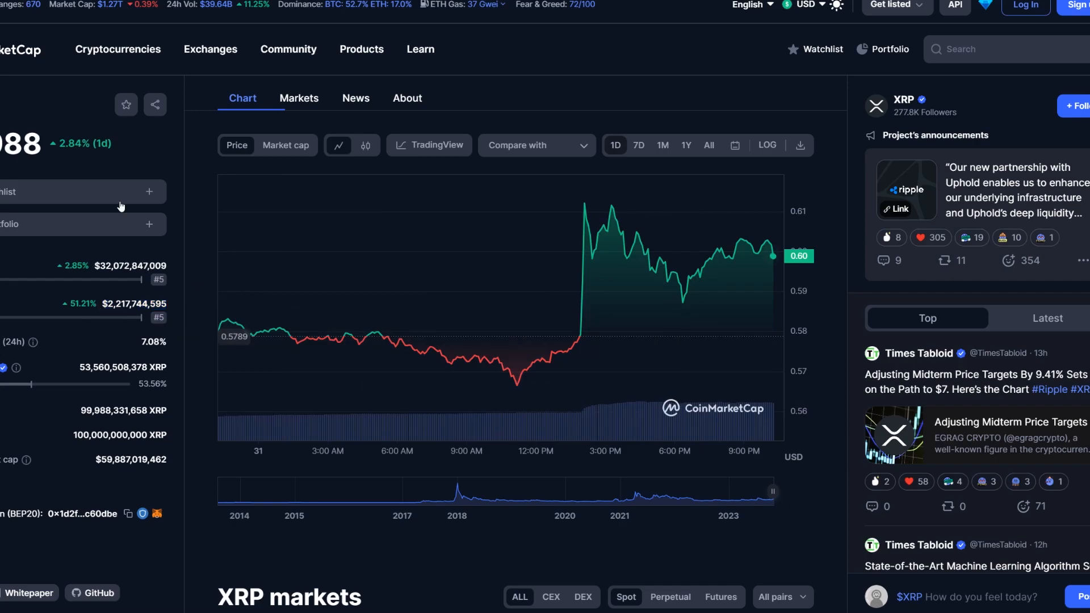
pyautogui.click(119, 49)
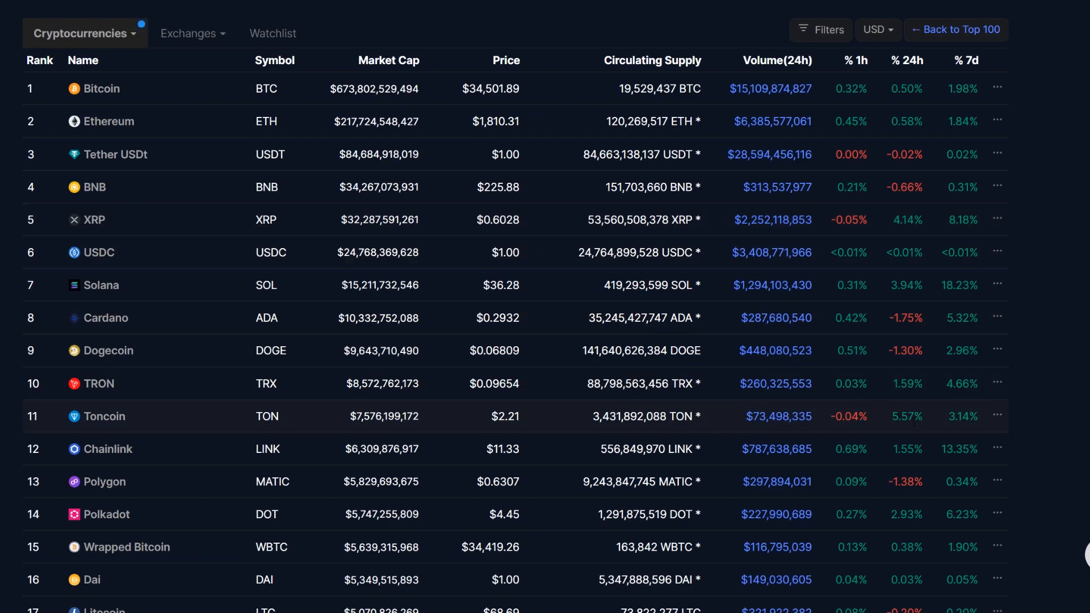
pyautogui.moveTo(926, 285)
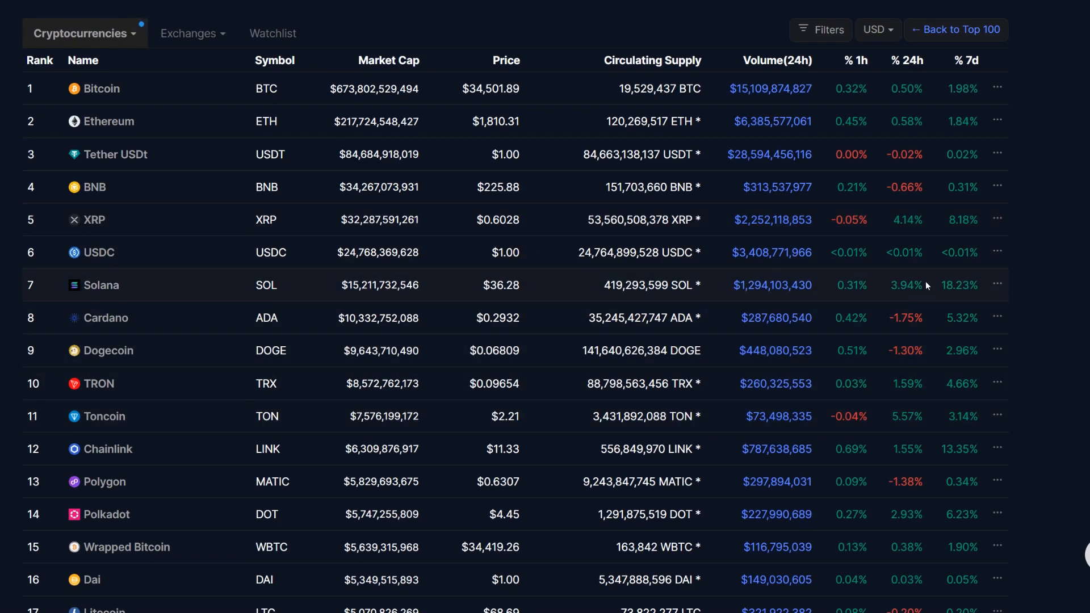
# - Scroll the top-100 rankings table down past rank 20 and back up slightly
pyautogui.scroll(-3)
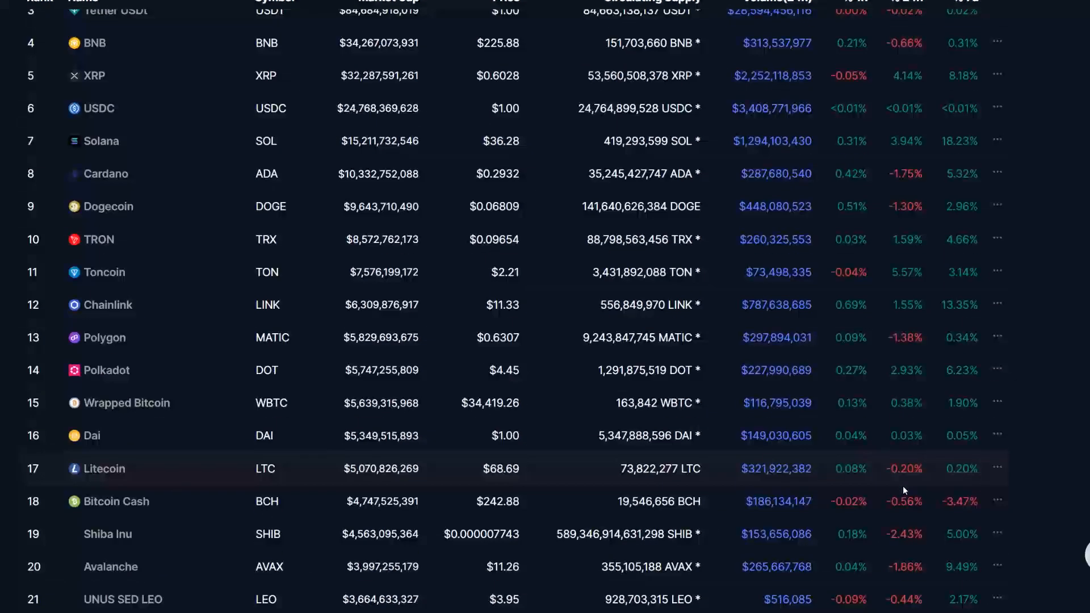
pyautogui.scroll(-3)
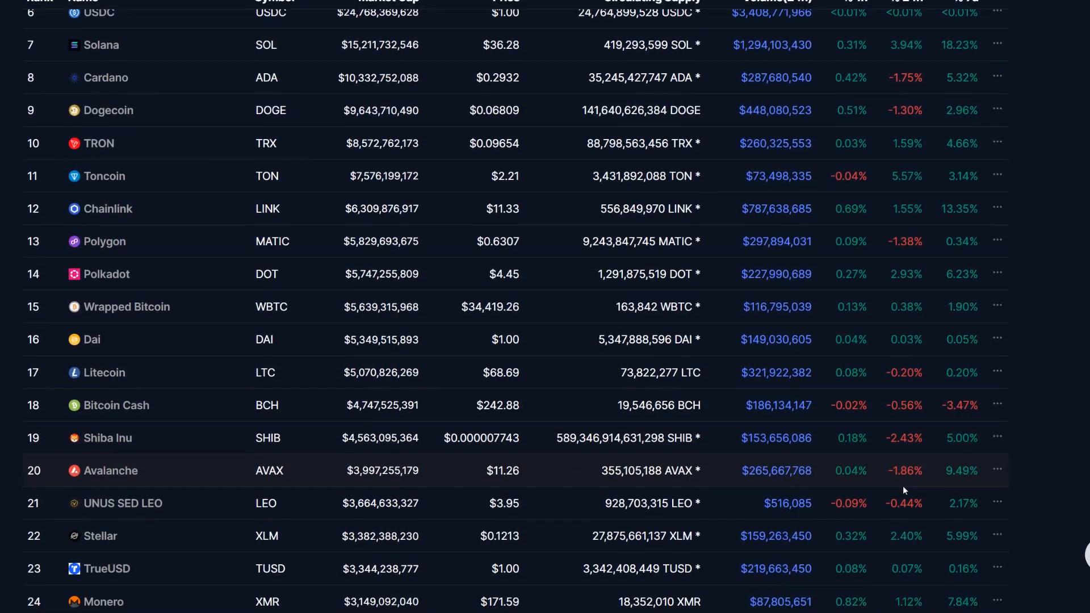
pyautogui.scroll(3)
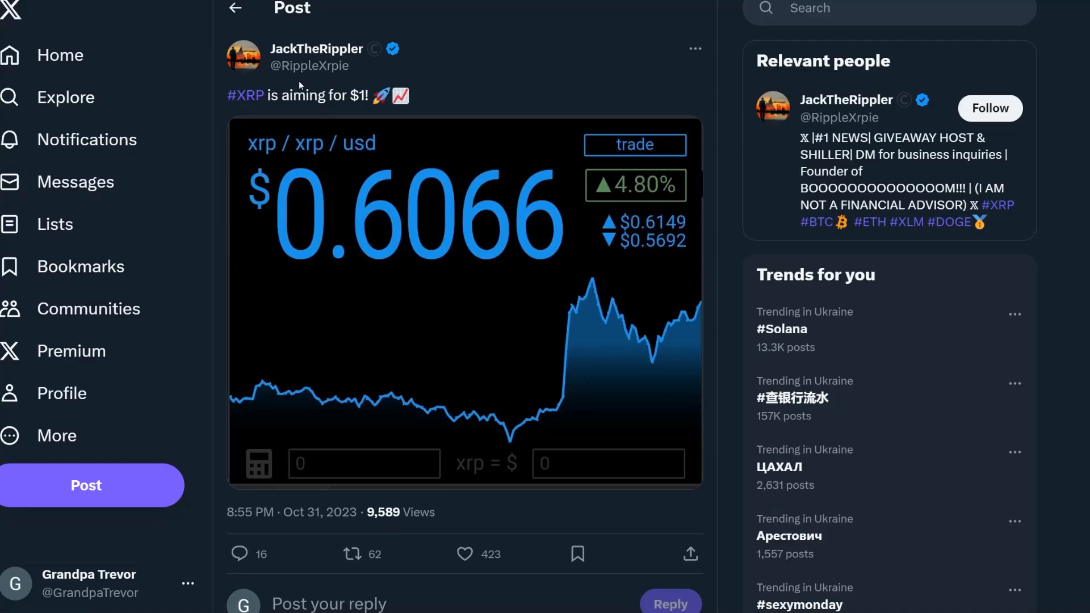
# - Scroll through the replies under the JackTheRippler #XRP post and back up
pyautogui.scroll(-3)
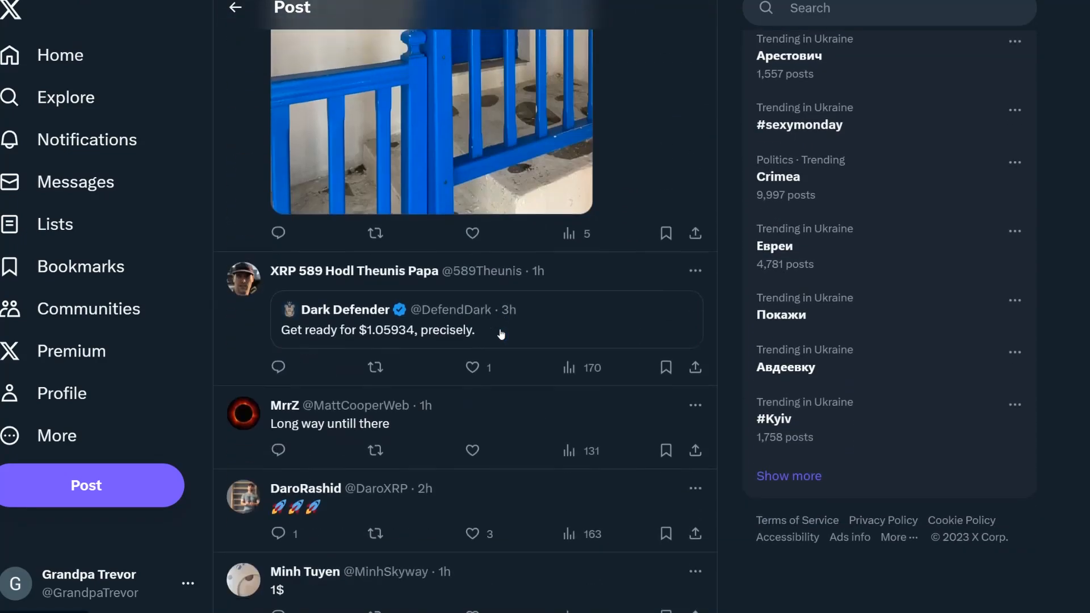
pyautogui.scroll(-3)
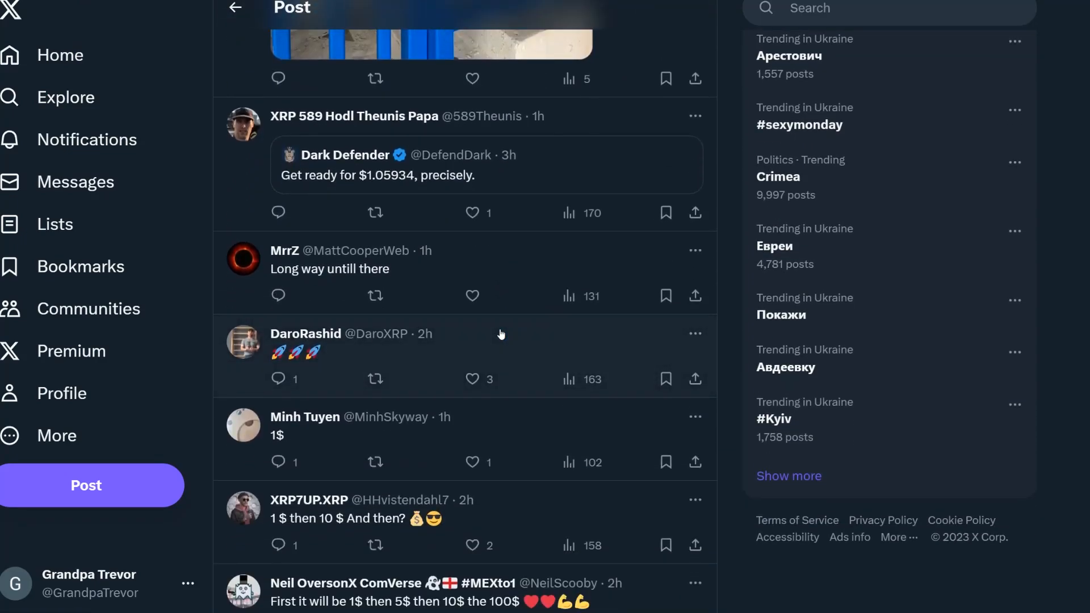
pyautogui.scroll(-3)
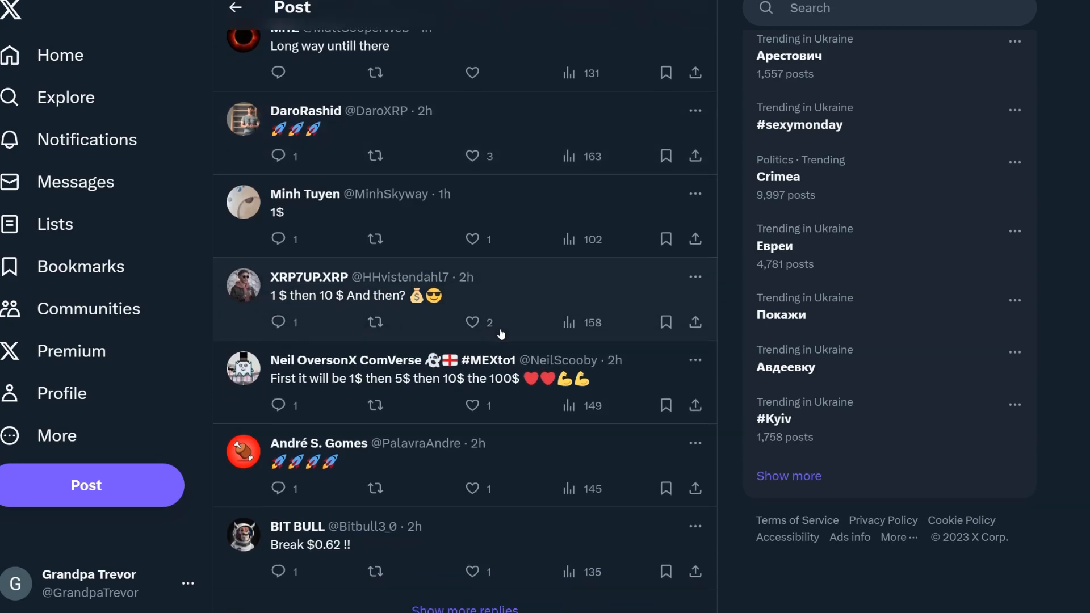
pyautogui.scroll(3)
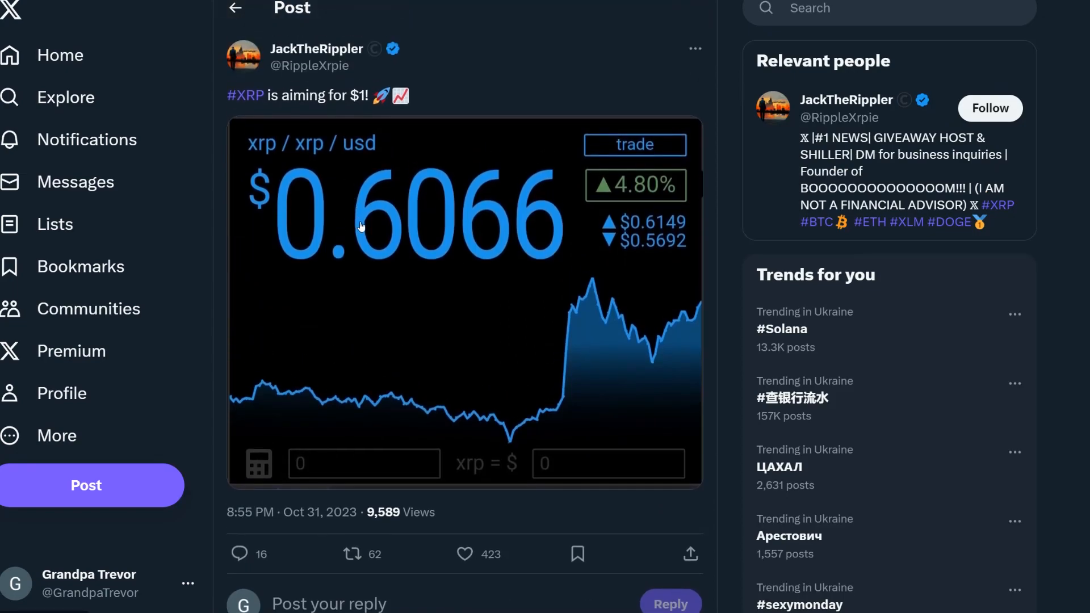
pyautogui.moveTo(527, 213)
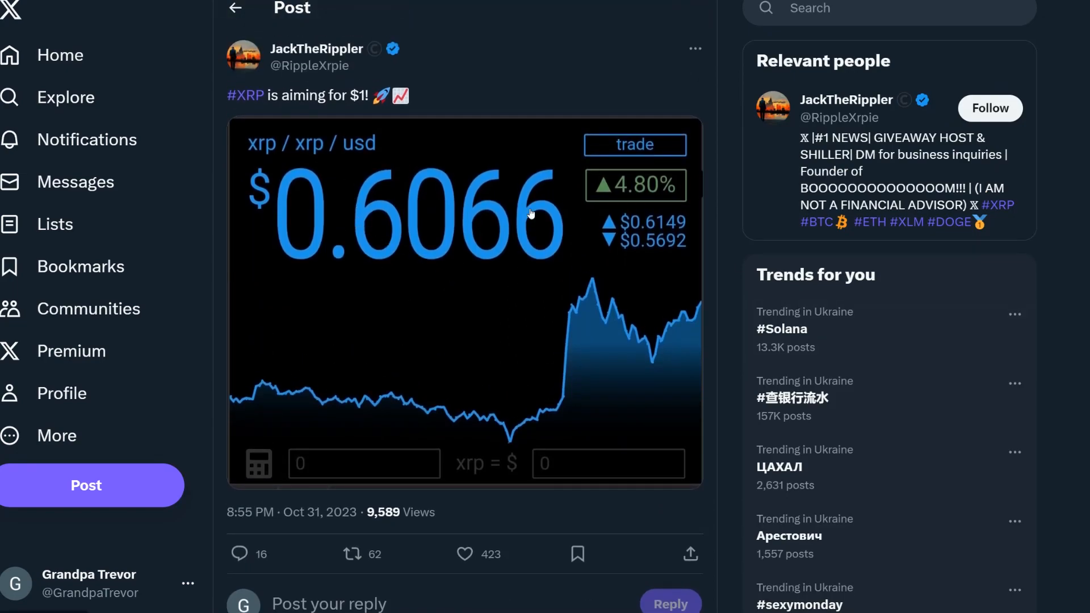
pyautogui.moveTo(697, 382)
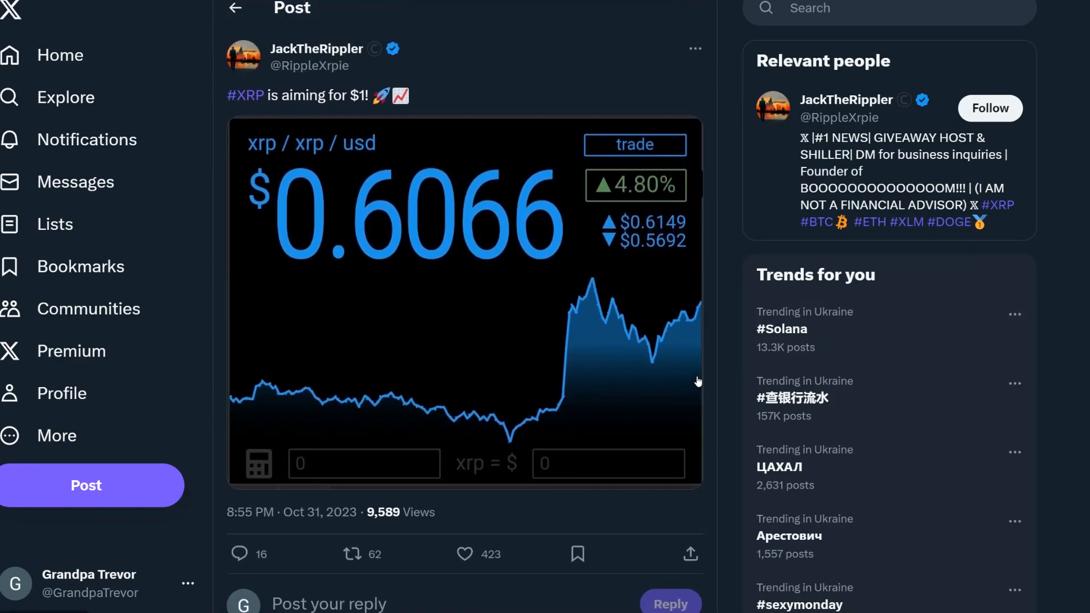
pyautogui.moveTo(245, 103)
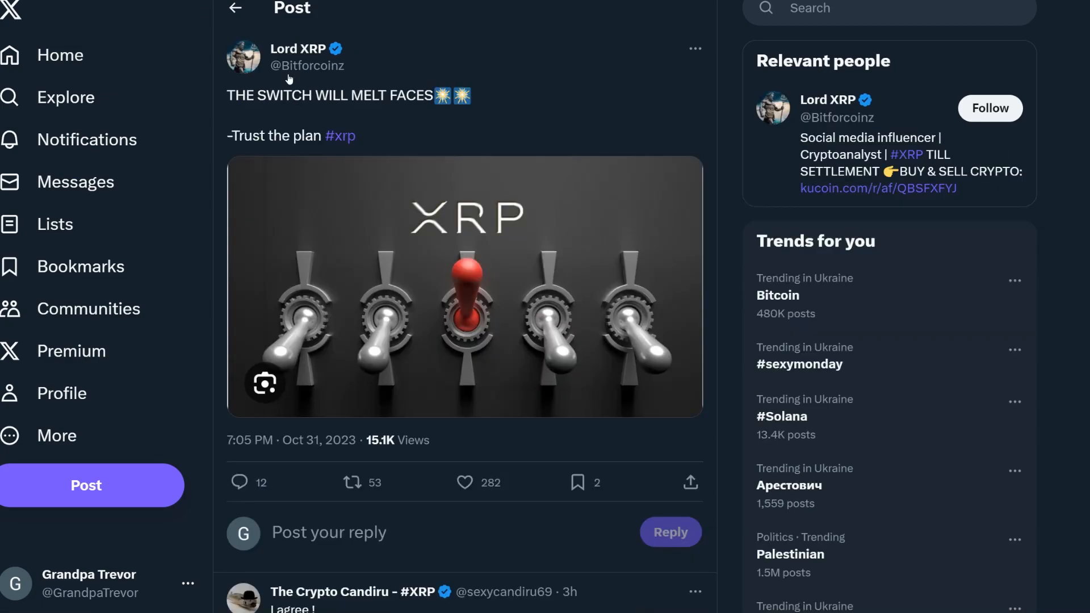
pyautogui.scroll(-3)
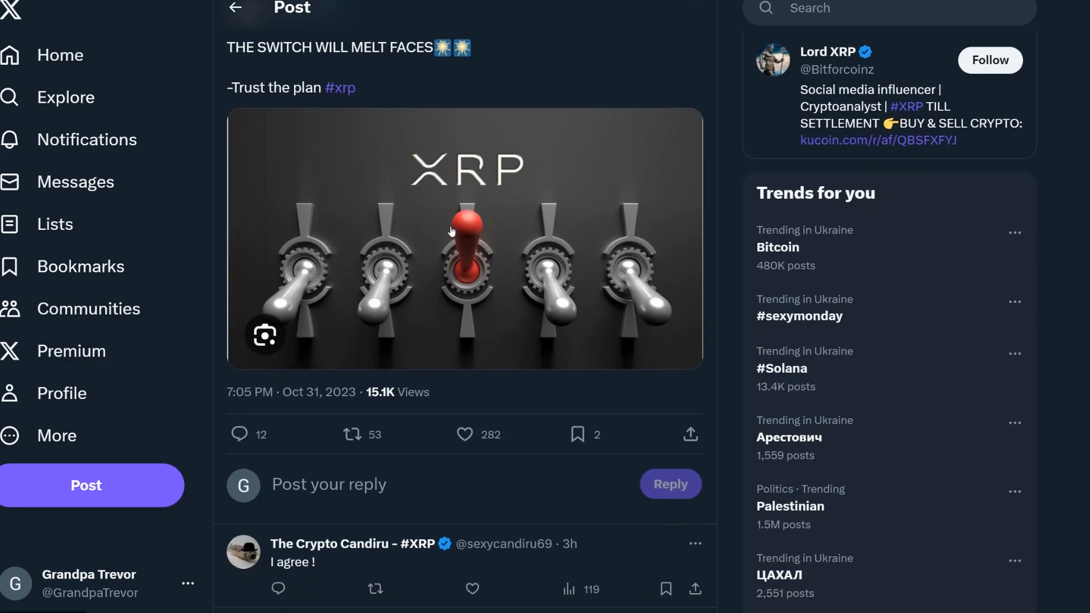
pyautogui.scroll(-3)
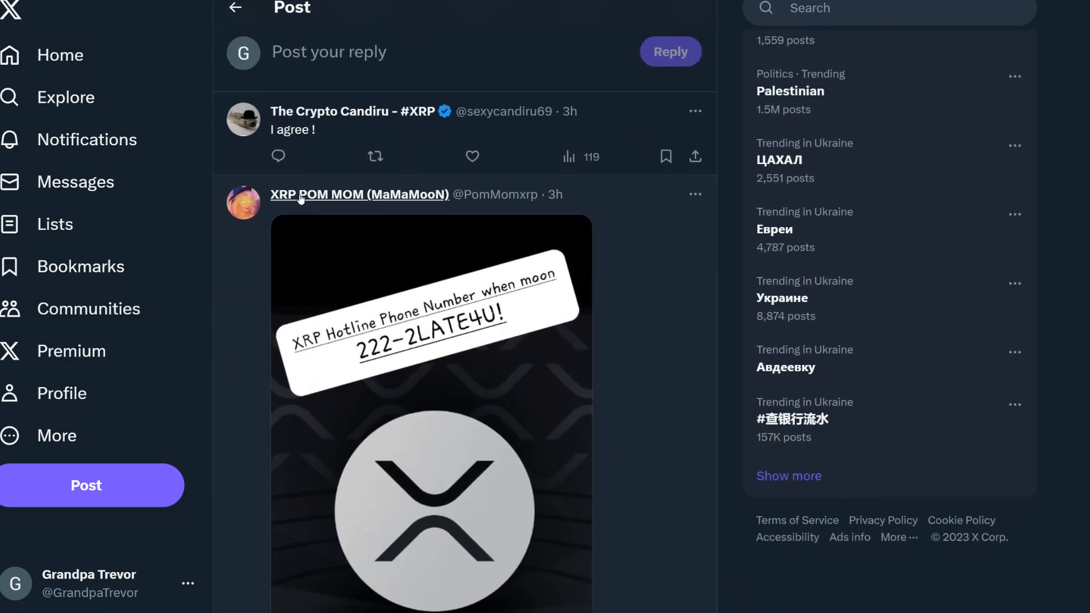
pyautogui.scroll(-3)
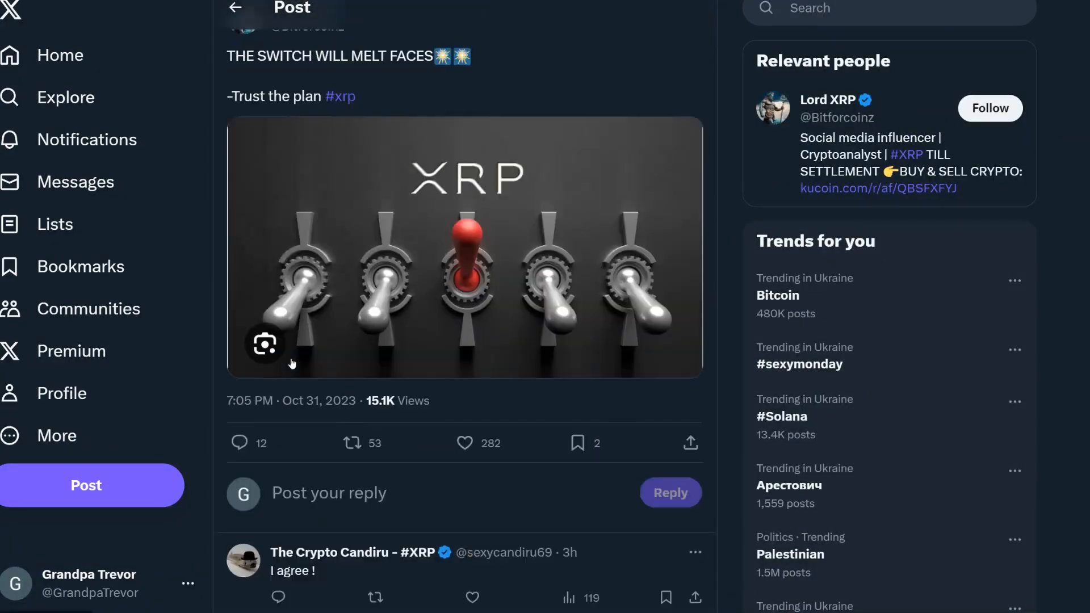
pyautogui.scroll(3)
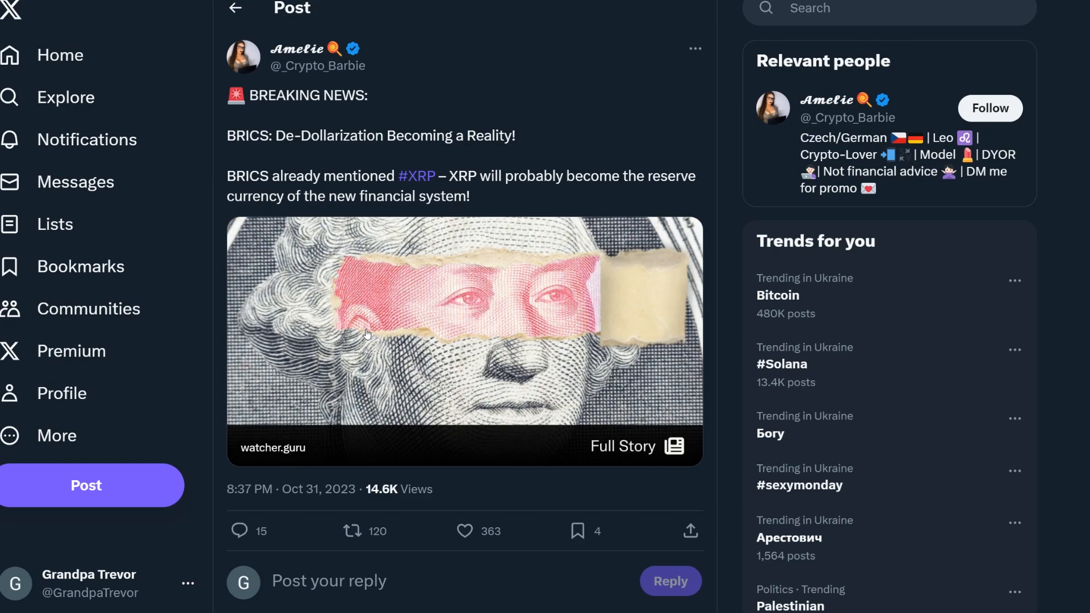
pyautogui.moveTo(291, 168)
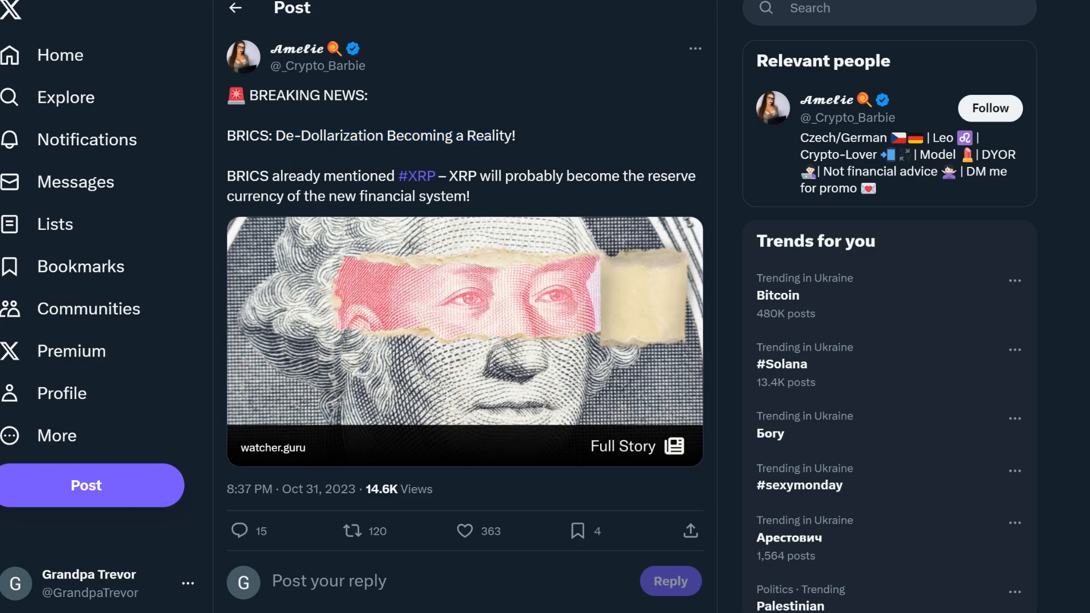
# - Open the BRICS breaking-news post and scroll through its replies
pyautogui.doubleClick(313, 175)
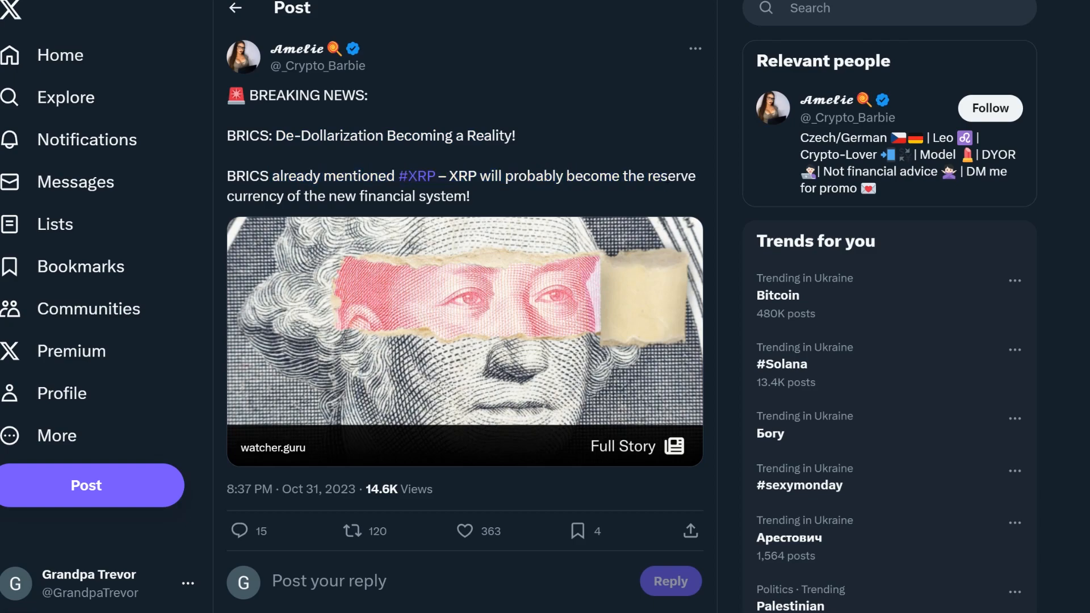
pyautogui.scroll(-3)
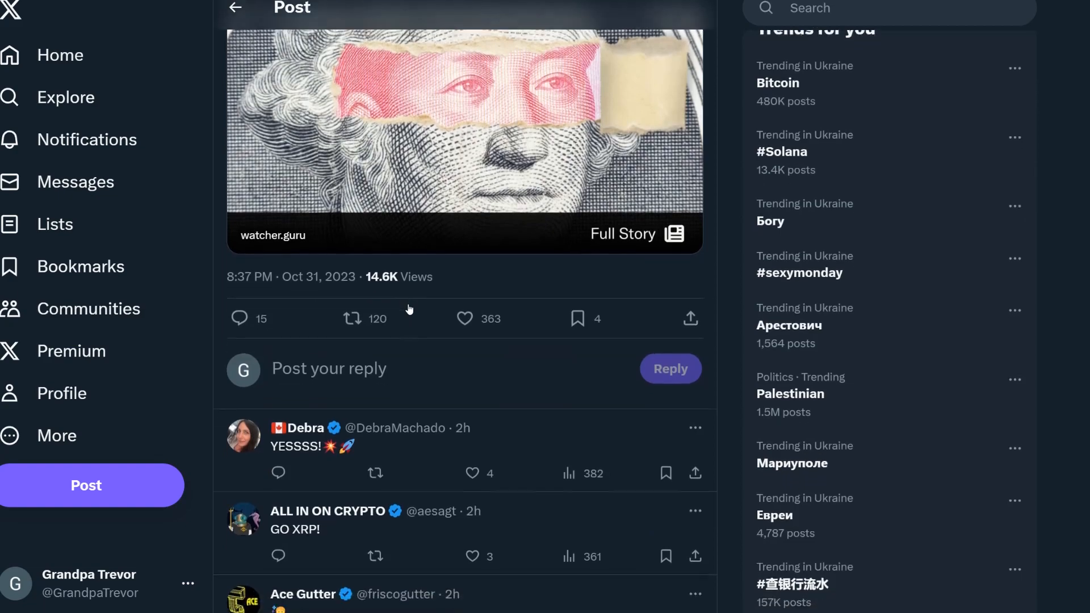
pyautogui.scroll(-3)
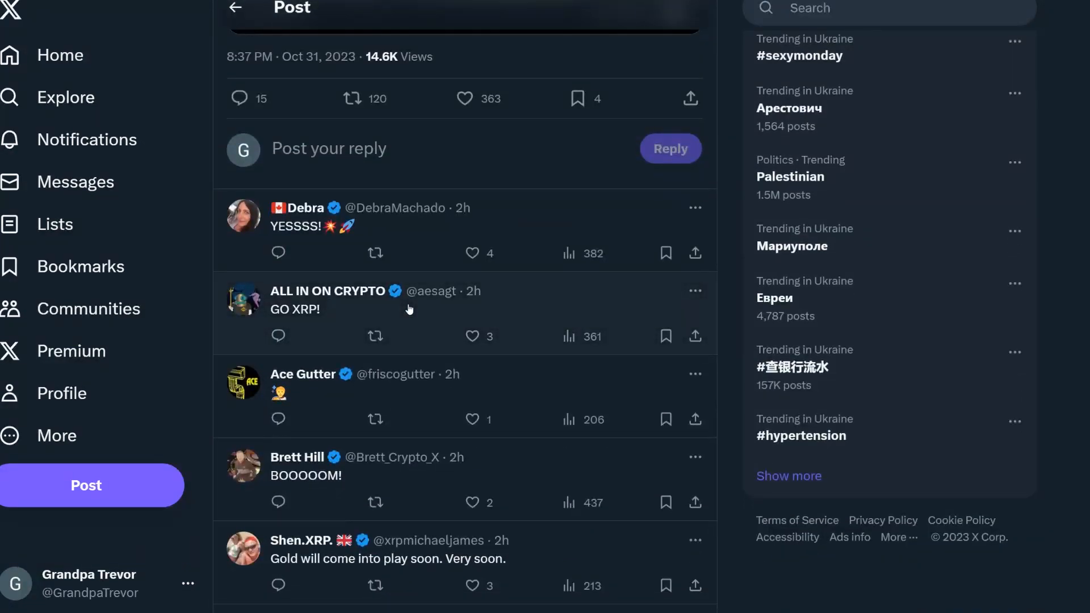
pyautogui.scroll(3)
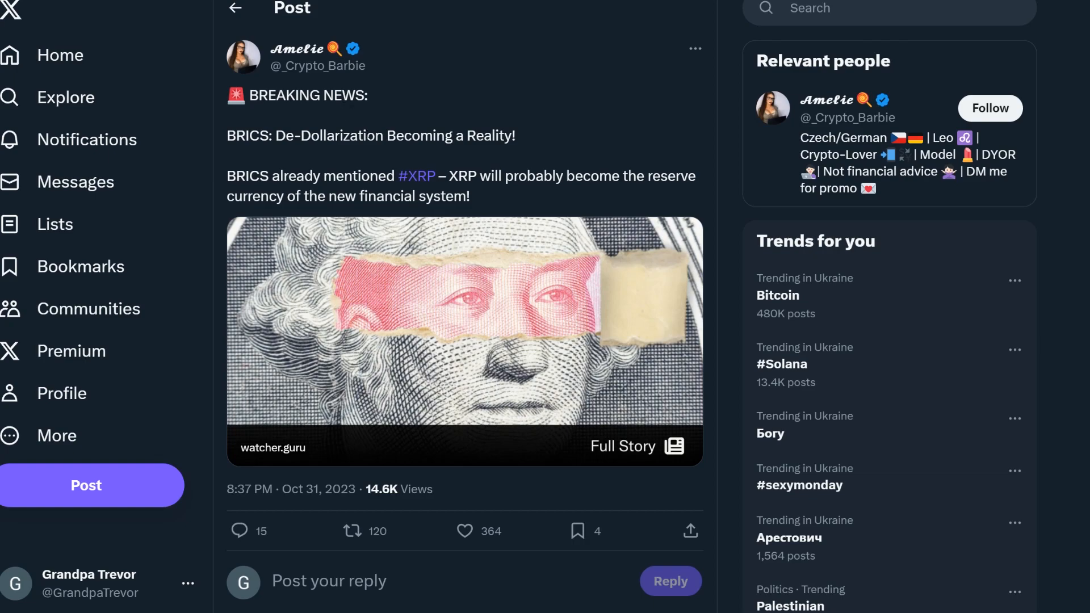
# - Open JD's post with the XRP/BTC chart from the feed
pyautogui.doubleClick(682, 176)
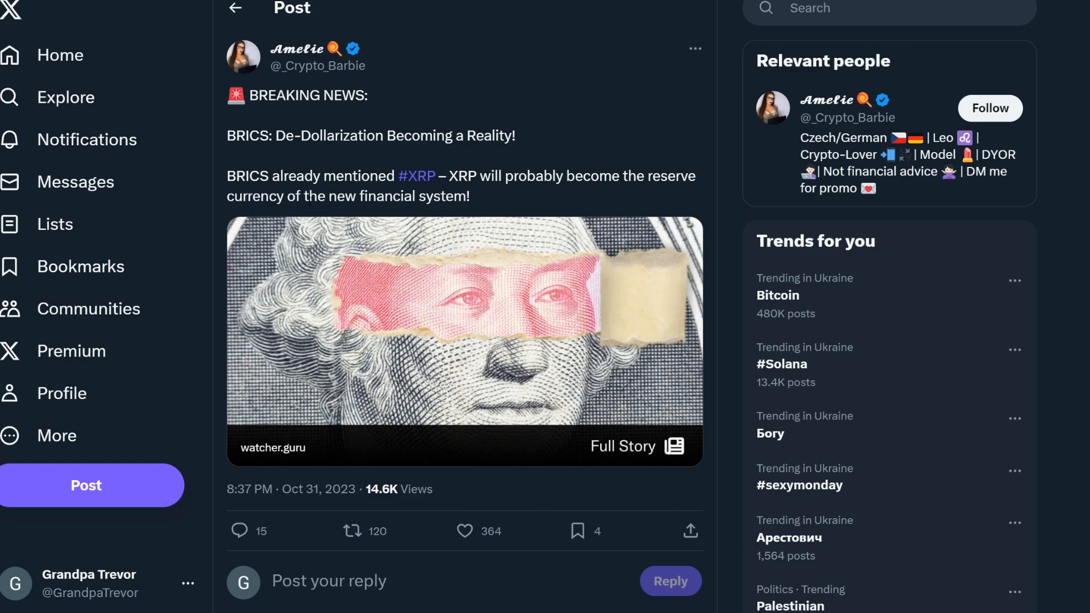
pyautogui.click(235, 8)
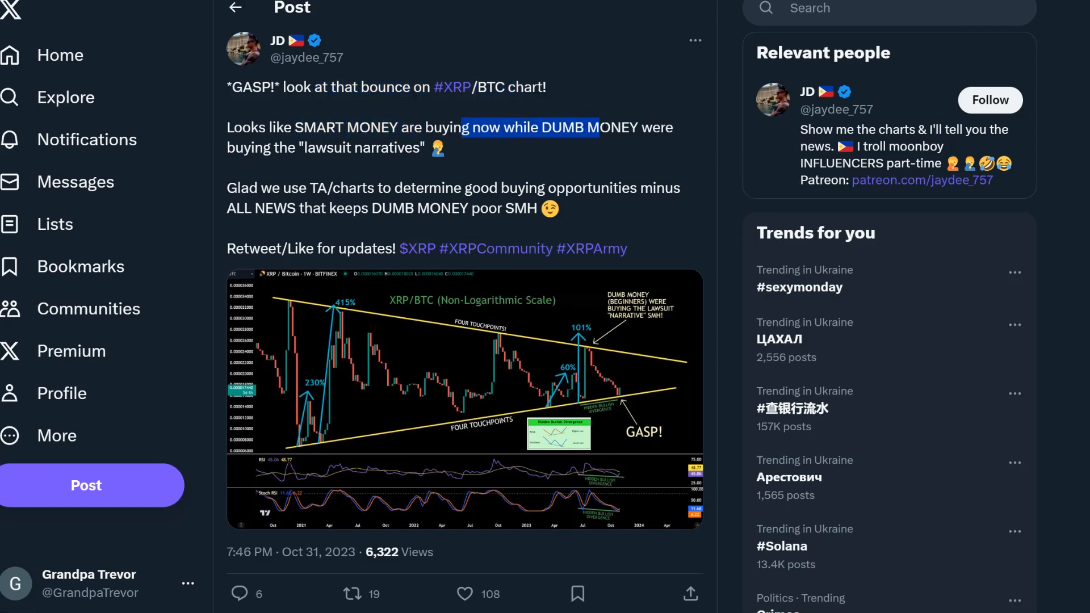
pyautogui.moveTo(414, 169)
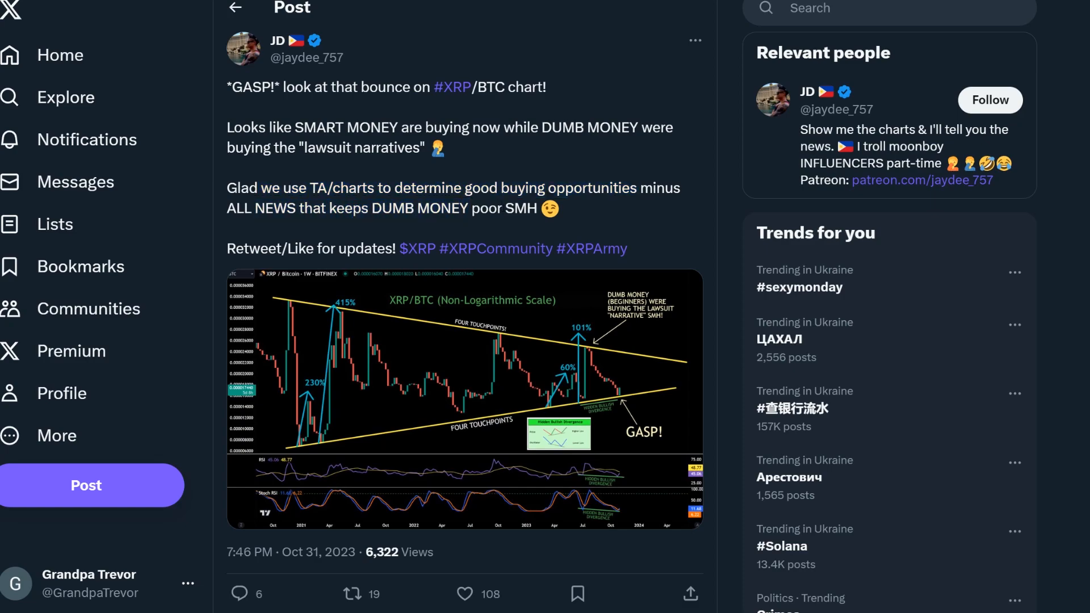
# - Read the replies to JD's XRP/BTC chart post, then scroll back to the top
pyautogui.scroll(-3)
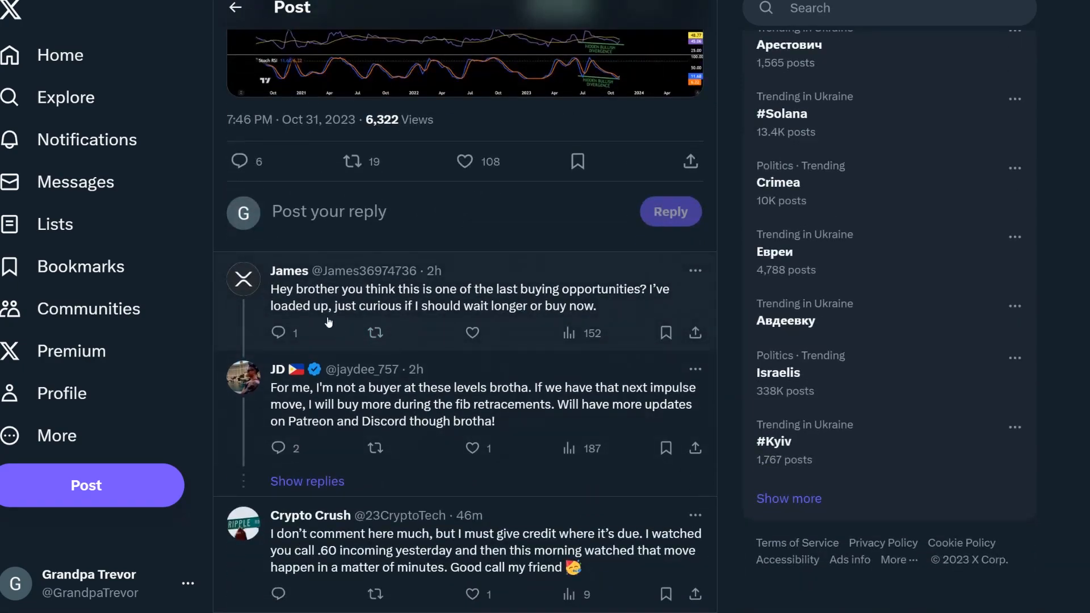
pyautogui.moveTo(508, 311)
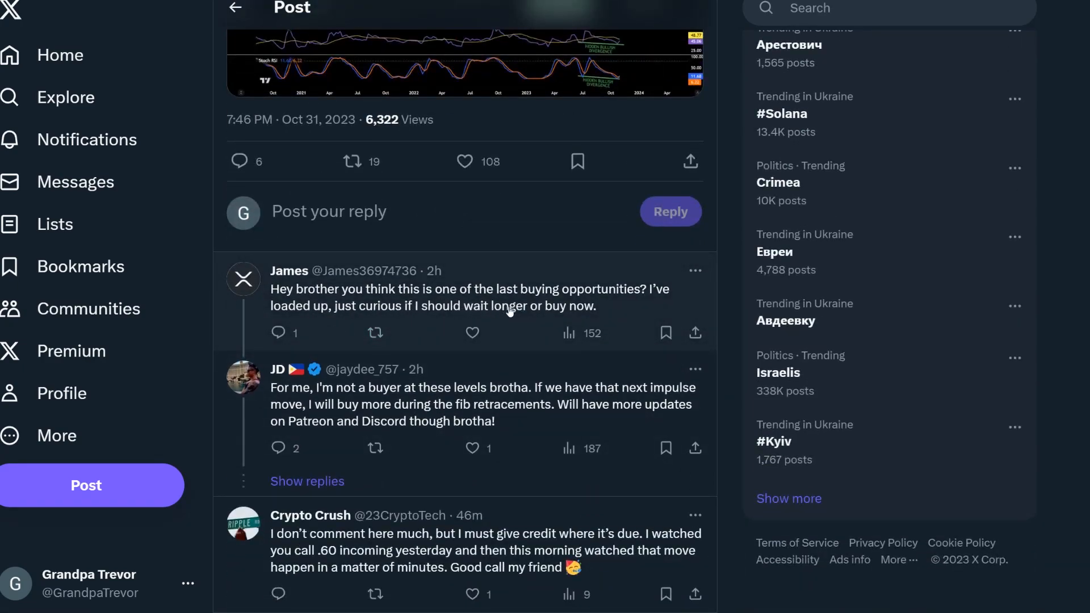
pyautogui.moveTo(336, 317)
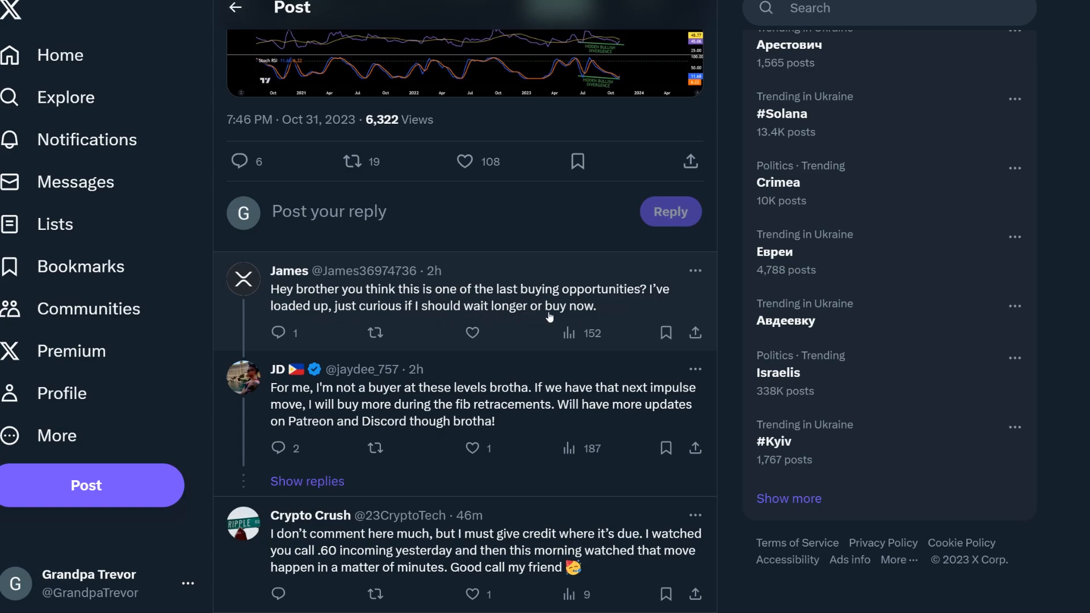
pyautogui.moveTo(417, 399)
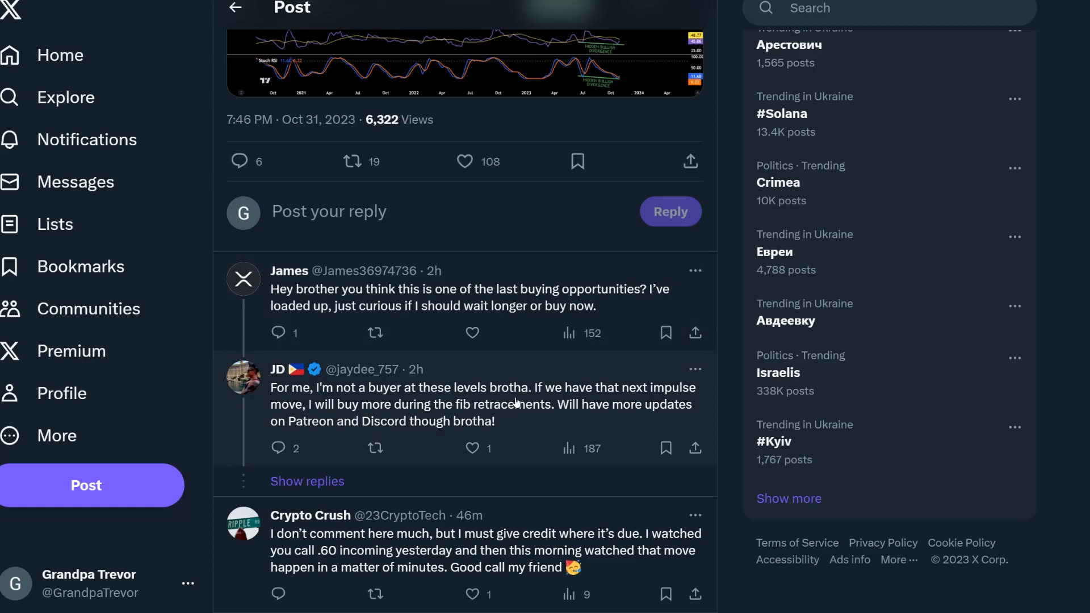
pyautogui.moveTo(334, 410)
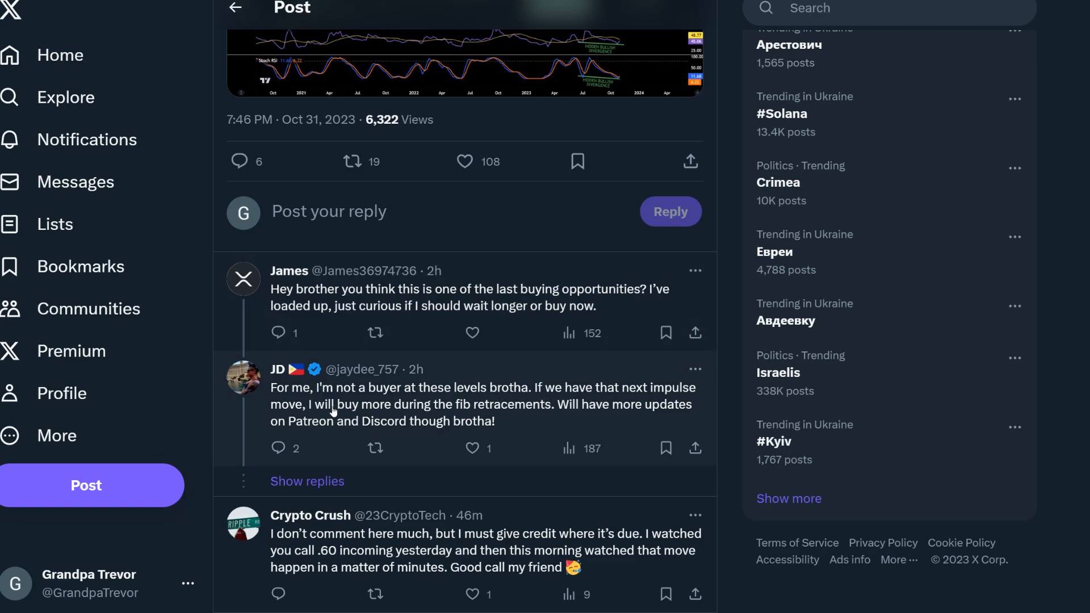
pyautogui.moveTo(506, 420)
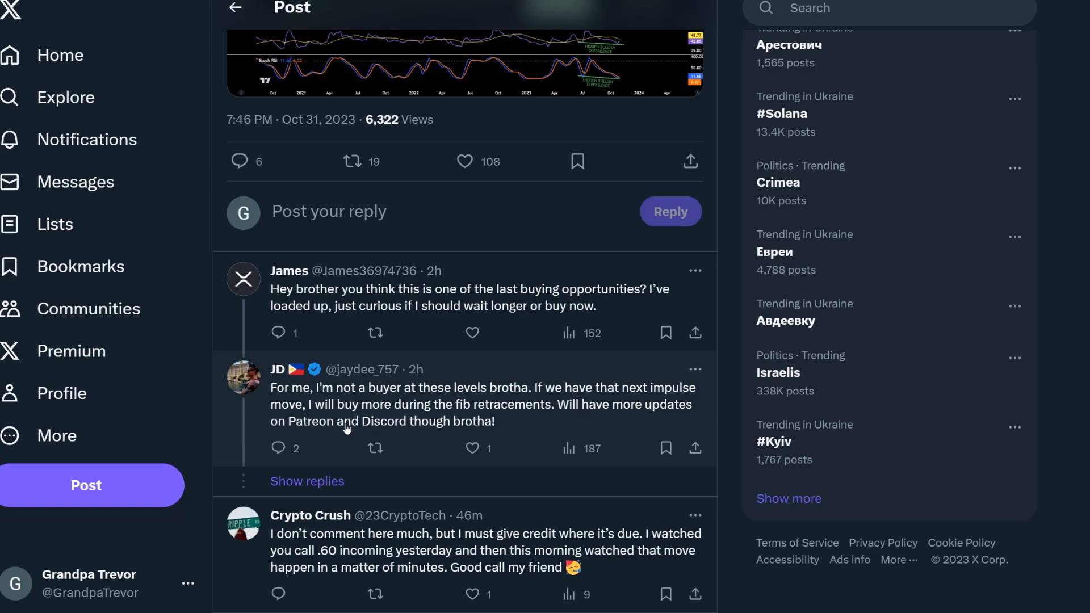
pyautogui.scroll(-3)
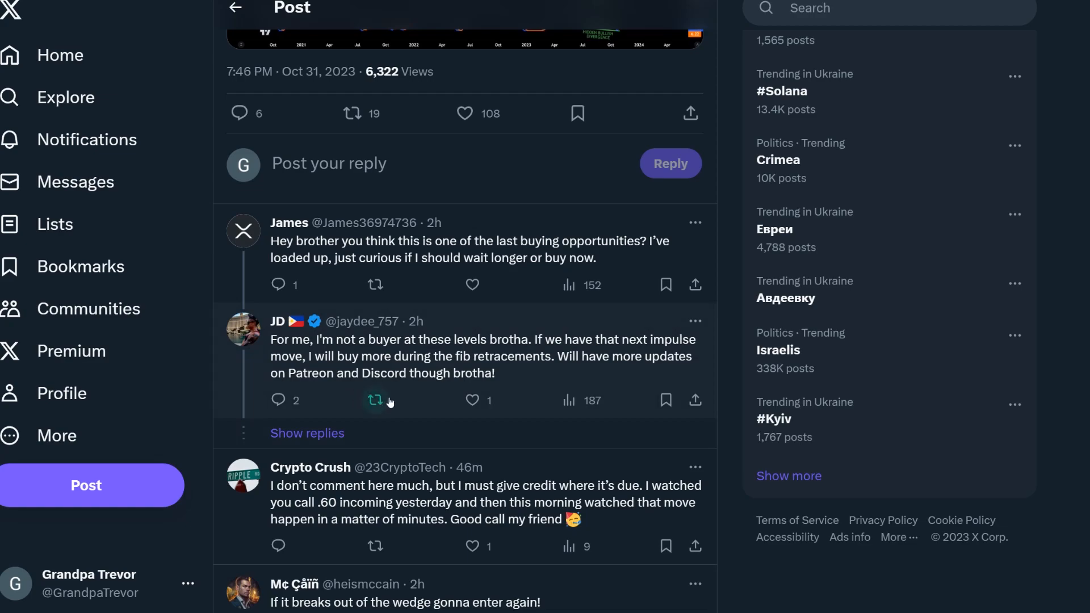
pyautogui.moveTo(403, 402)
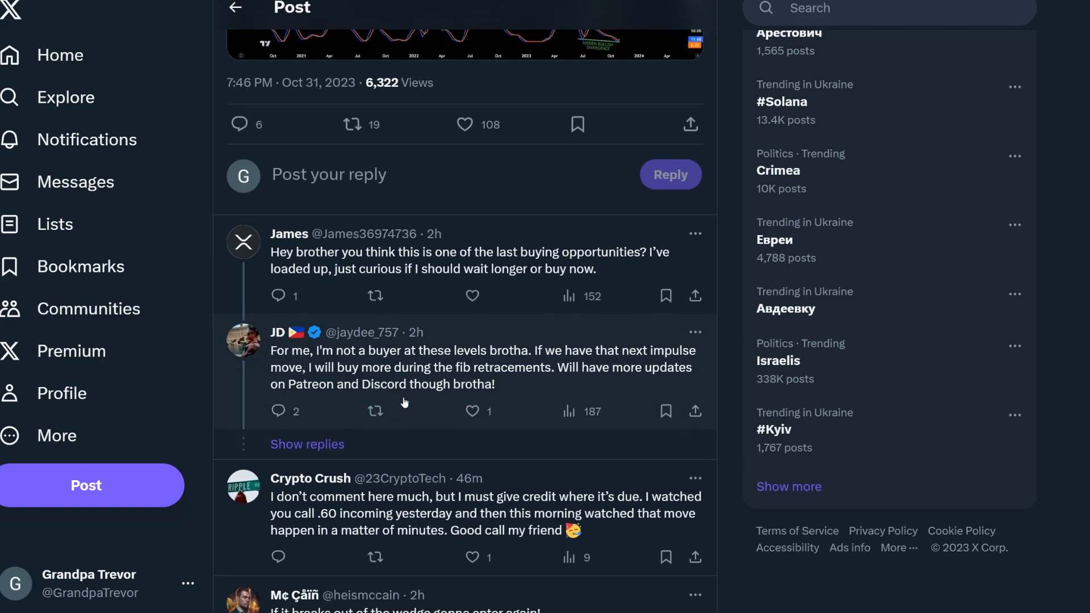
pyautogui.scroll(3)
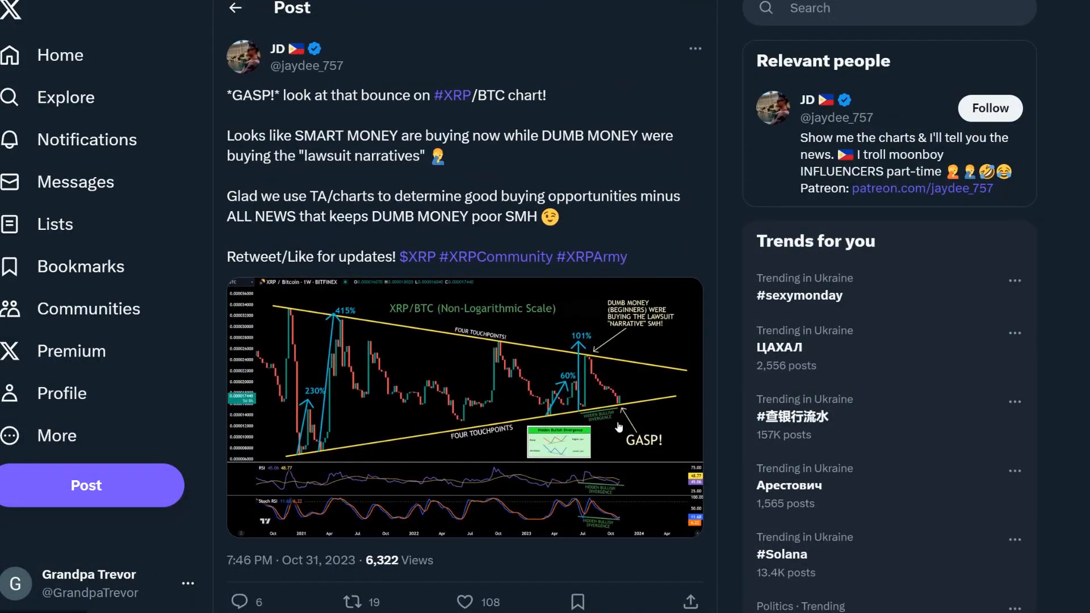
pyautogui.moveTo(617, 420)
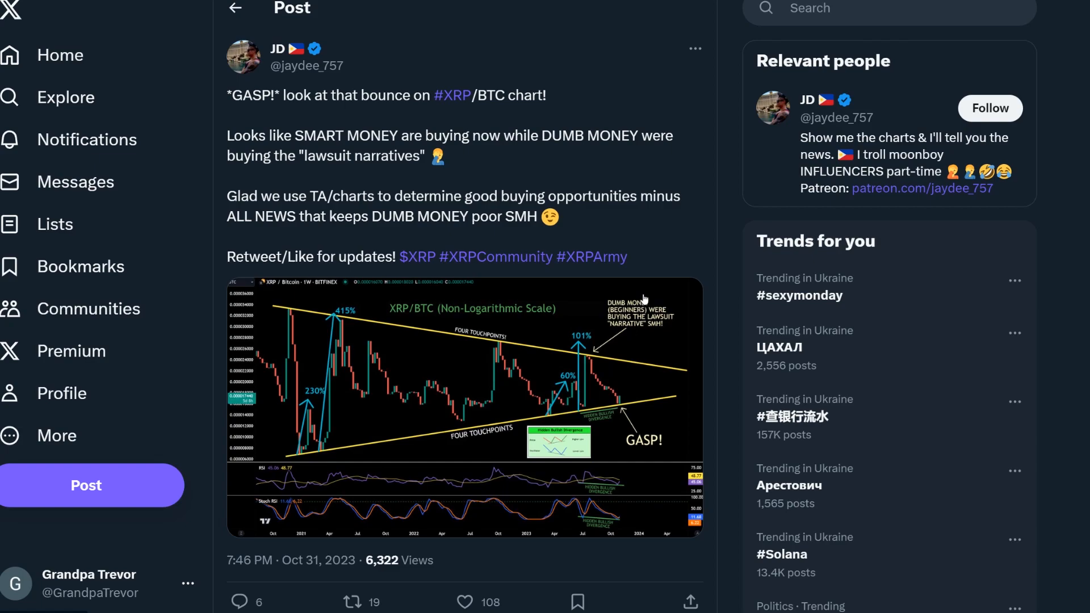
pyautogui.moveTo(567, 404)
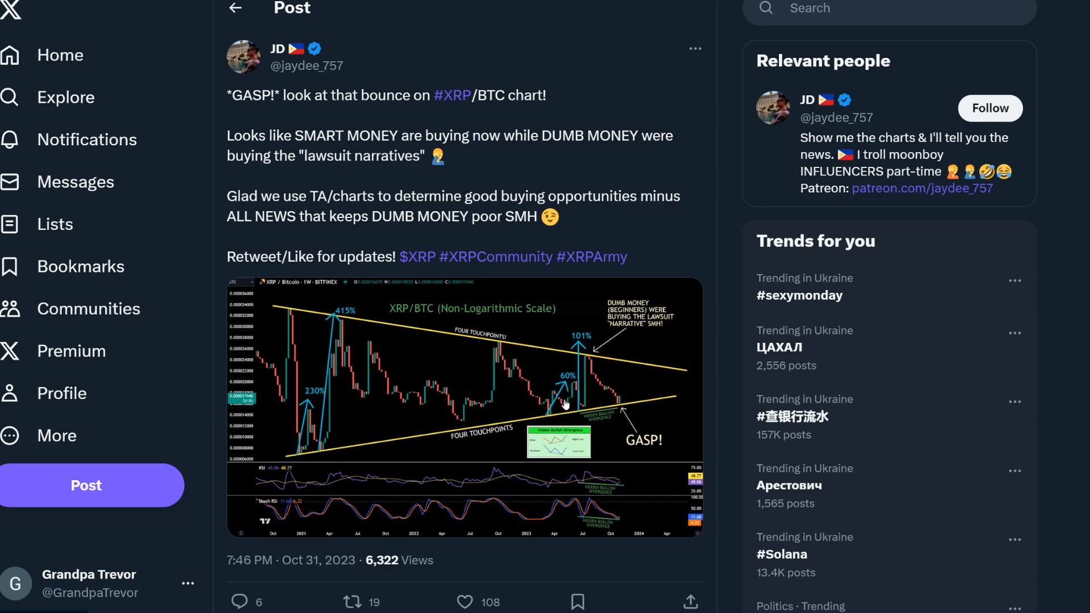
pyautogui.moveTo(370, 367)
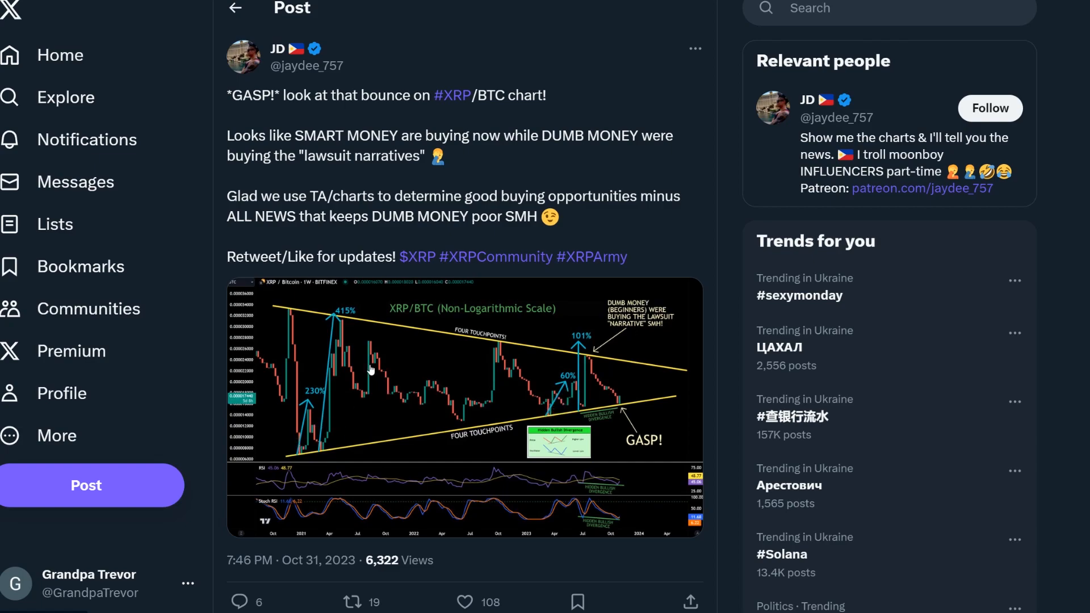
pyautogui.moveTo(425, 410)
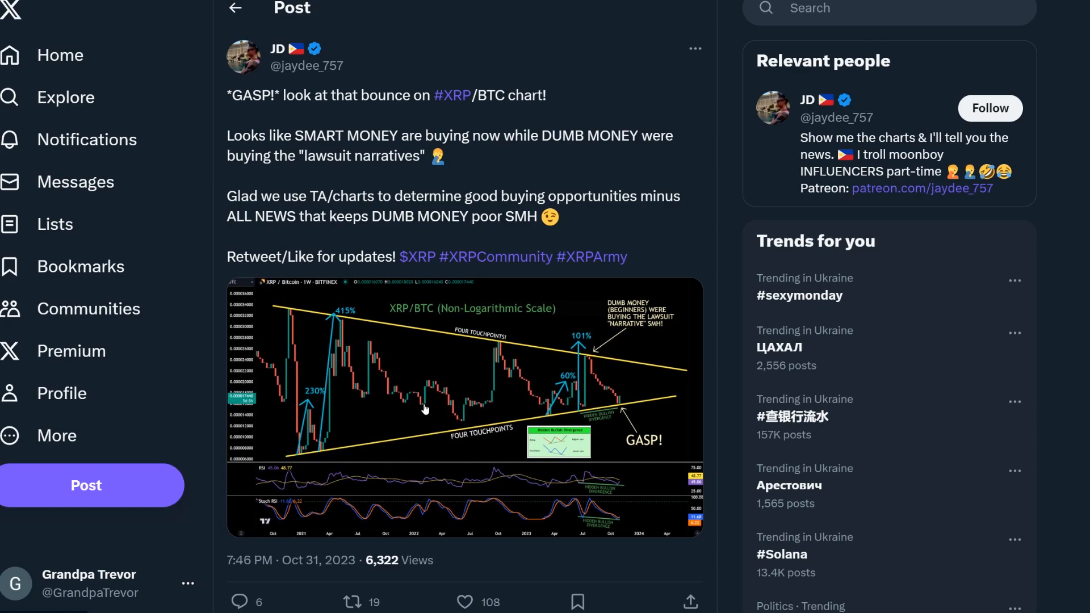
pyautogui.moveTo(427, 384)
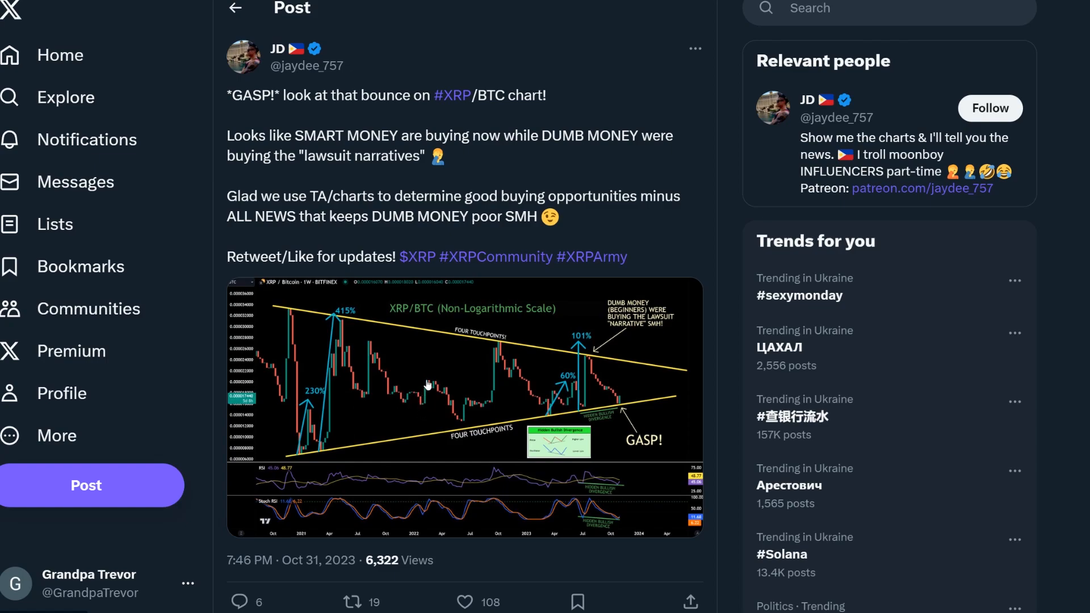
pyautogui.moveTo(461, 426)
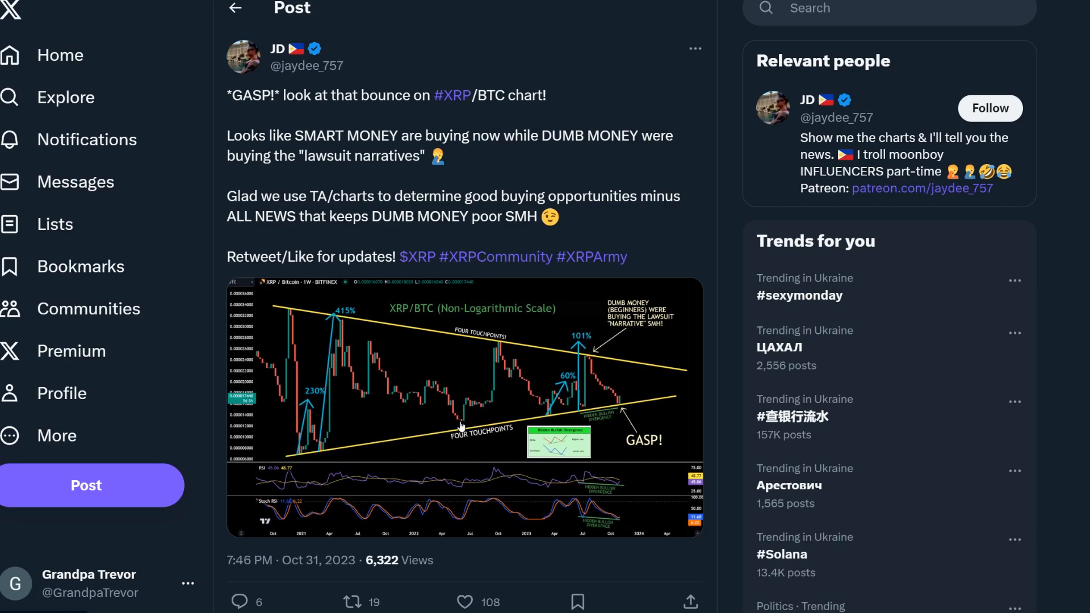
pyautogui.moveTo(465, 411)
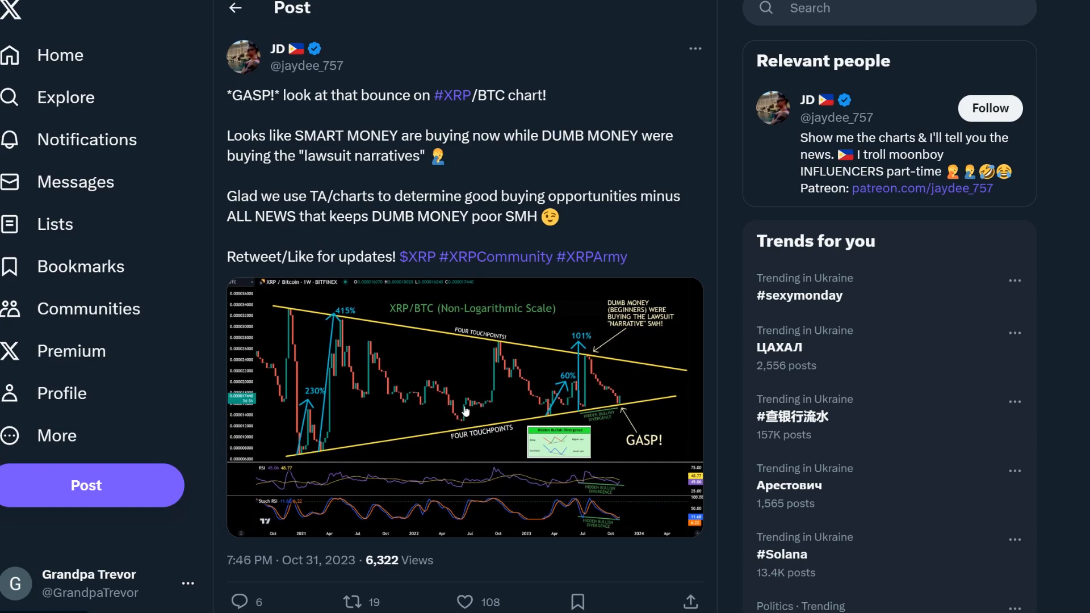
pyautogui.moveTo(496, 348)
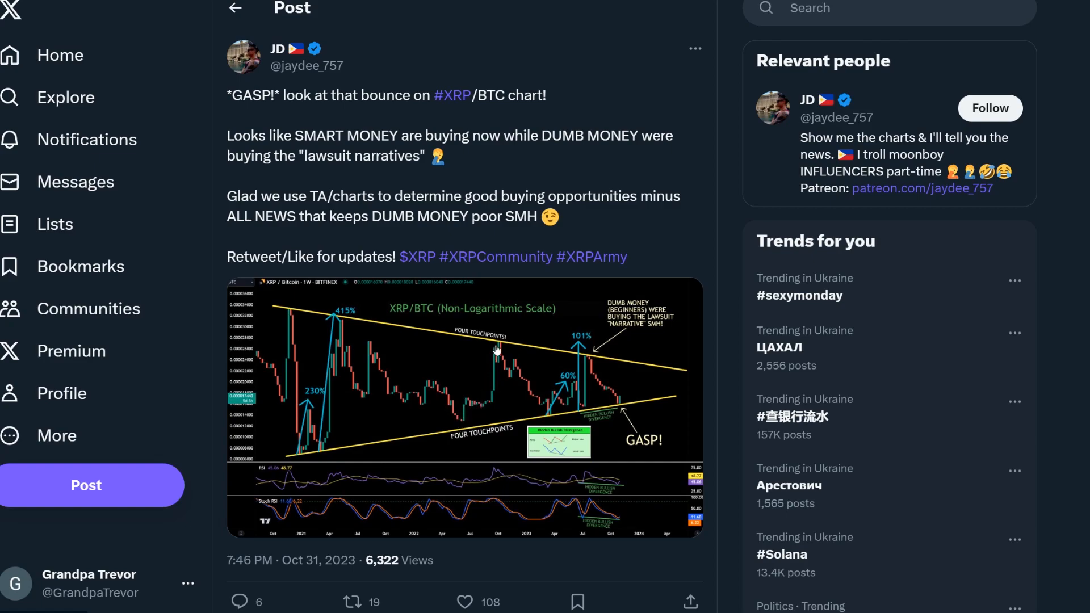
pyautogui.moveTo(546, 417)
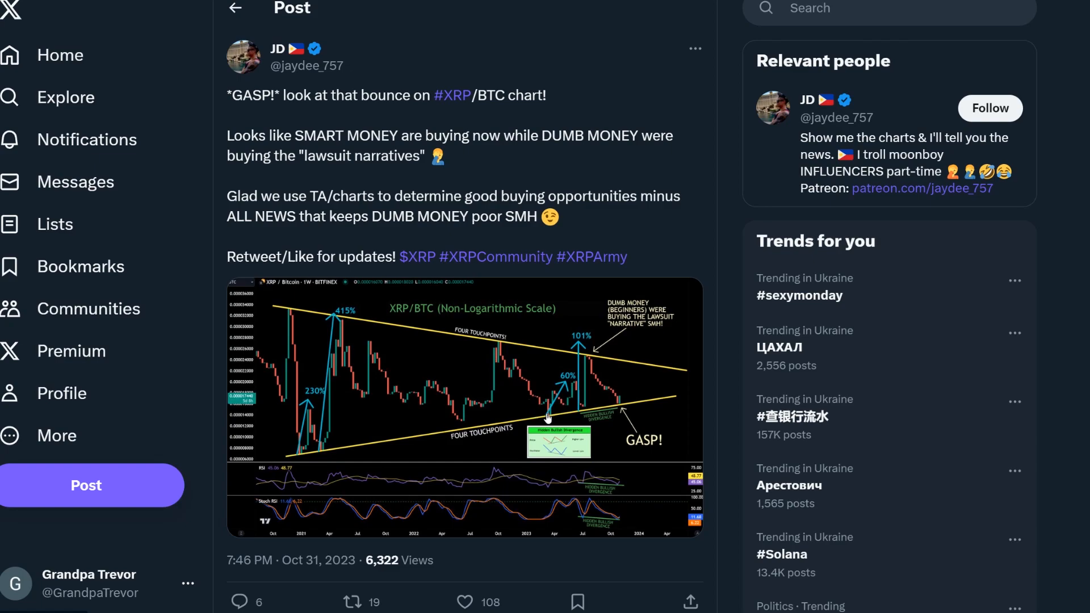
pyautogui.moveTo(560, 398)
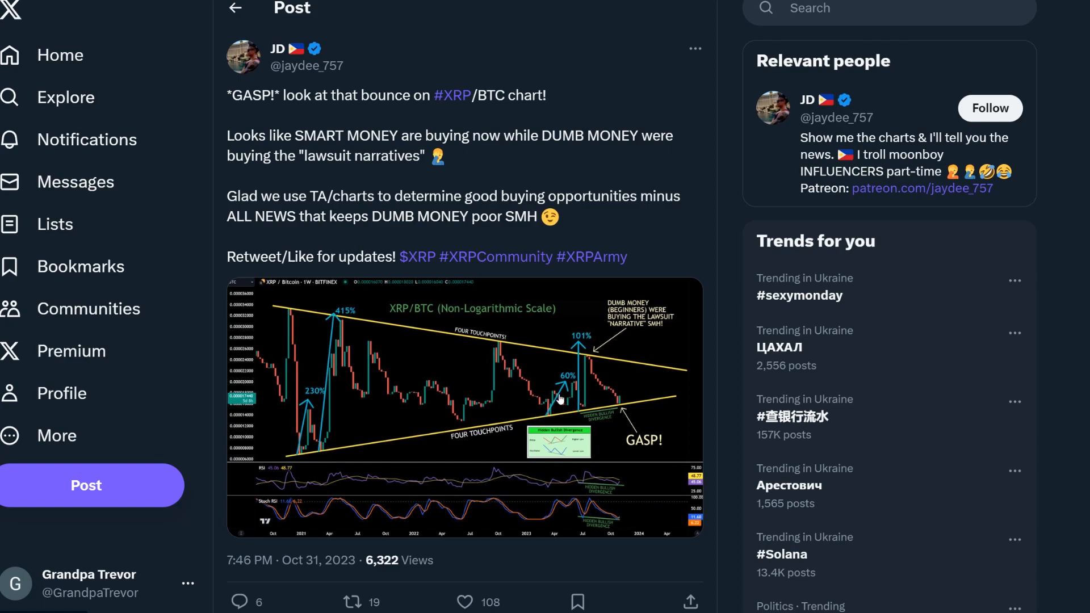
pyautogui.moveTo(574, 389)
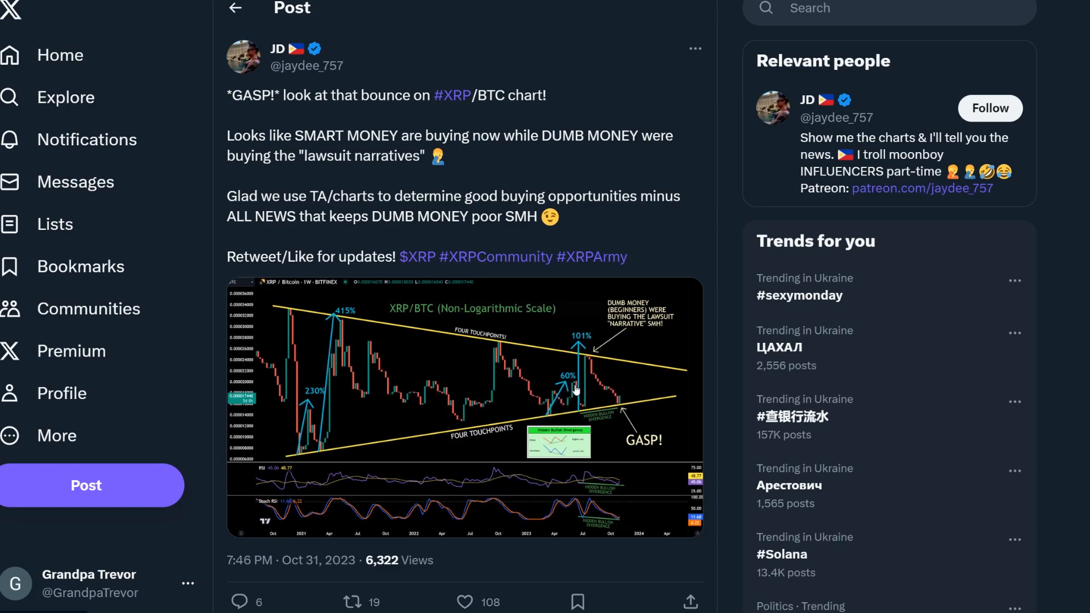
pyautogui.moveTo(544, 422)
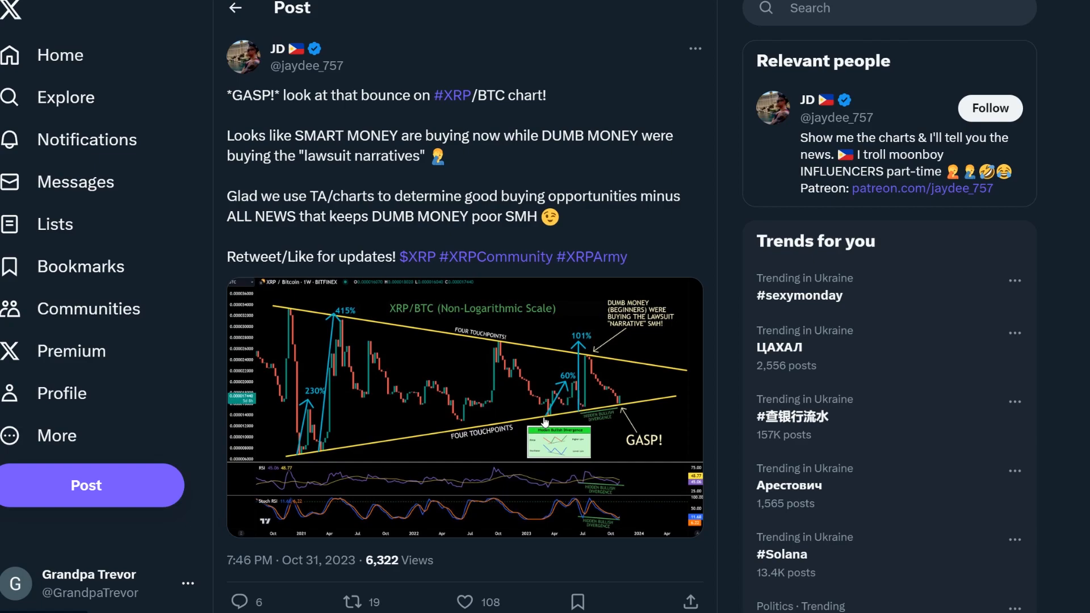
pyautogui.moveTo(584, 404)
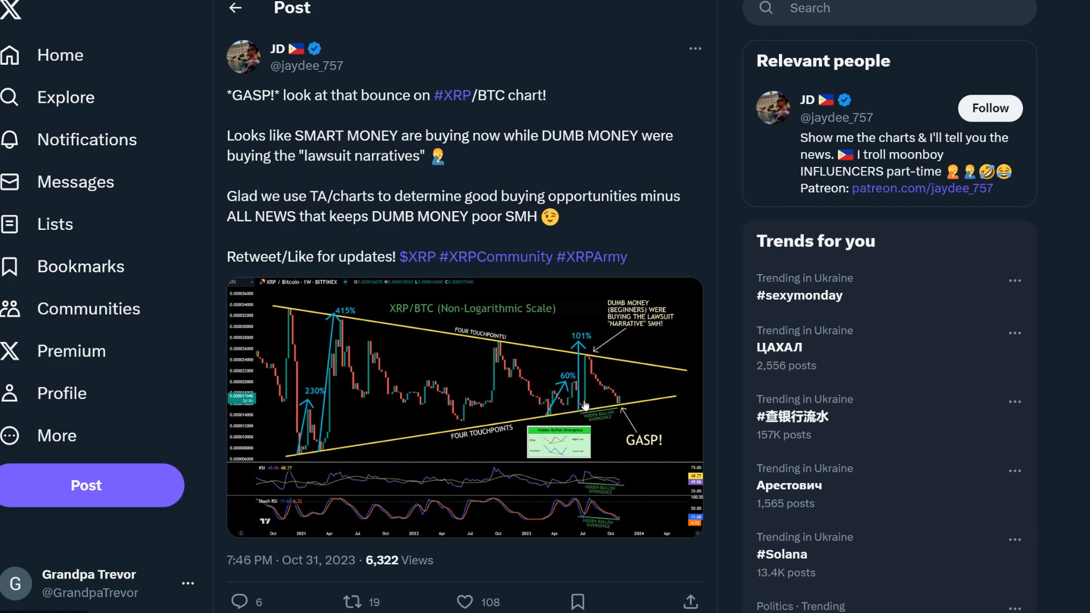
pyautogui.moveTo(623, 406)
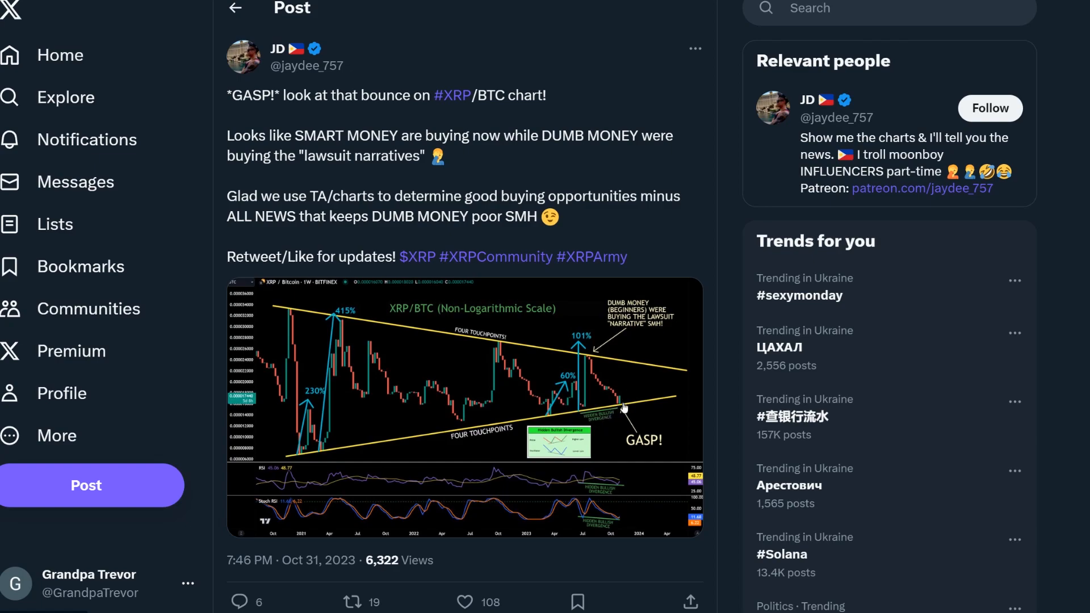
pyautogui.moveTo(629, 386)
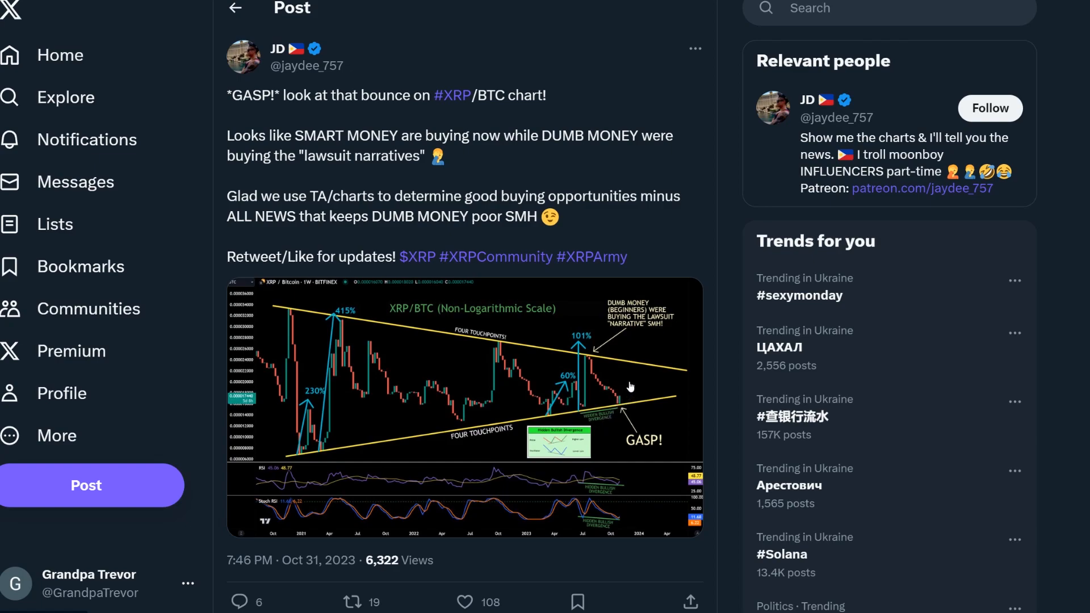
pyautogui.moveTo(625, 382)
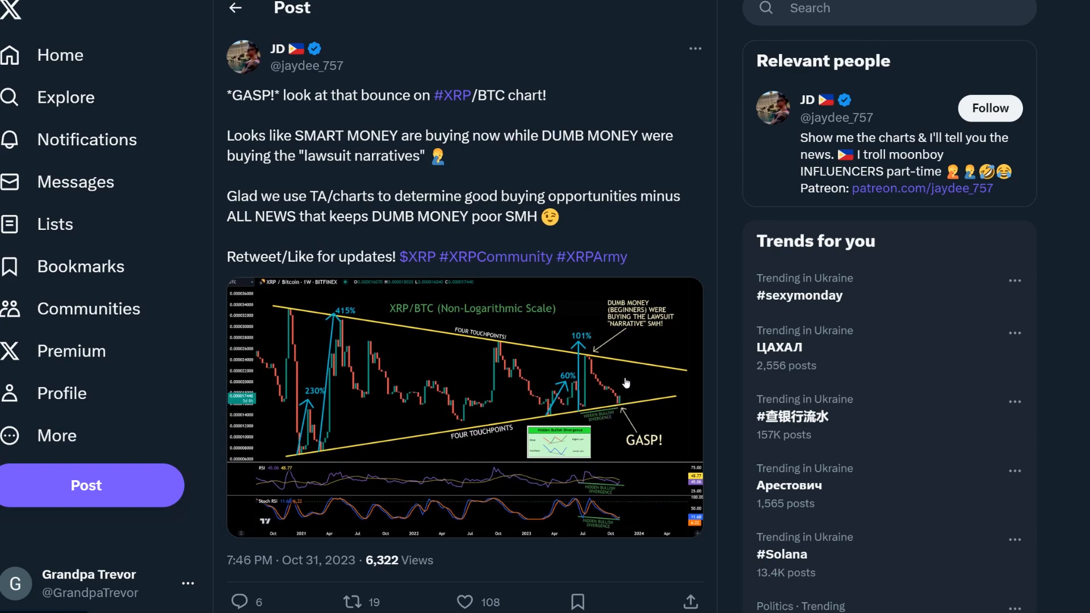
pyautogui.moveTo(645, 432)
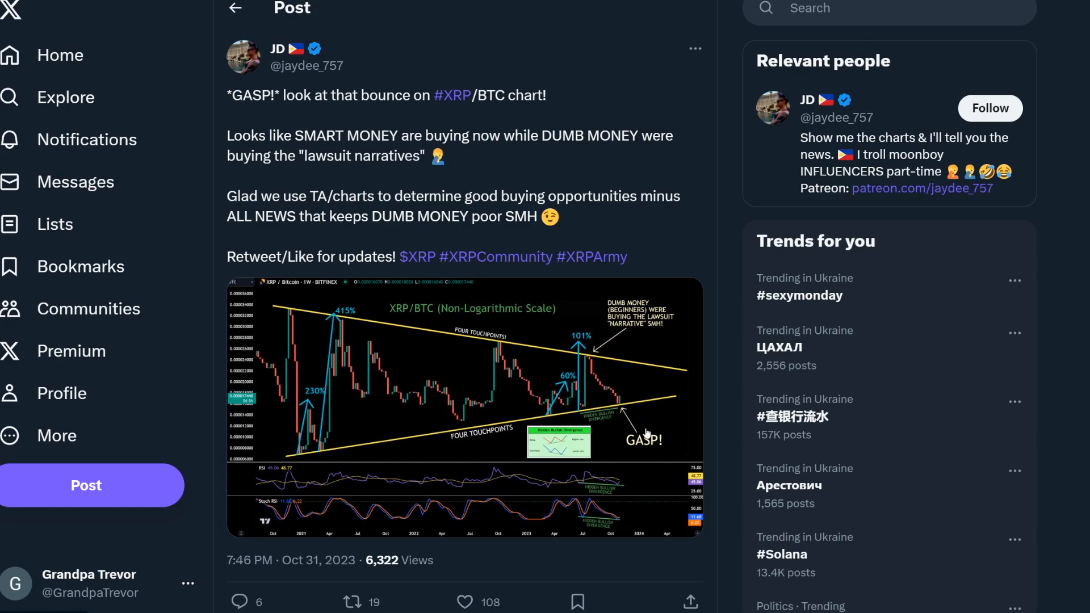
# - Scroll down JD's XRP/BTC post to the replies from James, Crypto Crush and others
pyautogui.scroll(-3)
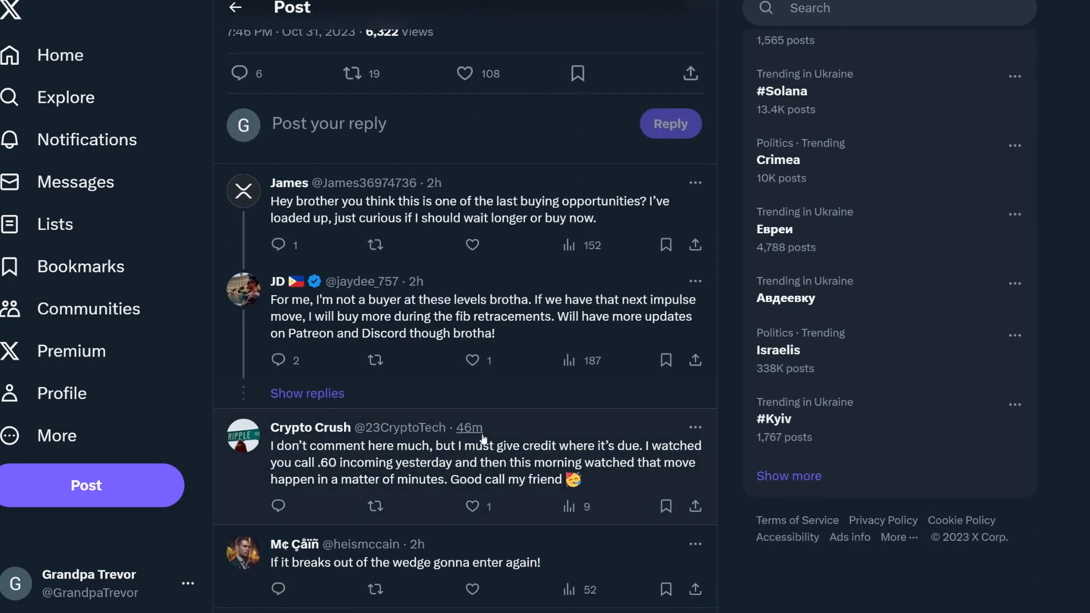
pyautogui.scroll(-3)
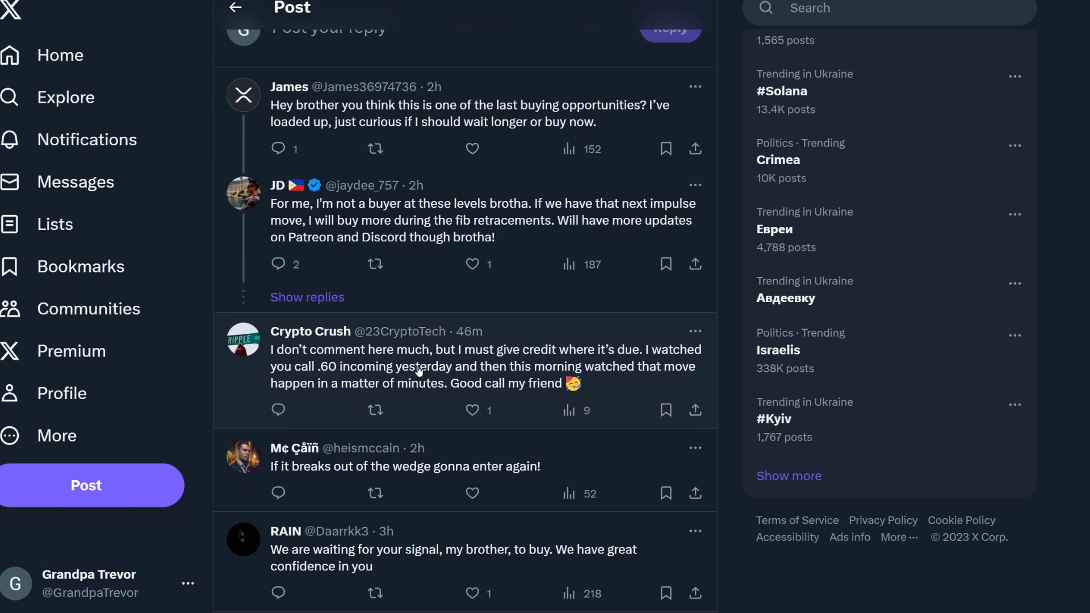
pyautogui.moveTo(639, 363)
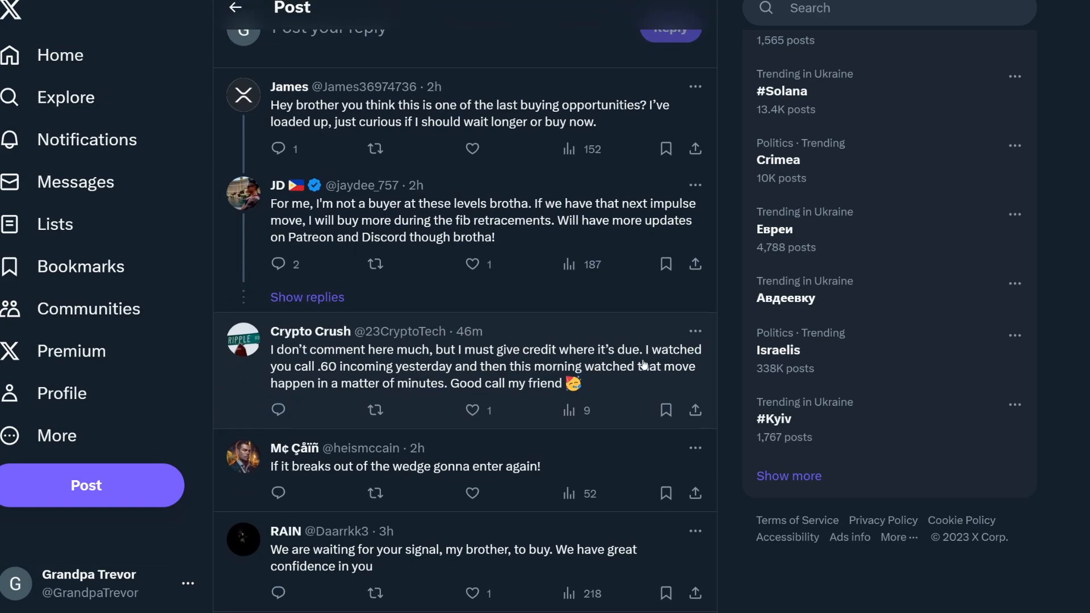
pyautogui.moveTo(478, 379)
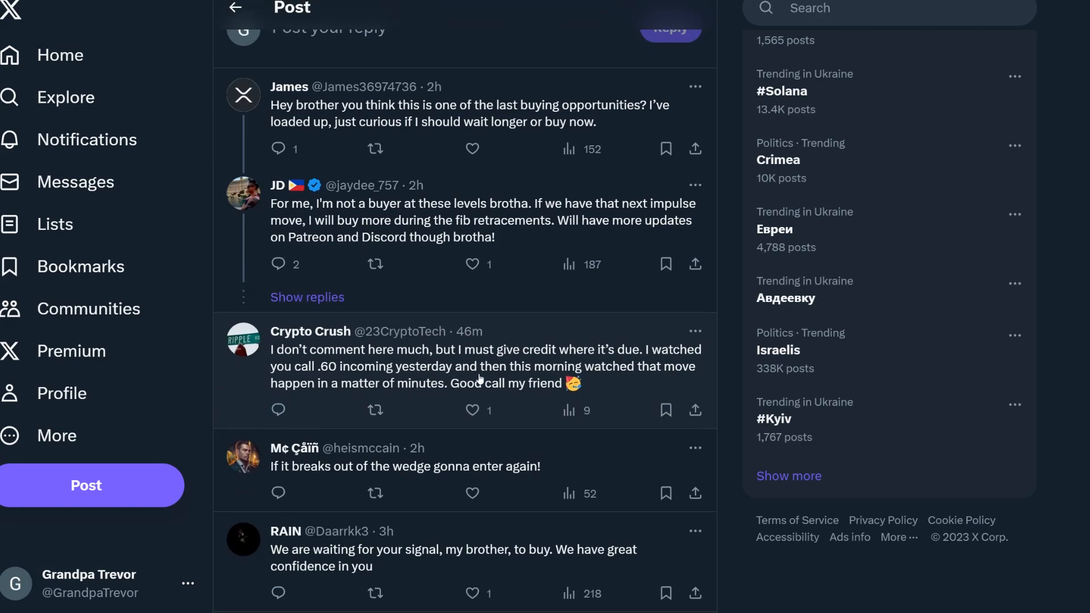
pyautogui.moveTo(382, 389)
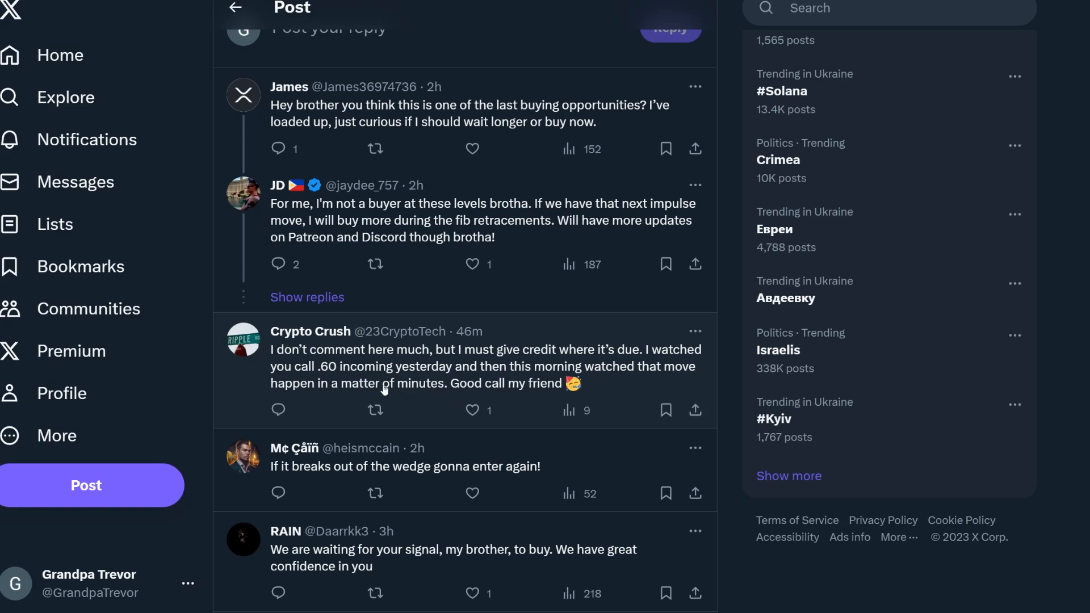
pyautogui.moveTo(505, 391)
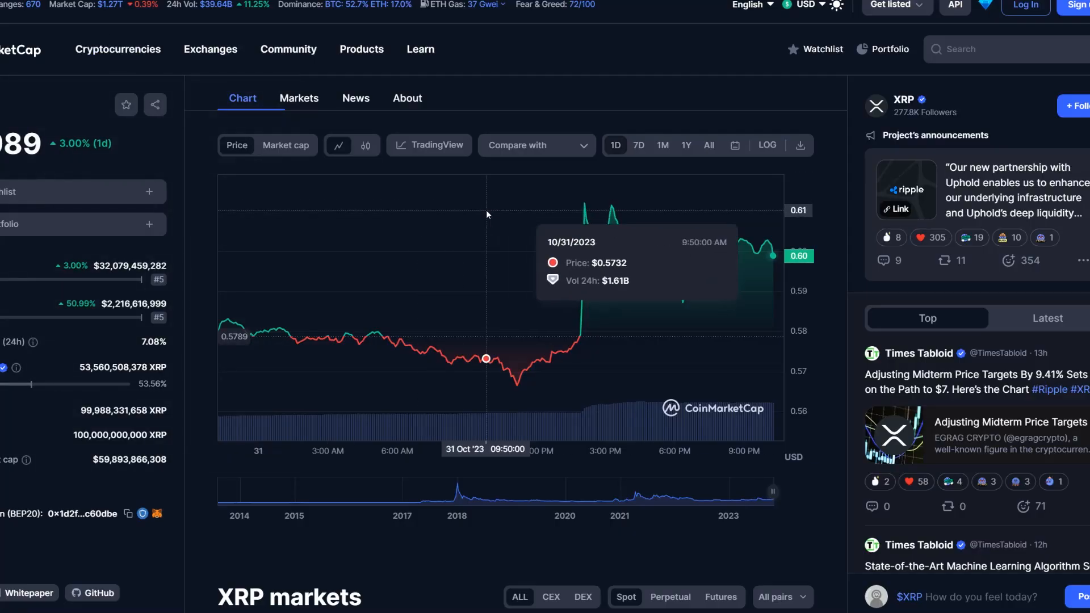
pyautogui.moveTo(484, 217)
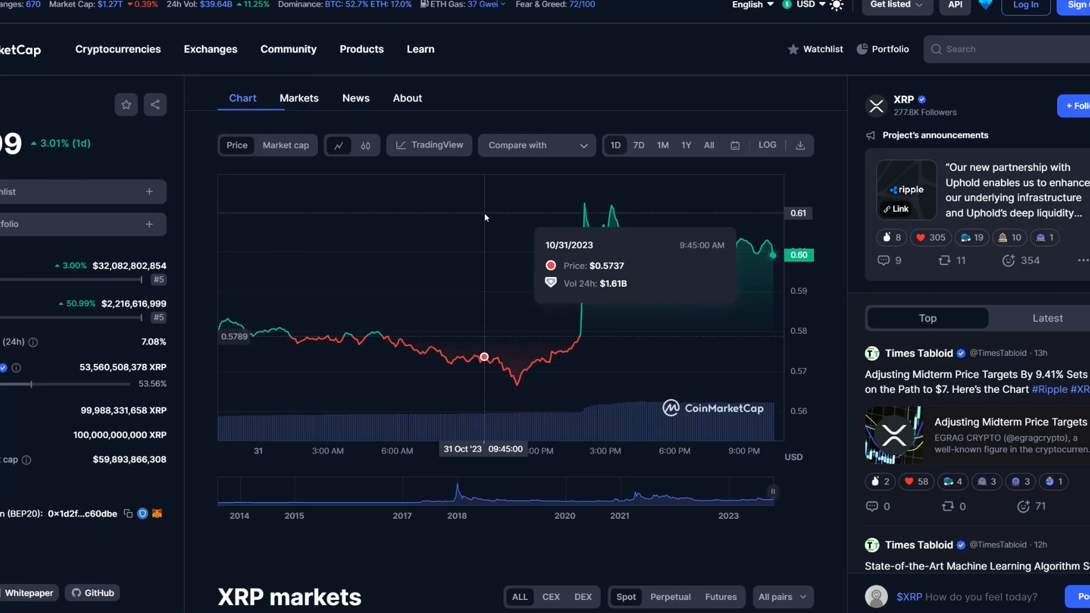
pyautogui.moveTo(770, 257)
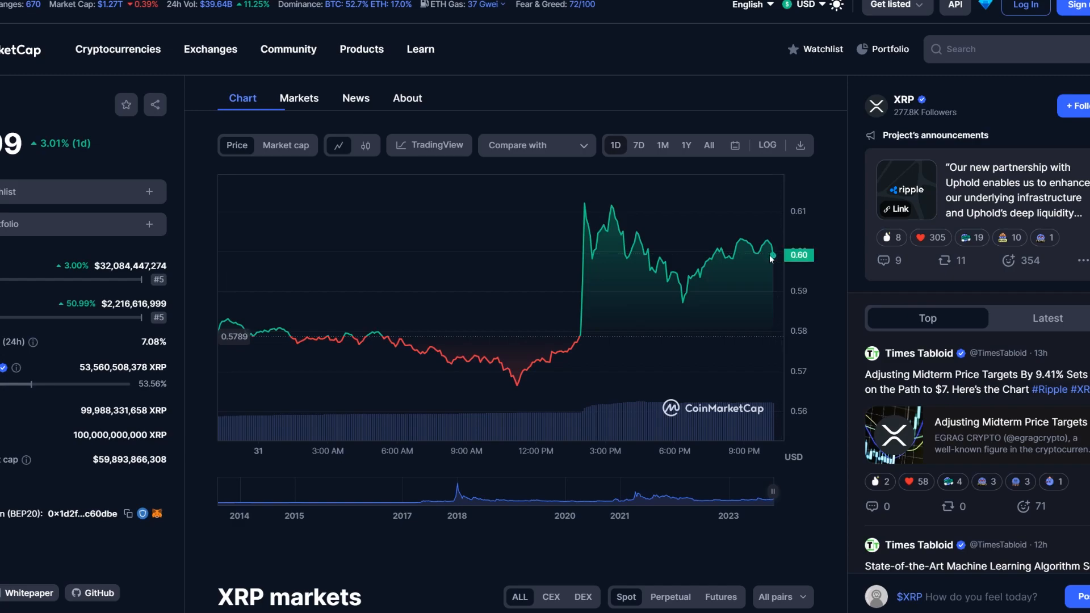
pyautogui.moveTo(777, 323)
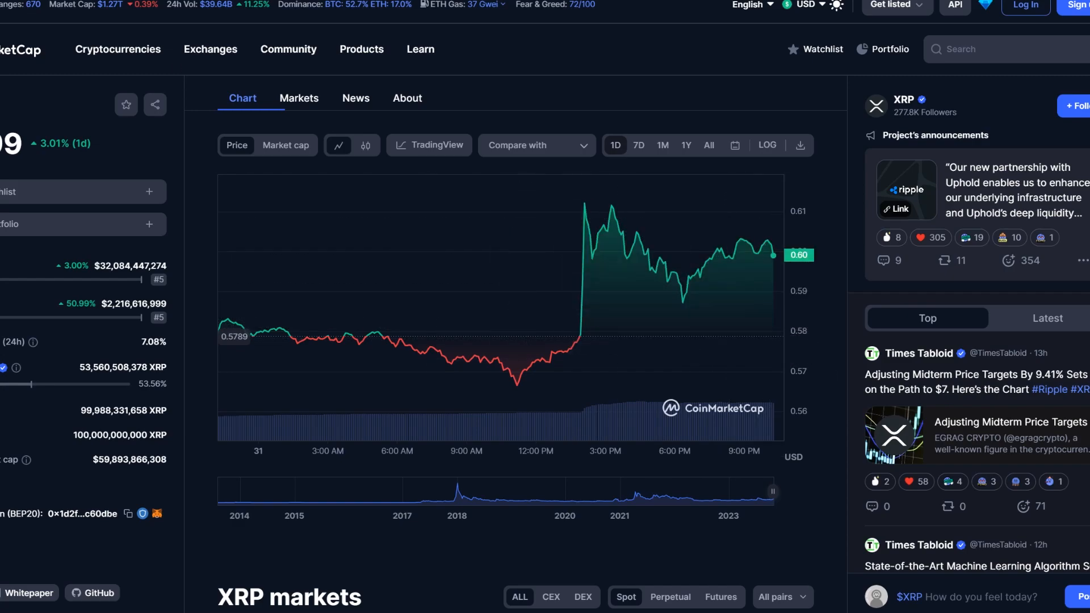
# - Go from the XRP page to the top cryptocurrencies ranking table
pyautogui.click(117, 49)
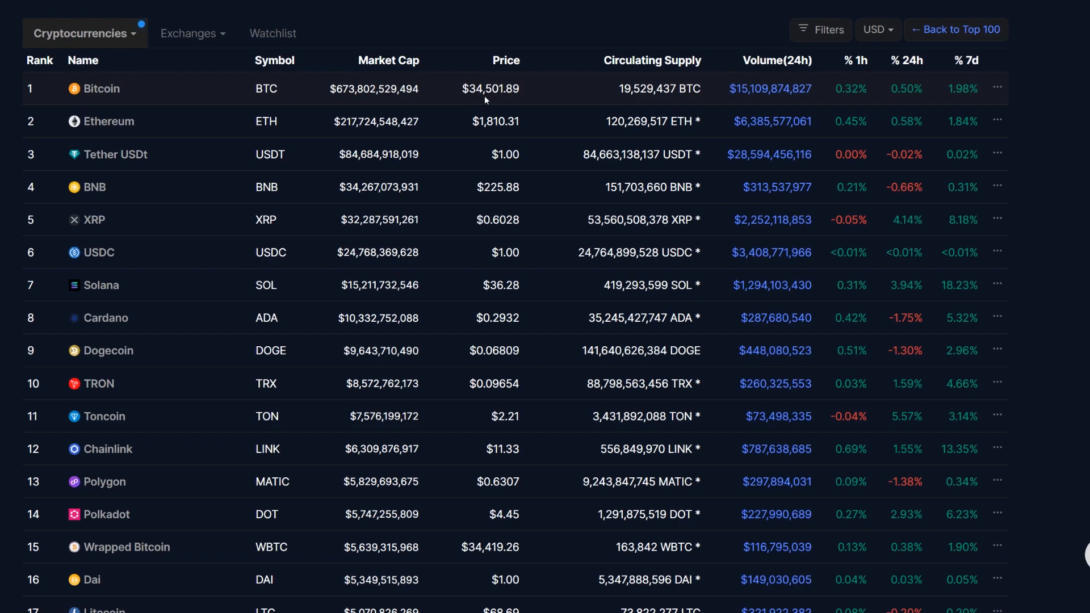
pyautogui.moveTo(514, 342)
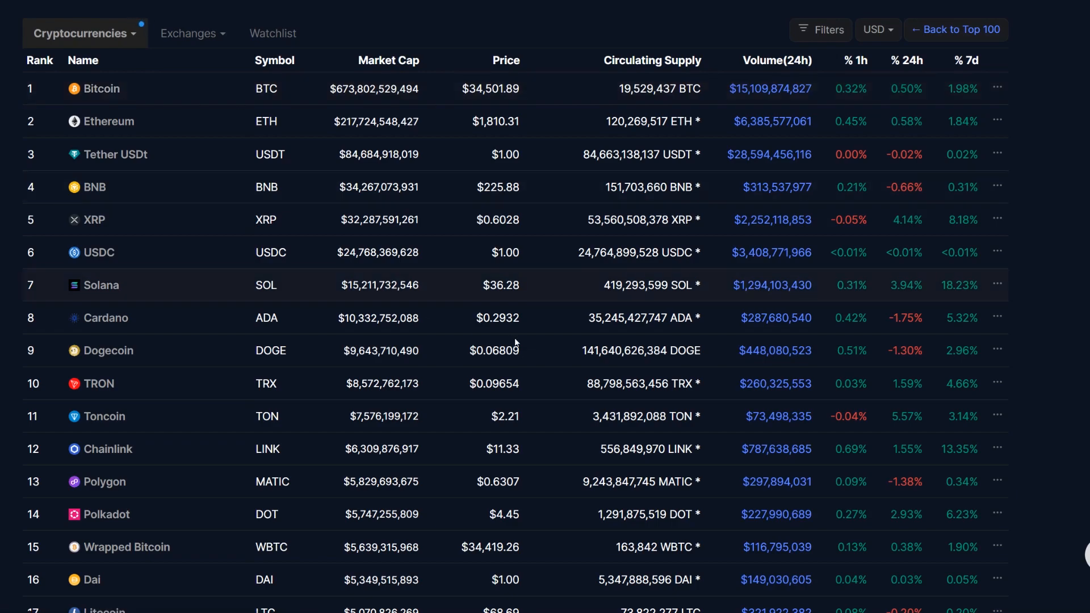
# - Open Bitcoin's price page from the rankings table
pyautogui.click(101, 88)
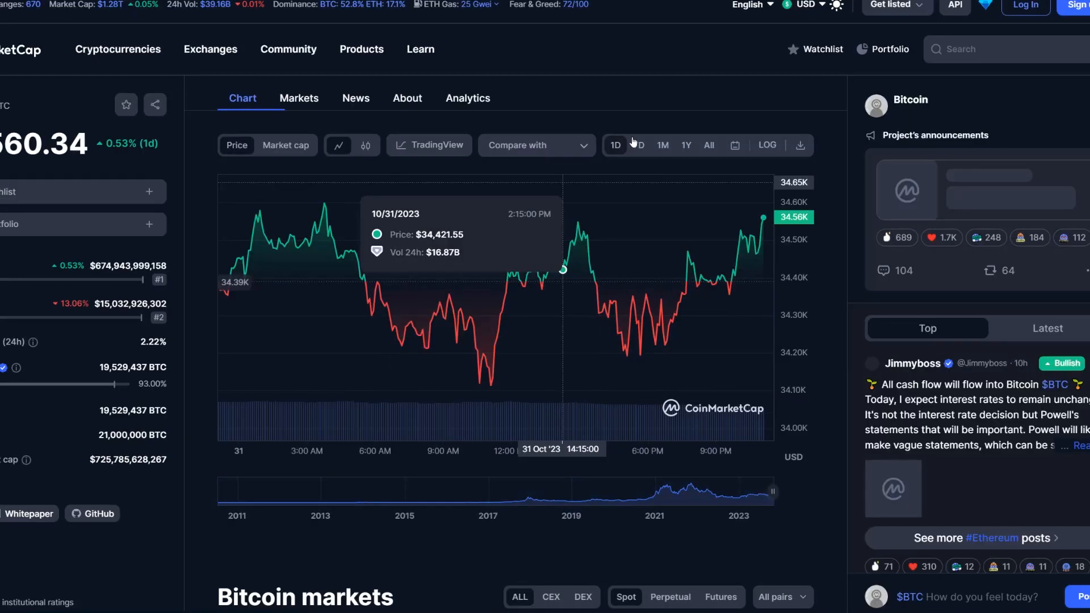
# - Switch the Bitcoin chart to the 1-month range, then leave via Cryptocurrencies
pyautogui.click(660, 145)
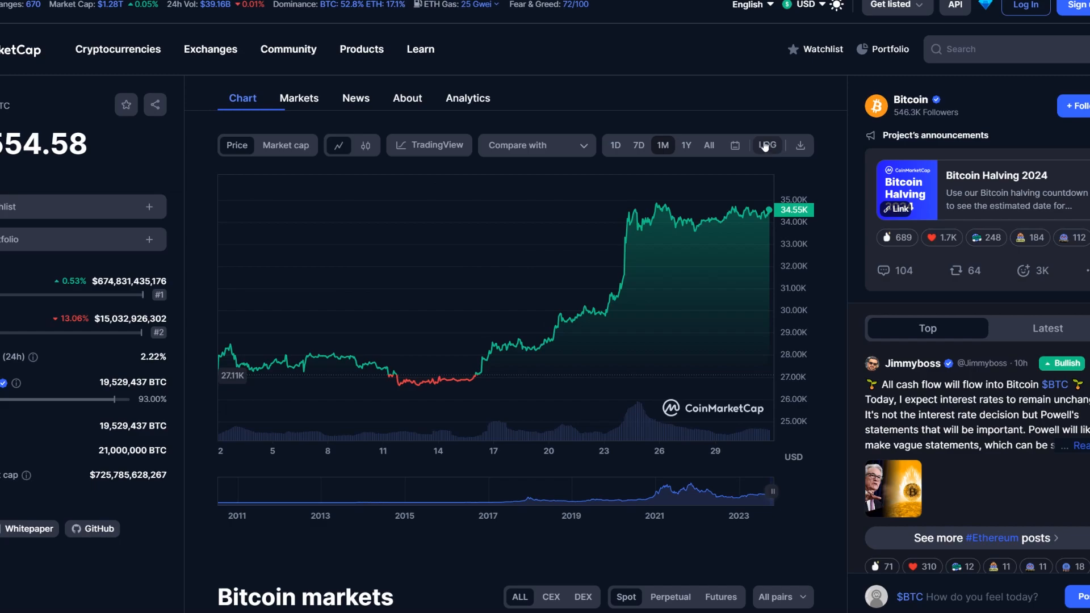
pyautogui.moveTo(764, 356)
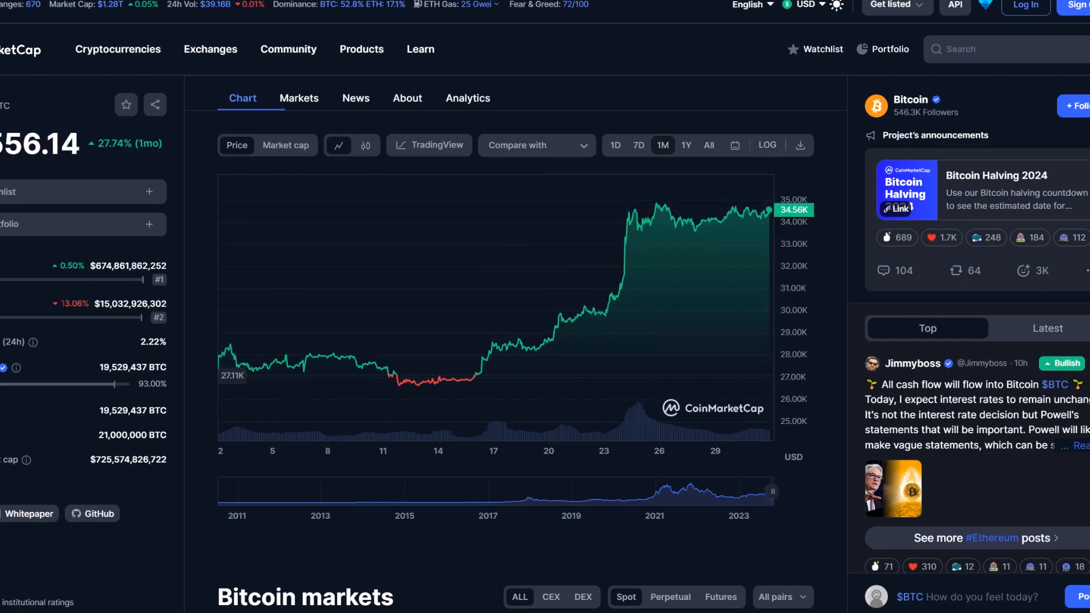
pyautogui.moveTo(760, 216)
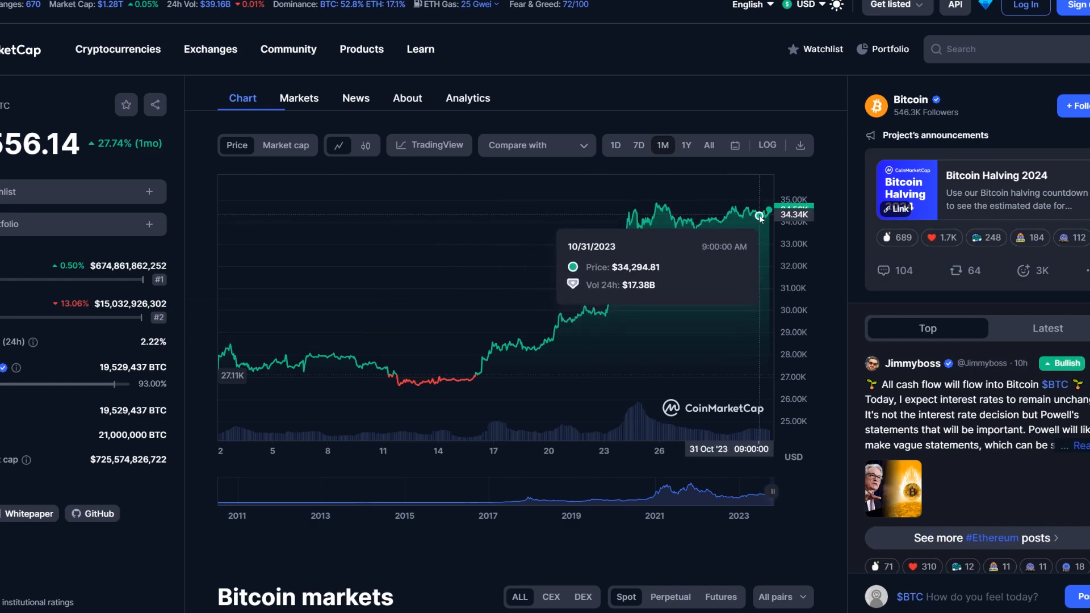
pyautogui.moveTo(751, 219)
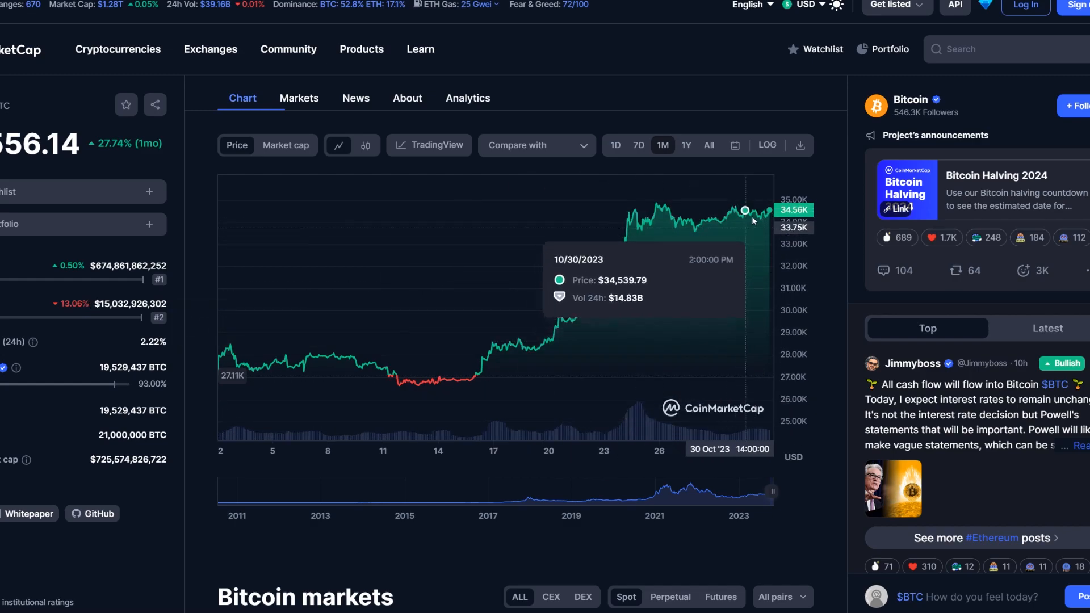
pyautogui.moveTo(134, 177)
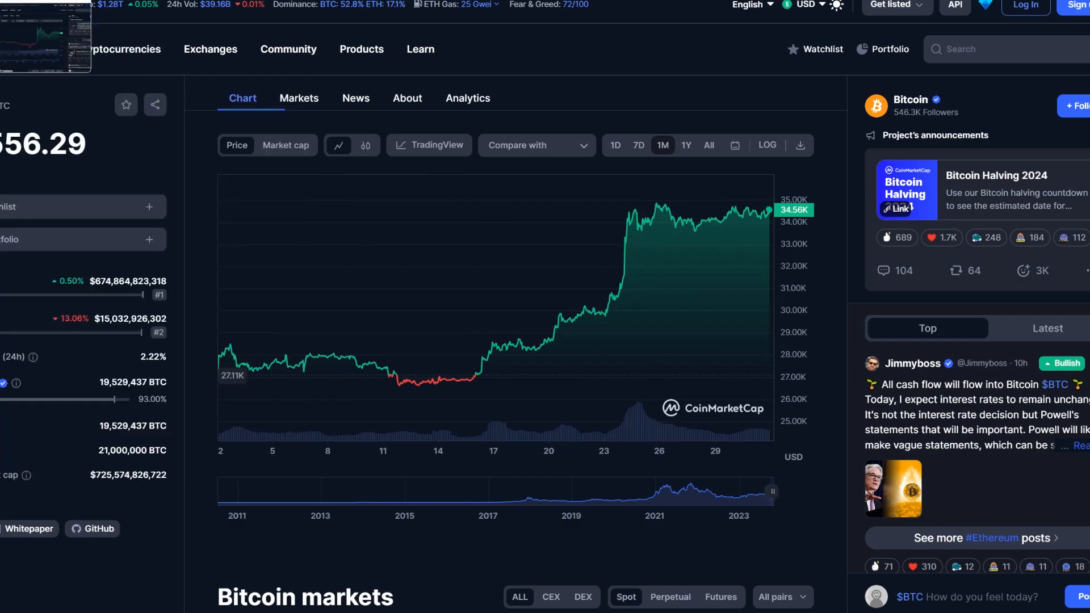
pyautogui.click(125, 49)
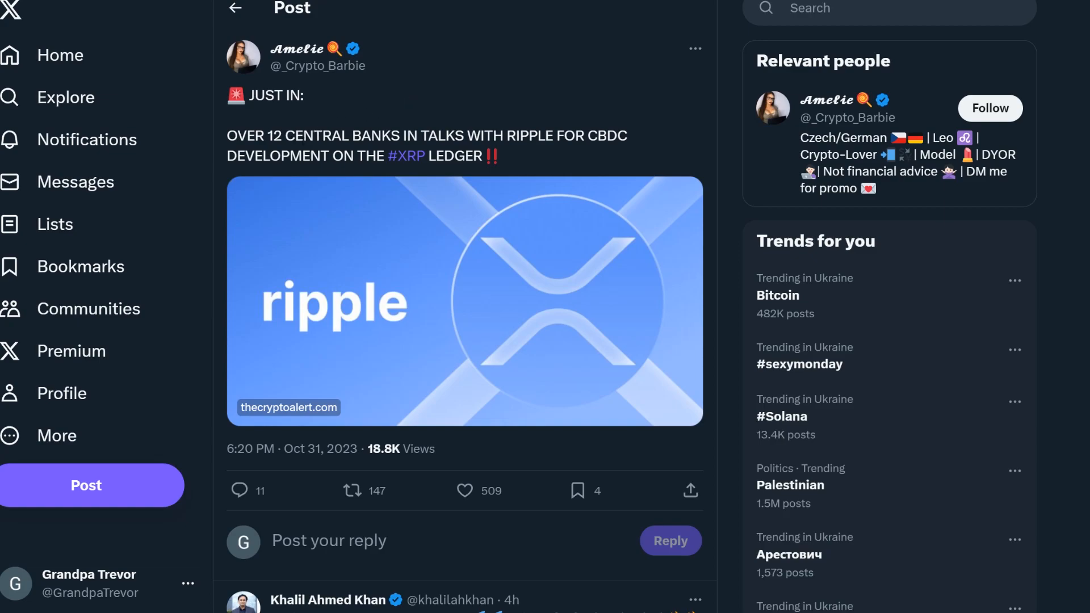
pyautogui.moveTo(299, 173)
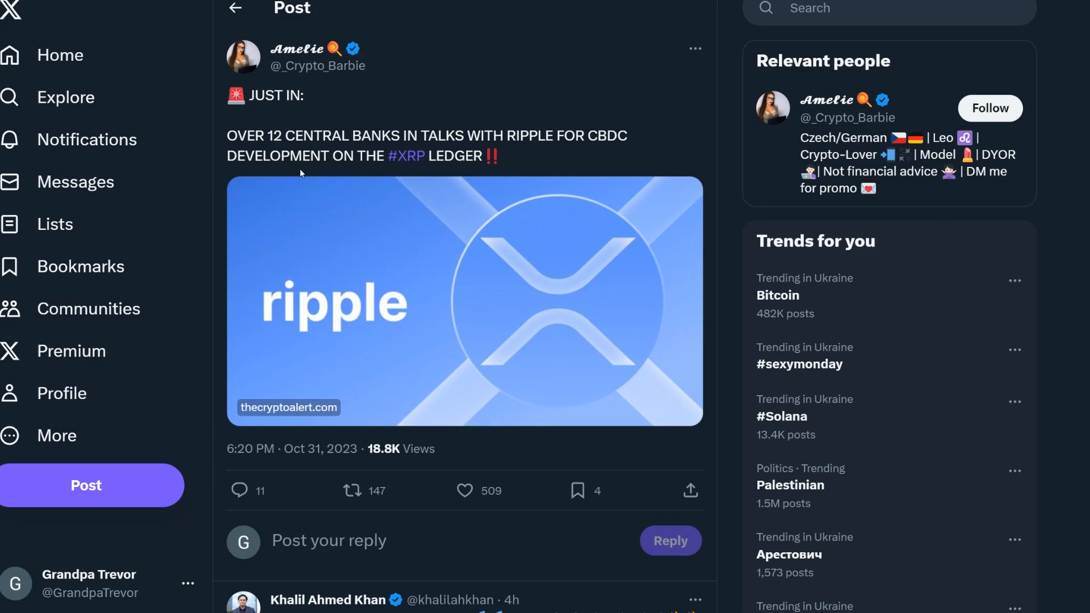
# - Scroll down the Ripple central-banks post toward the next Amelie XRP post
pyautogui.scroll(-3)
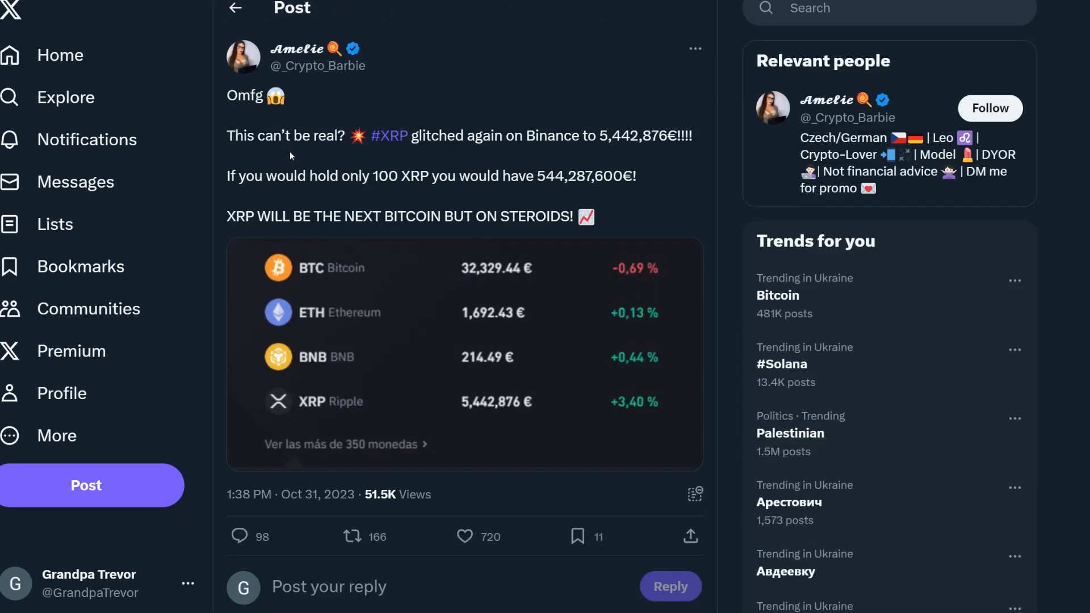
pyautogui.moveTo(593, 154)
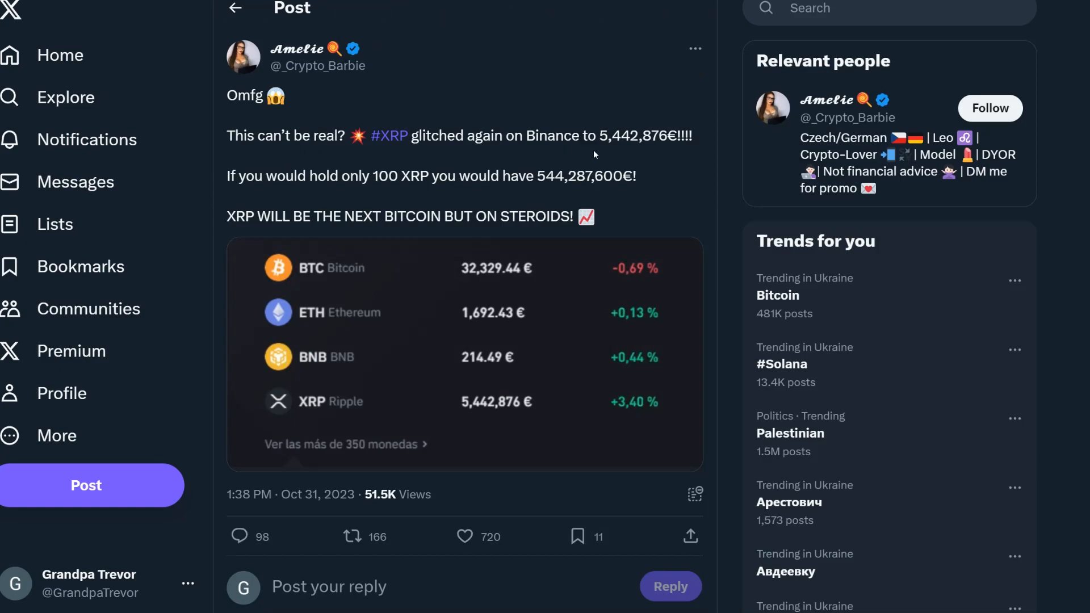
pyautogui.moveTo(593, 154)
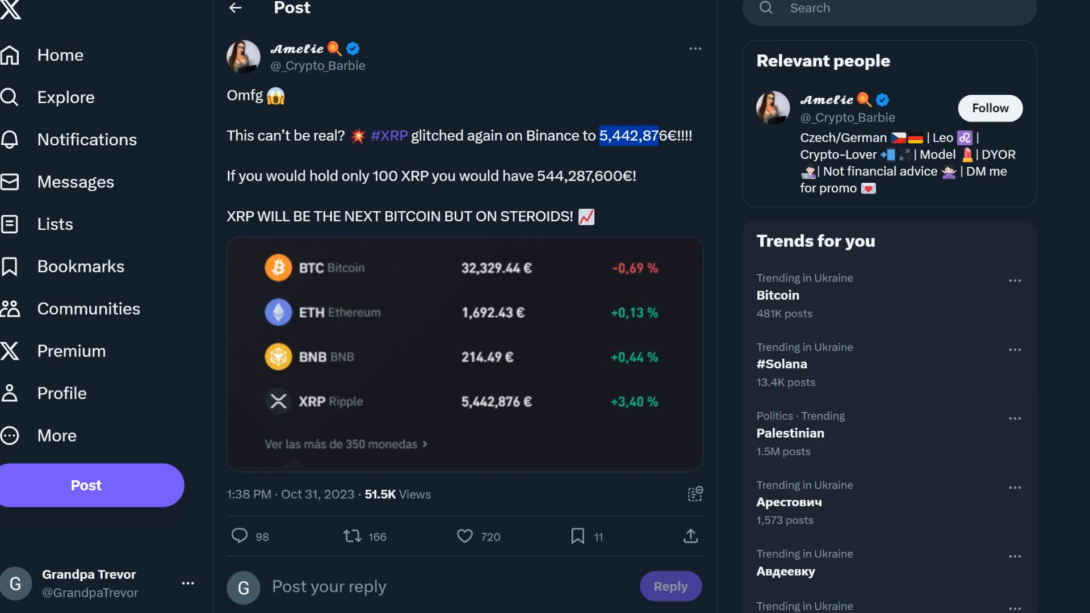
# - Select the 5,442,876€ price figure and scroll down to the European banks reply
pyautogui.doubleClick(323, 174)
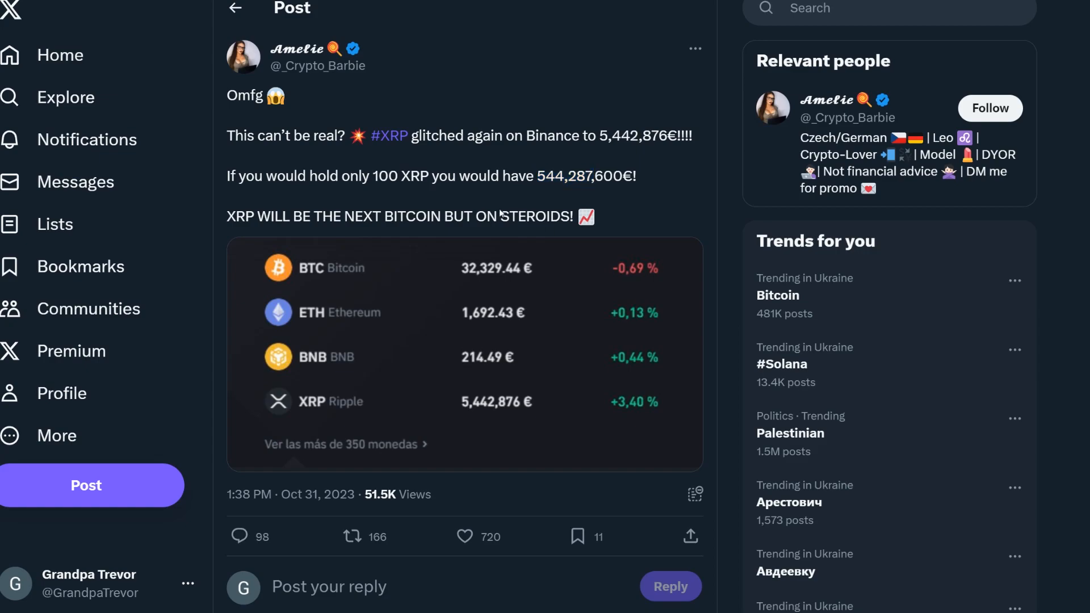
pyautogui.scroll(-3)
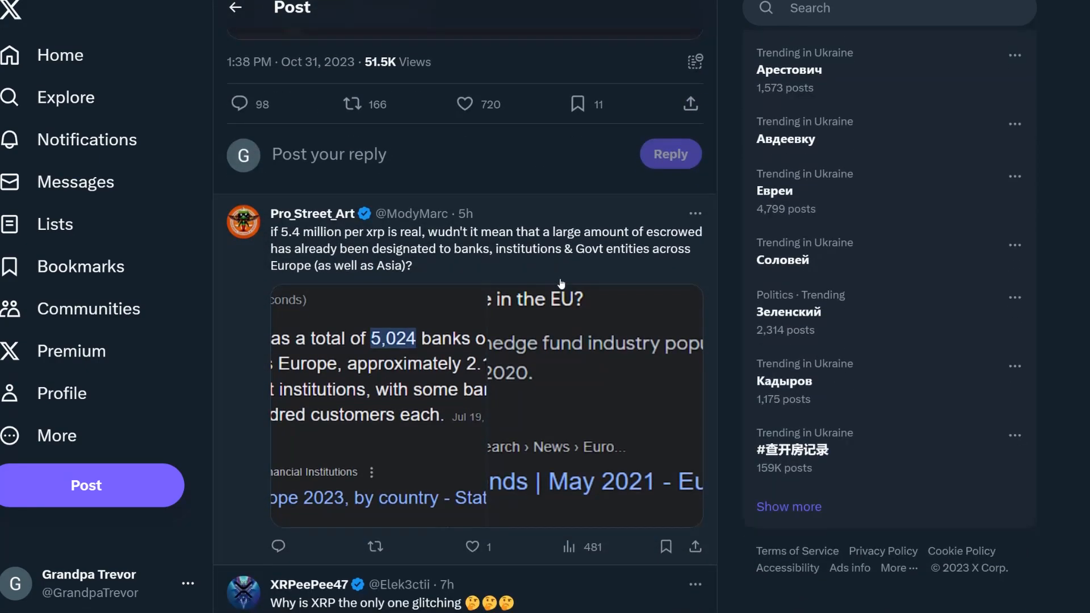
pyautogui.moveTo(343, 272)
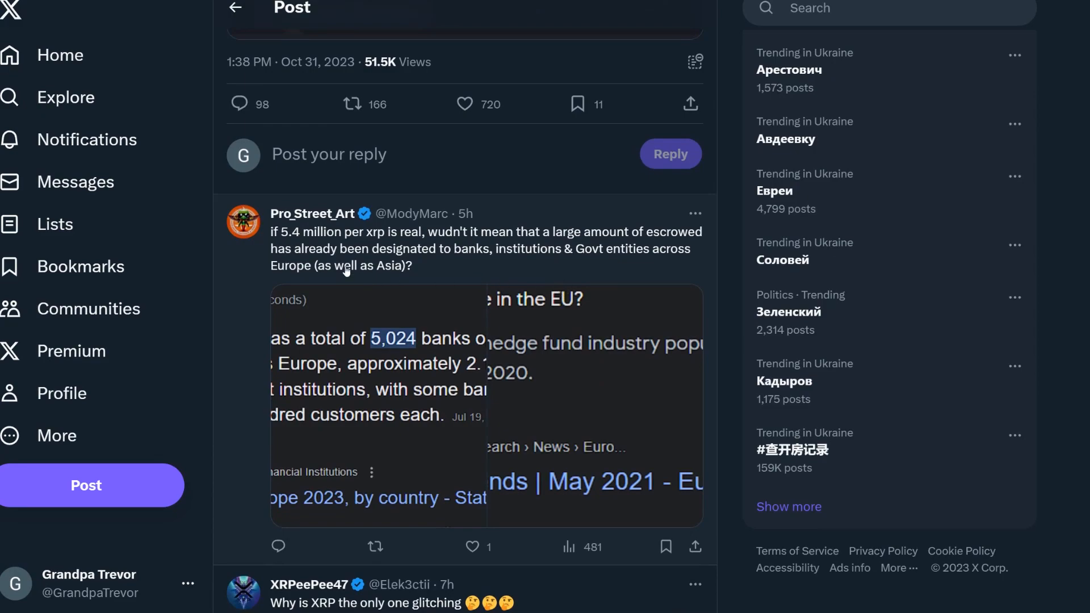
pyautogui.moveTo(445, 253)
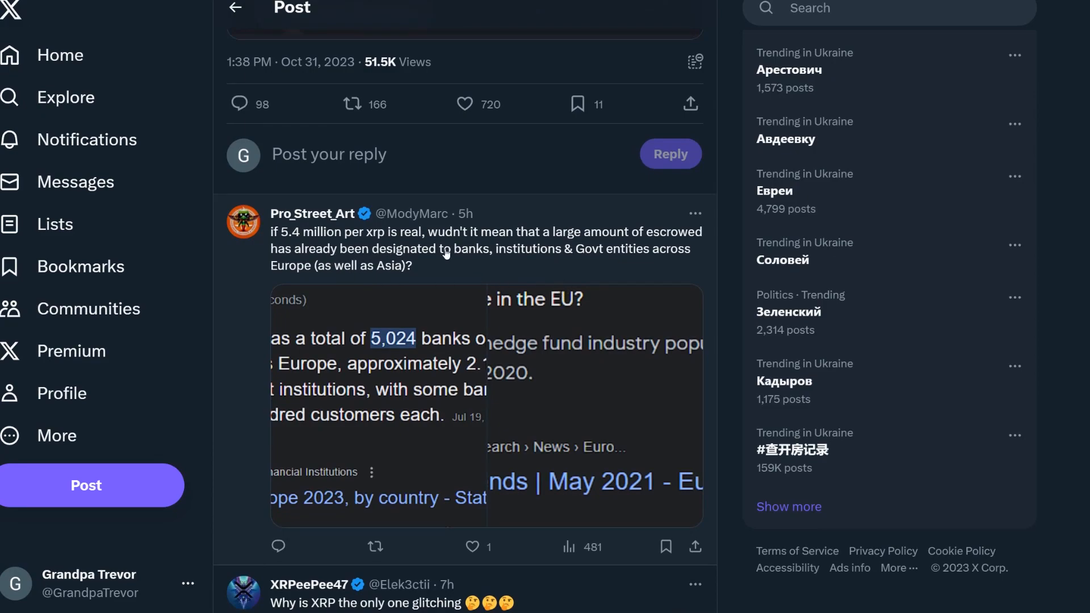
pyautogui.moveTo(577, 259)
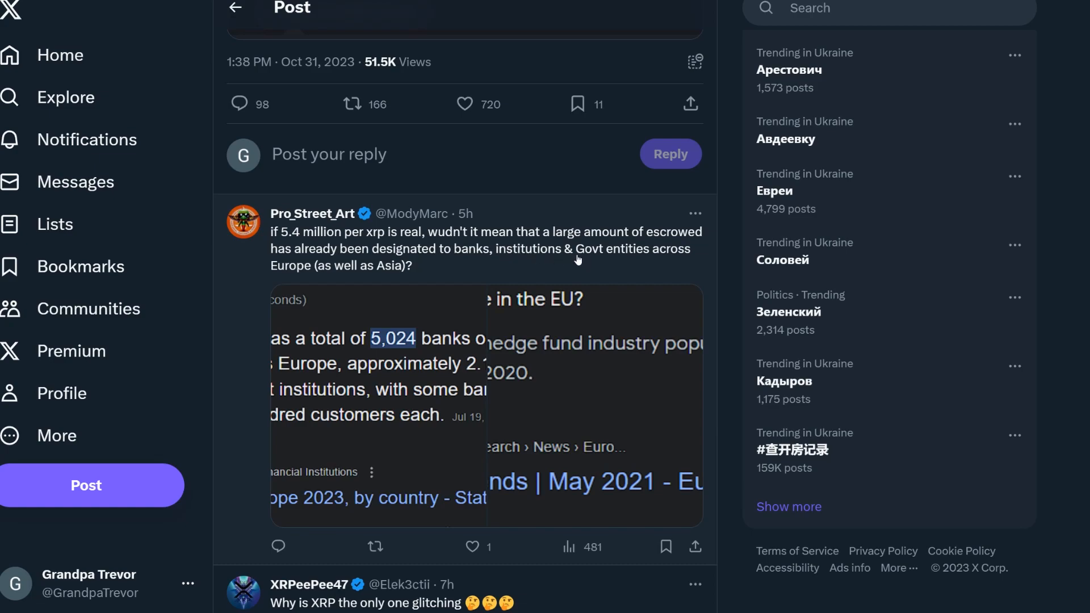
pyautogui.moveTo(347, 272)
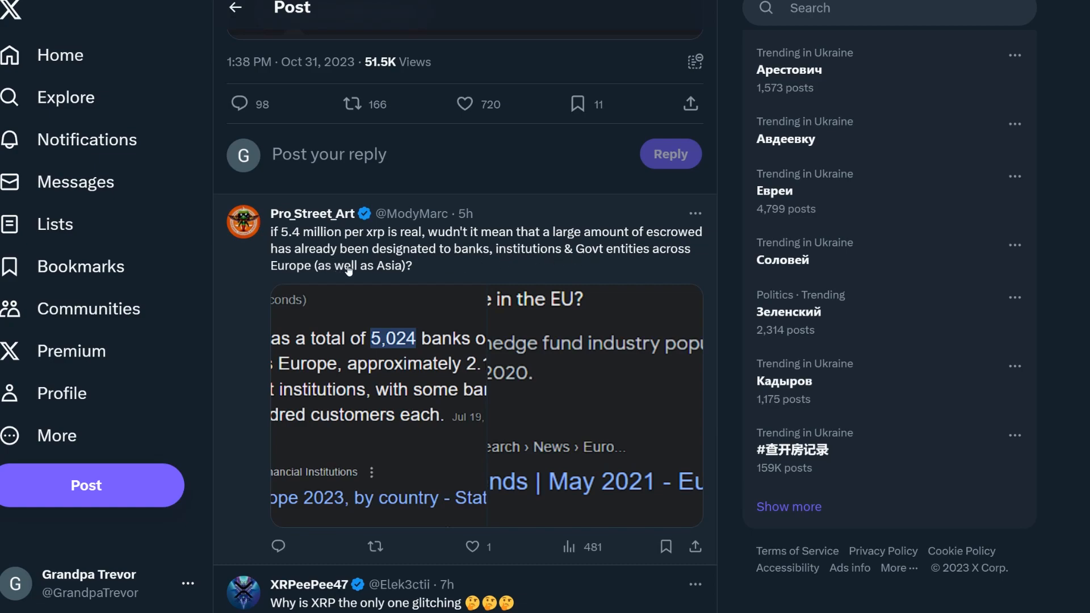
pyautogui.moveTo(503, 265)
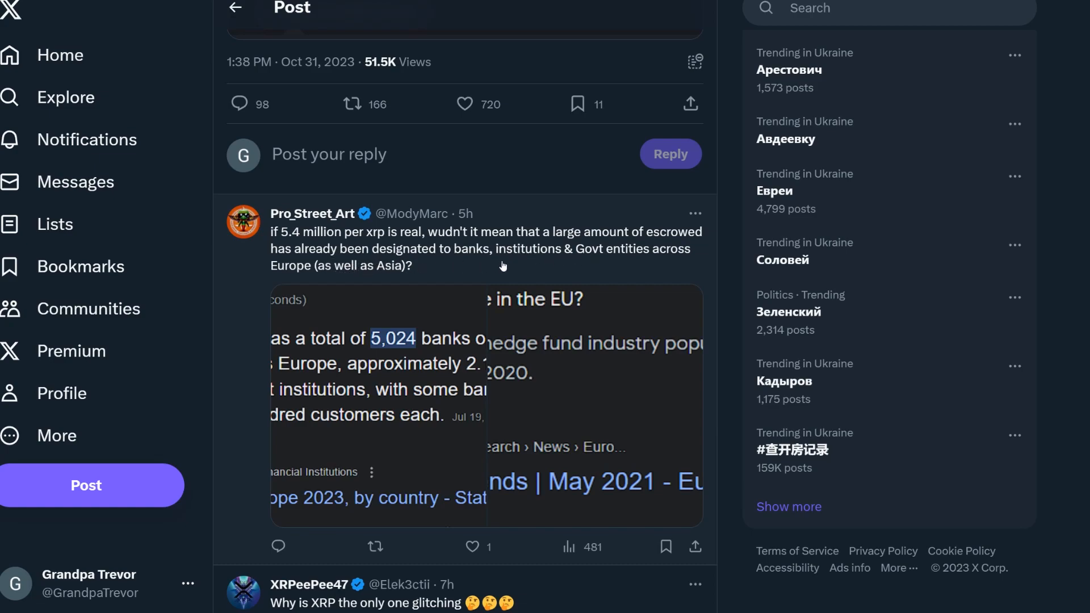
pyautogui.moveTo(562, 279)
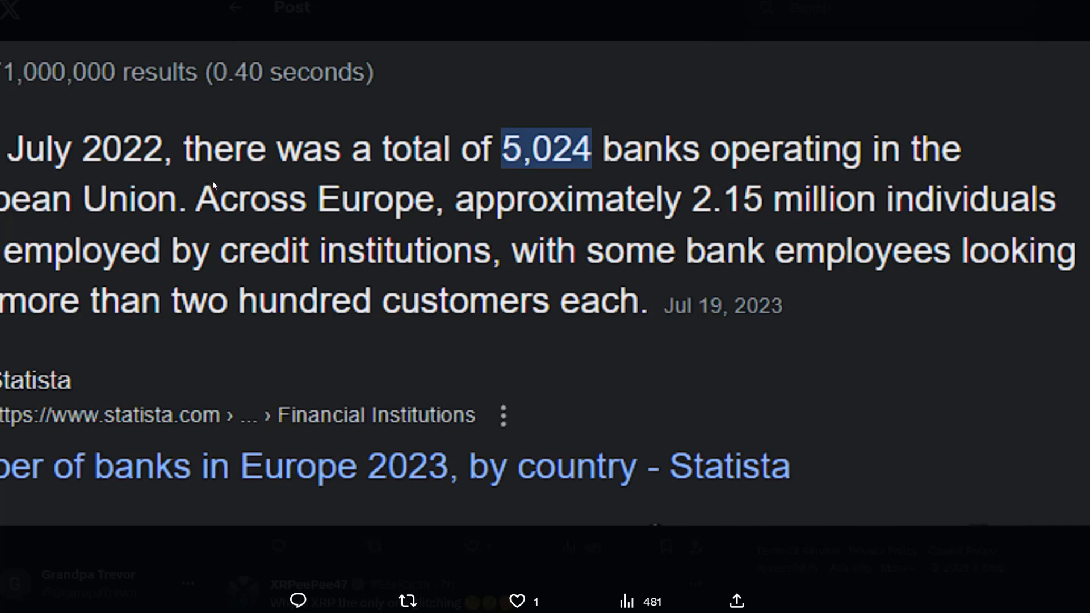
pyautogui.moveTo(596, 179)
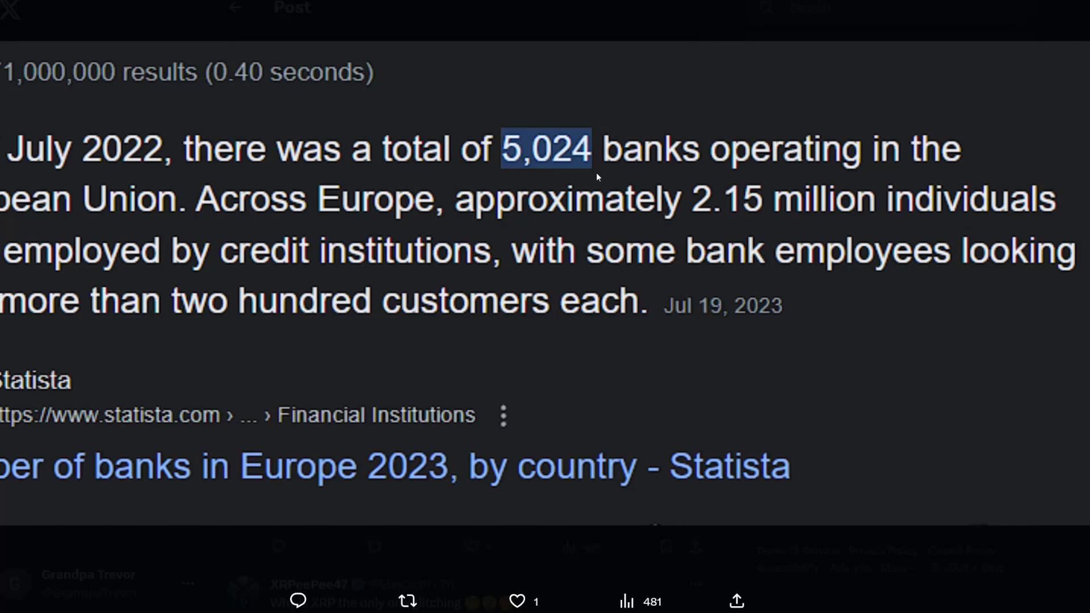
pyautogui.moveTo(137, 224)
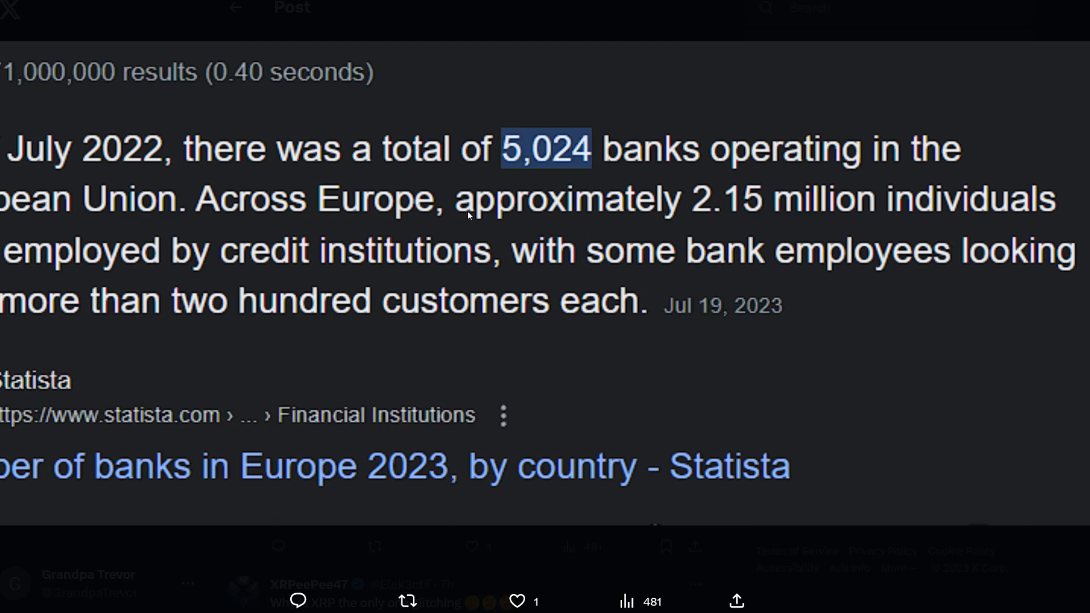
pyautogui.moveTo(749, 225)
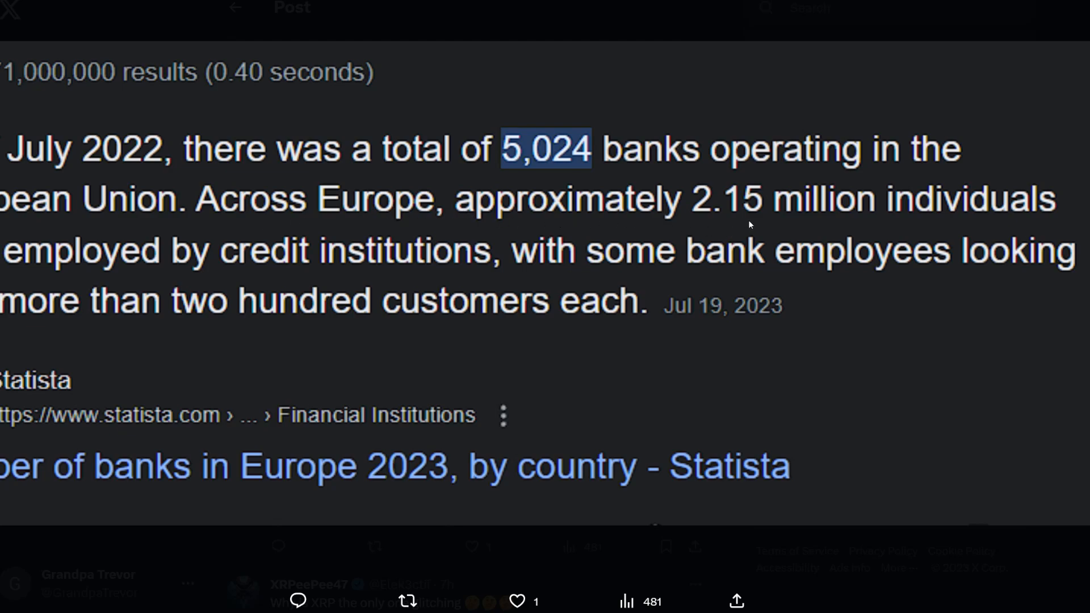
pyautogui.moveTo(155, 257)
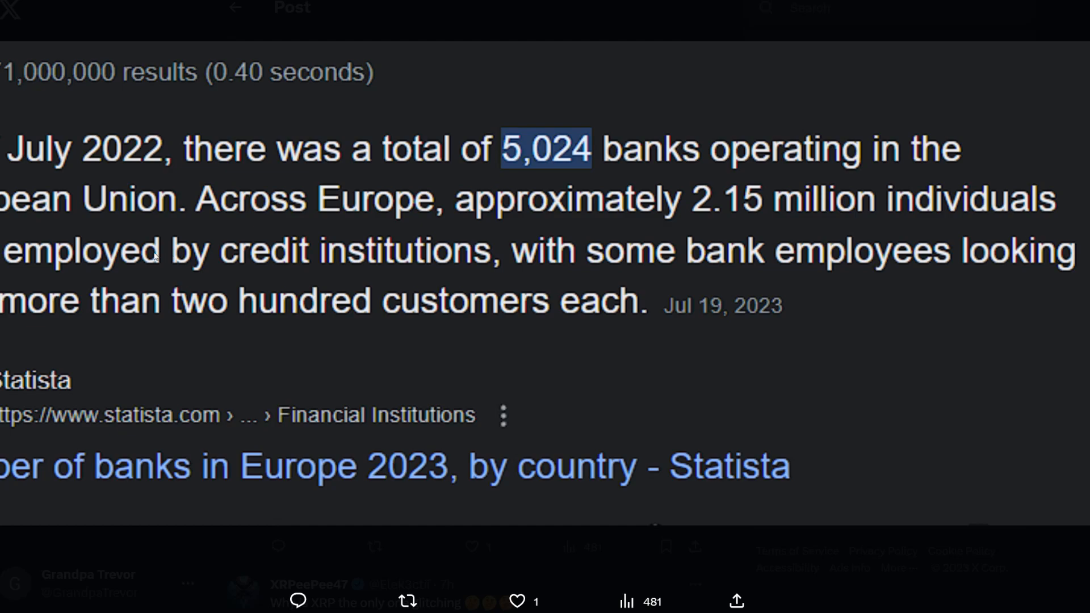
pyautogui.moveTo(452, 279)
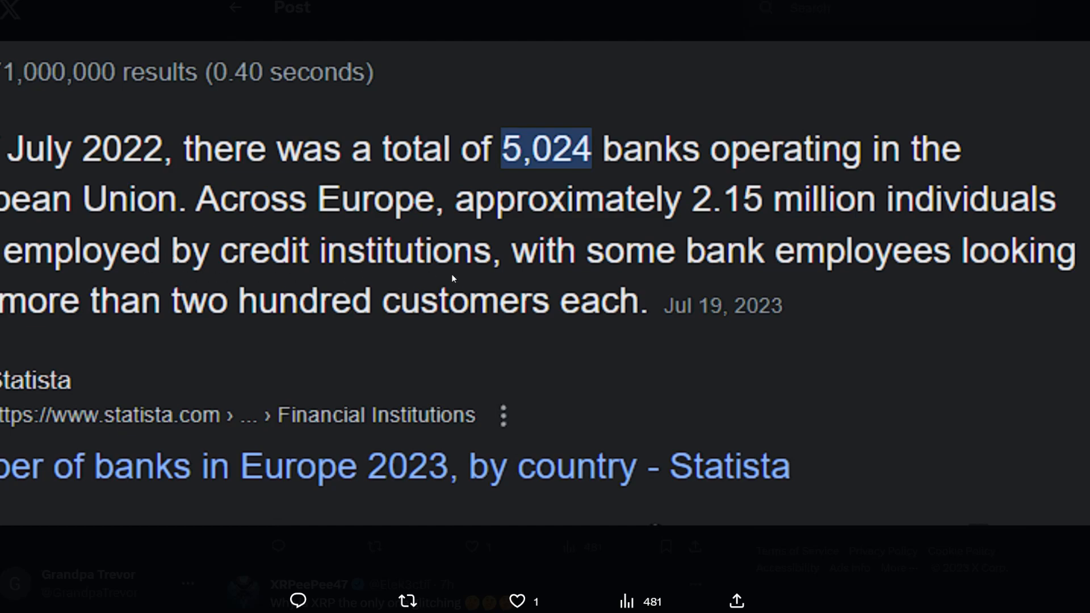
pyautogui.moveTo(109, 330)
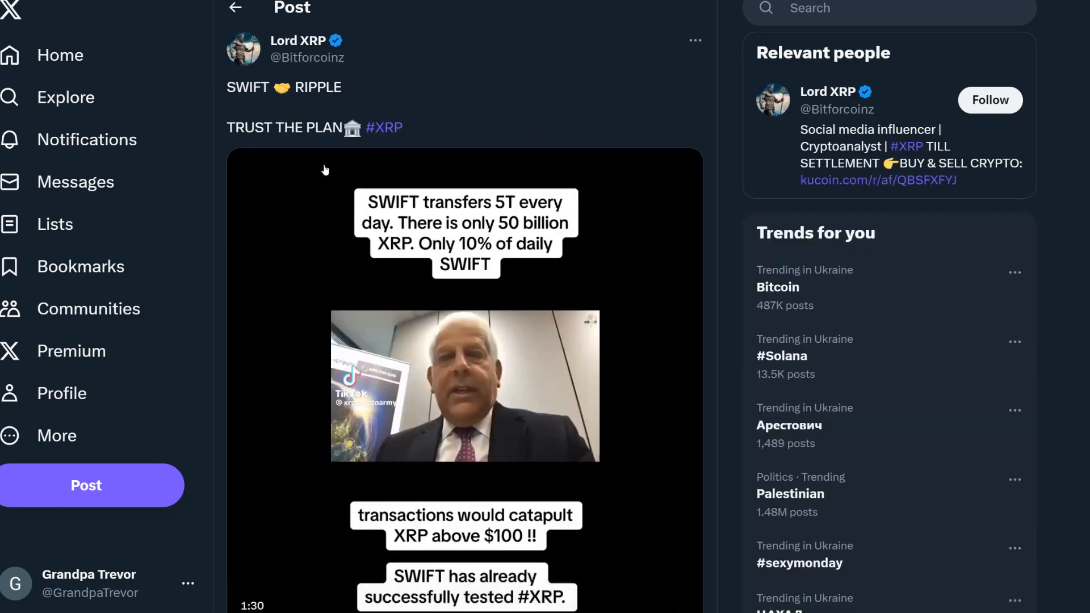
# - Play the SWIFT and Ripple video and move down into its replies
pyautogui.click(464, 383)
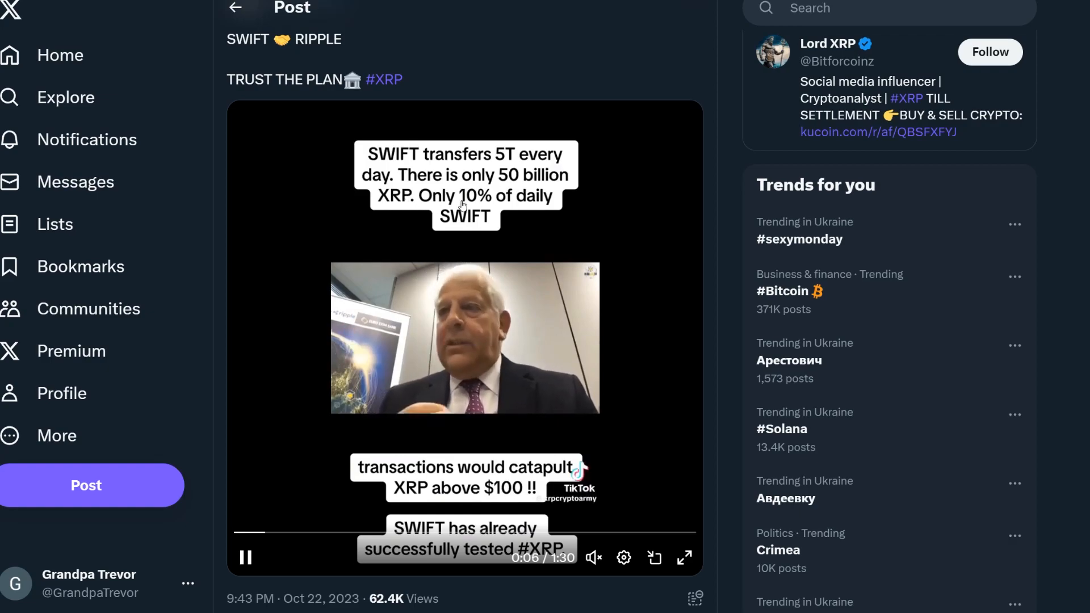
pyautogui.scroll(-3)
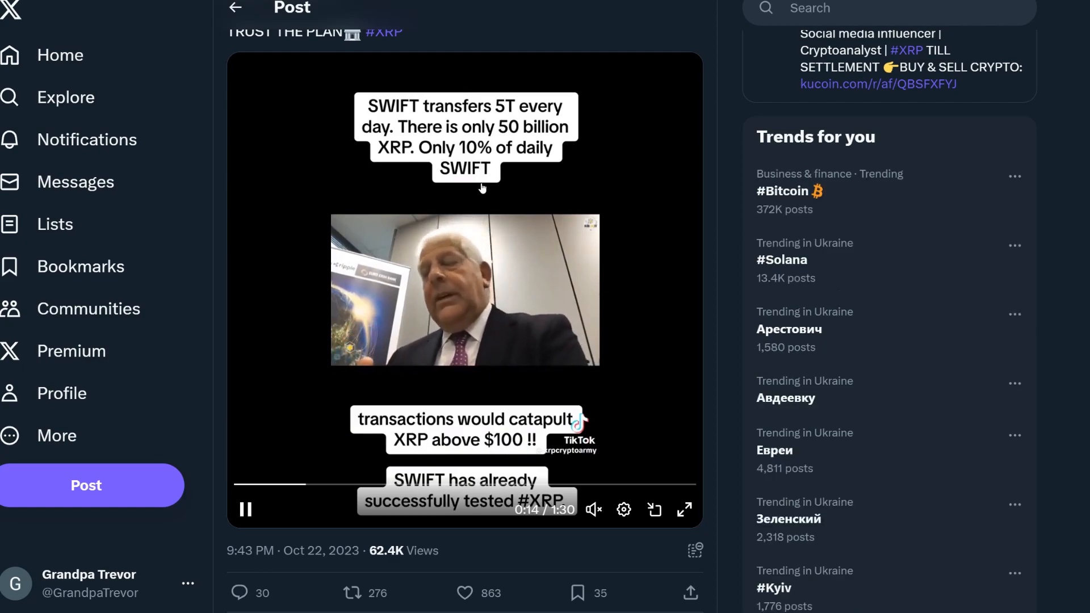
pyautogui.moveTo(478, 173)
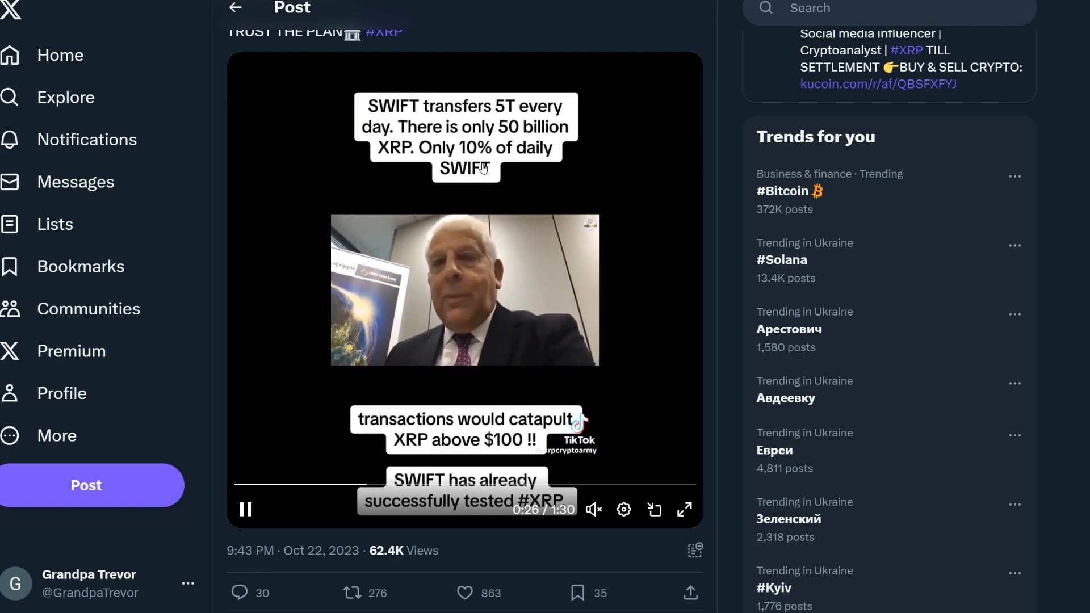
pyautogui.moveTo(469, 187)
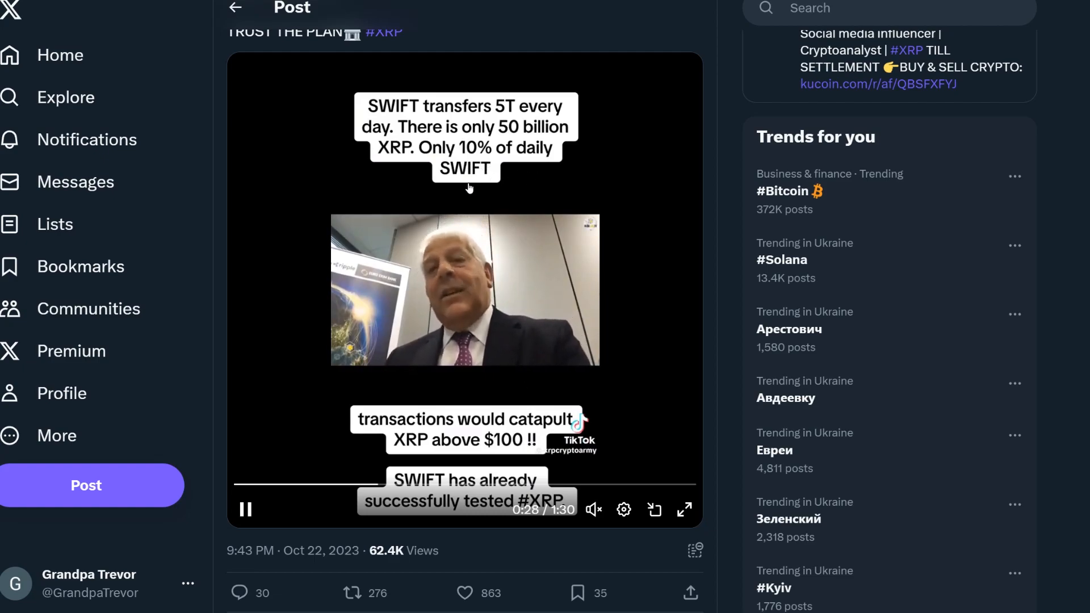
pyautogui.moveTo(524, 468)
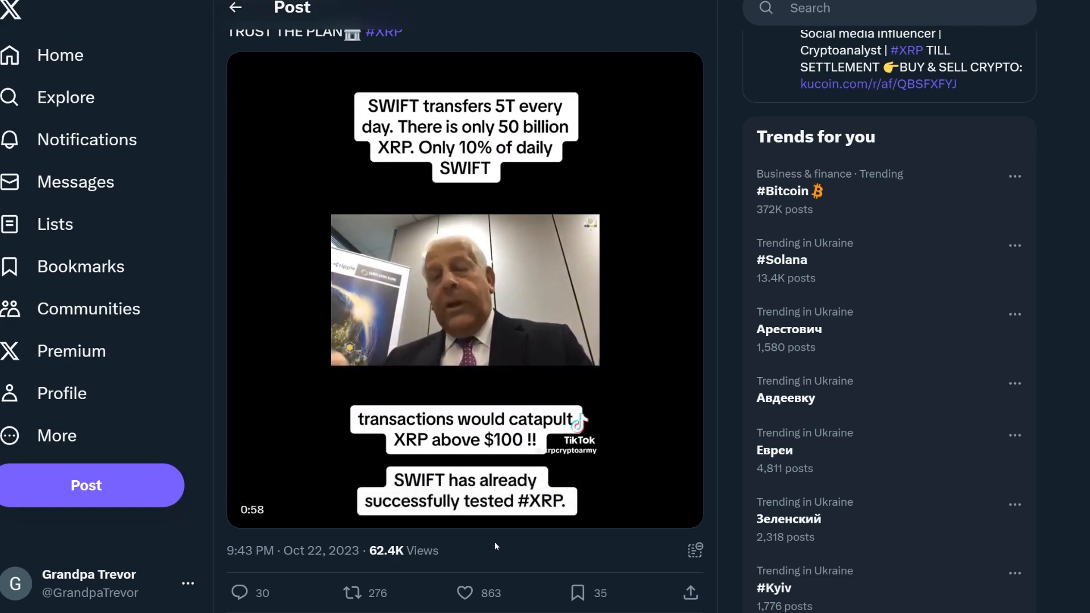
# - Open the Cryptoes post on XRP hitting $0.60 and $0.62 and scroll through it
pyautogui.click(464, 290)
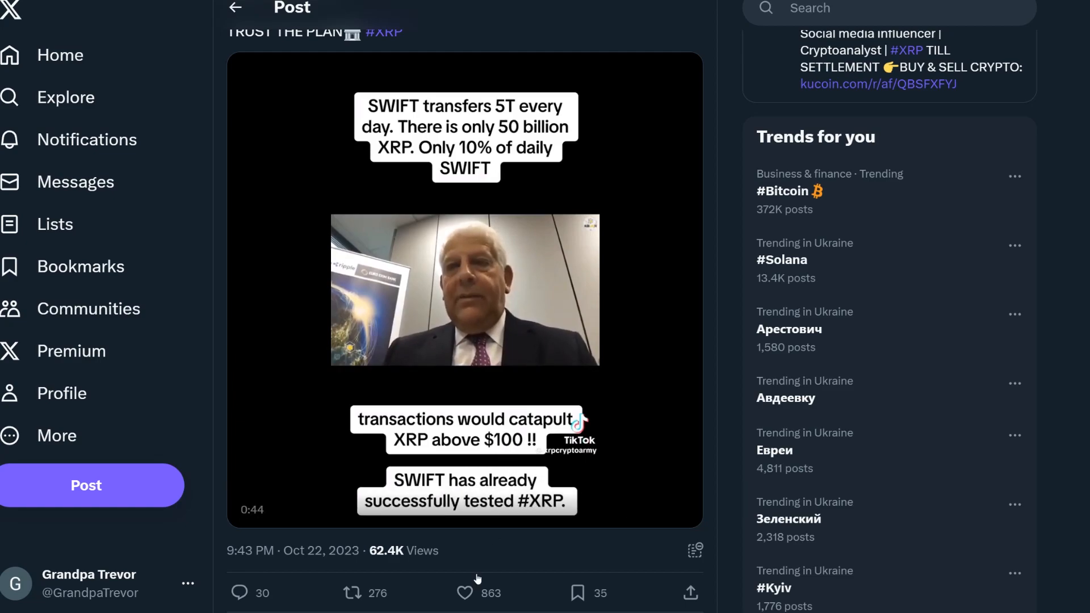
pyautogui.scroll(-3)
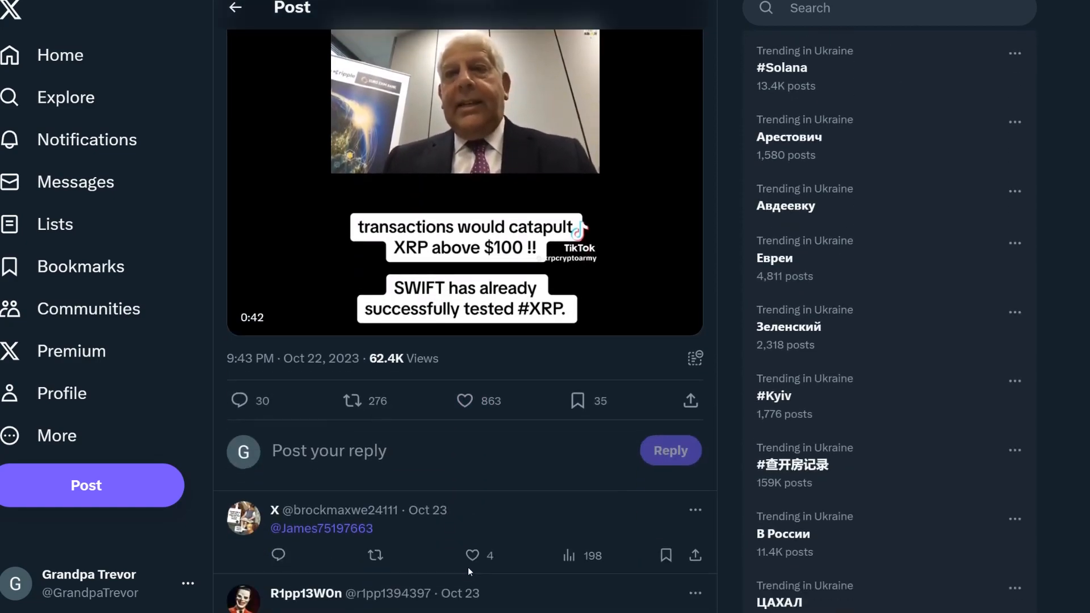
pyautogui.scroll(-3)
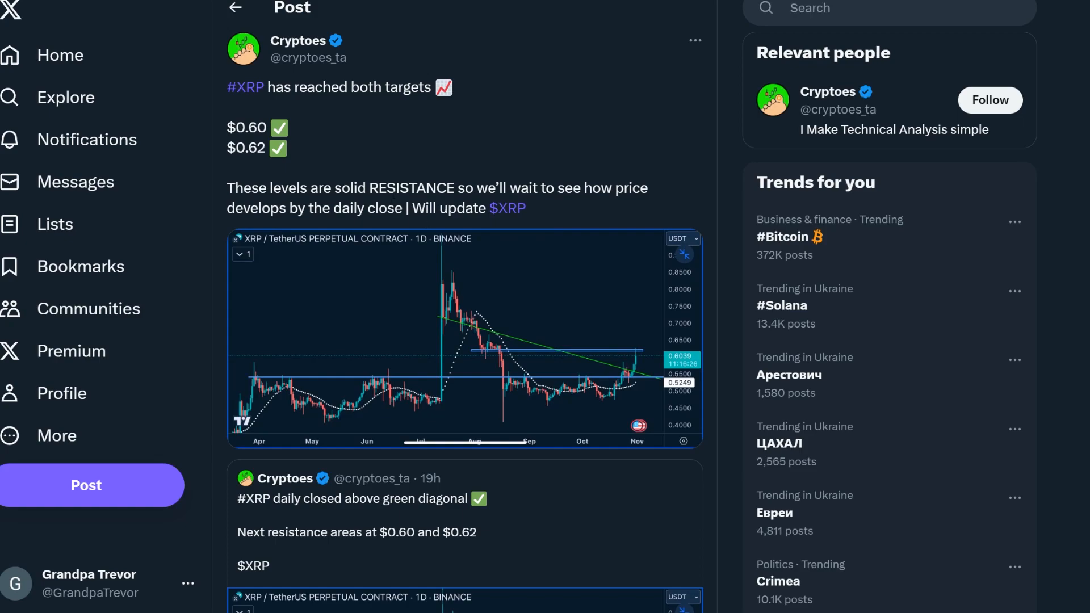
pyautogui.moveTo(292, 162)
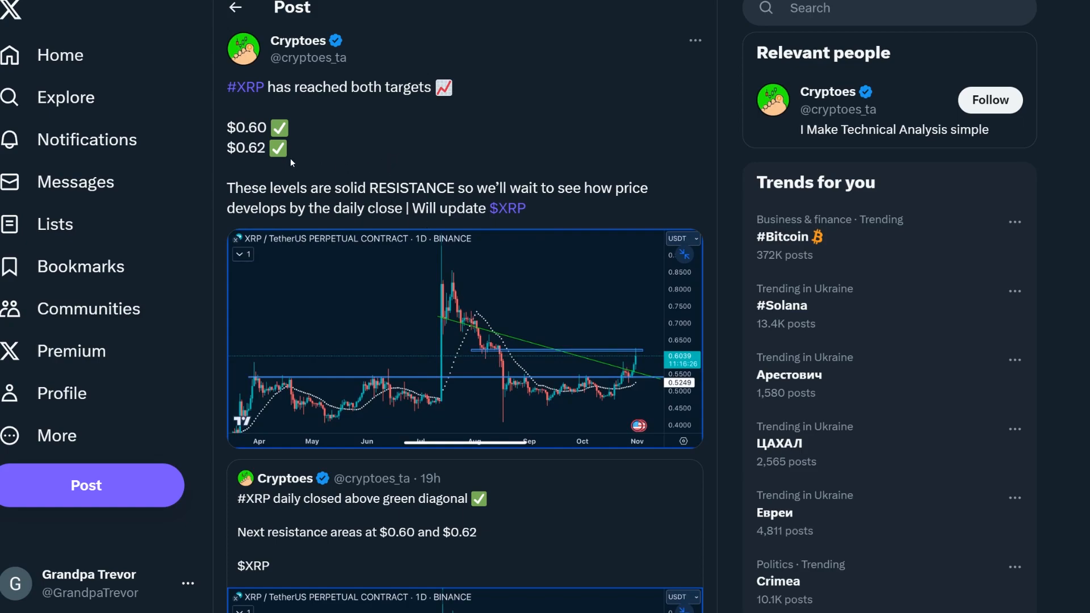
pyautogui.moveTo(311, 203)
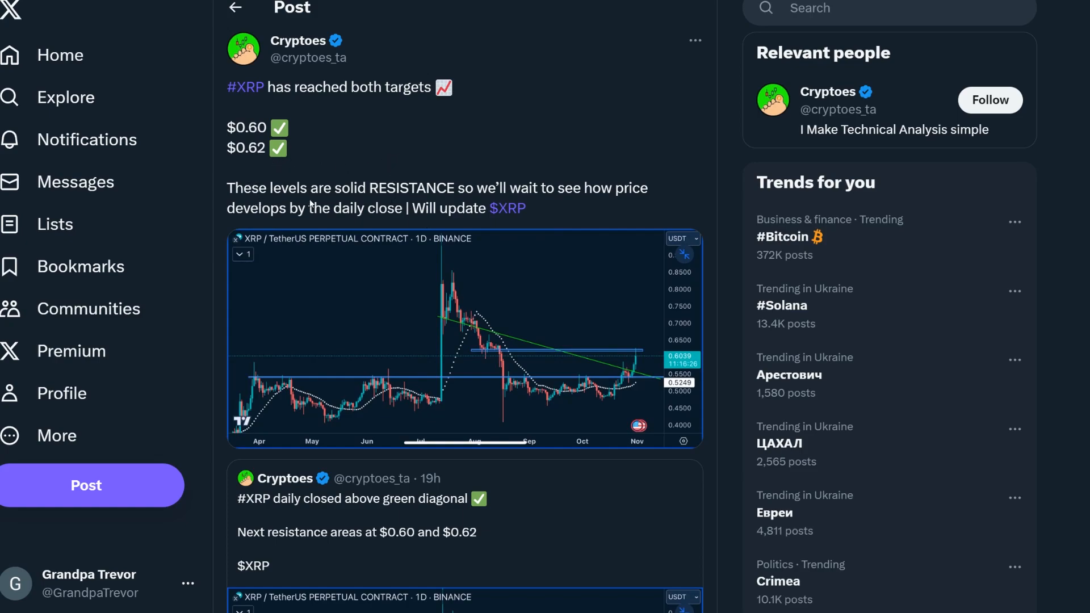
pyautogui.moveTo(490, 202)
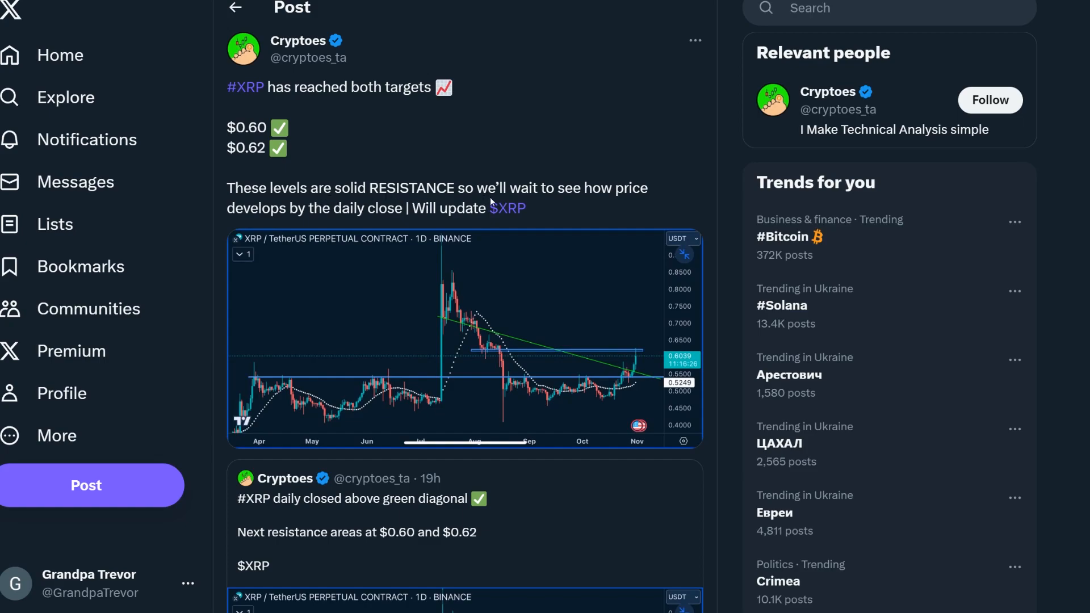
pyautogui.moveTo(413, 225)
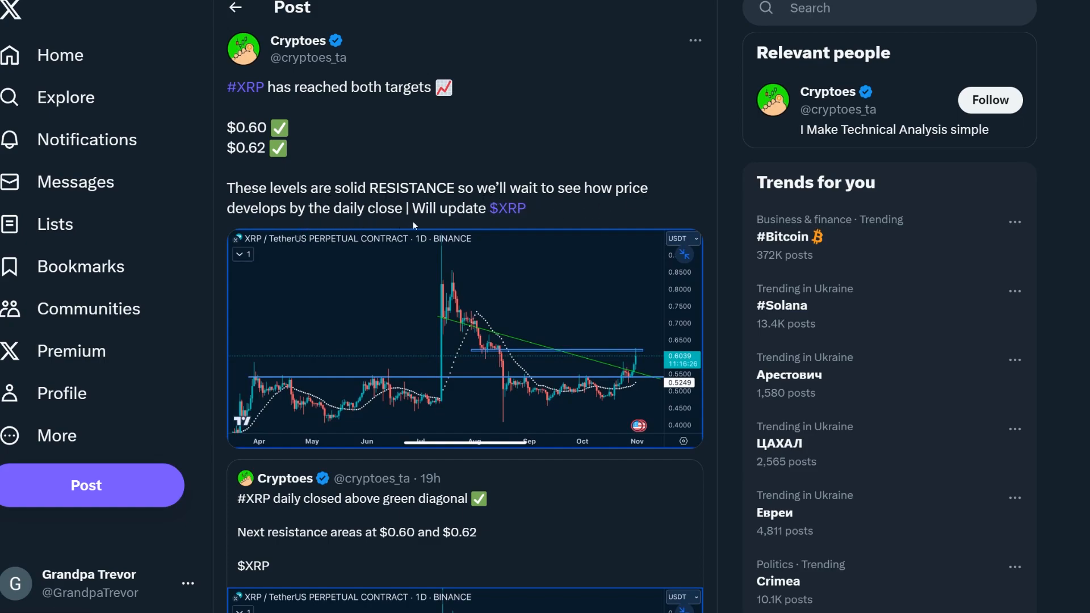
pyautogui.scroll(-3)
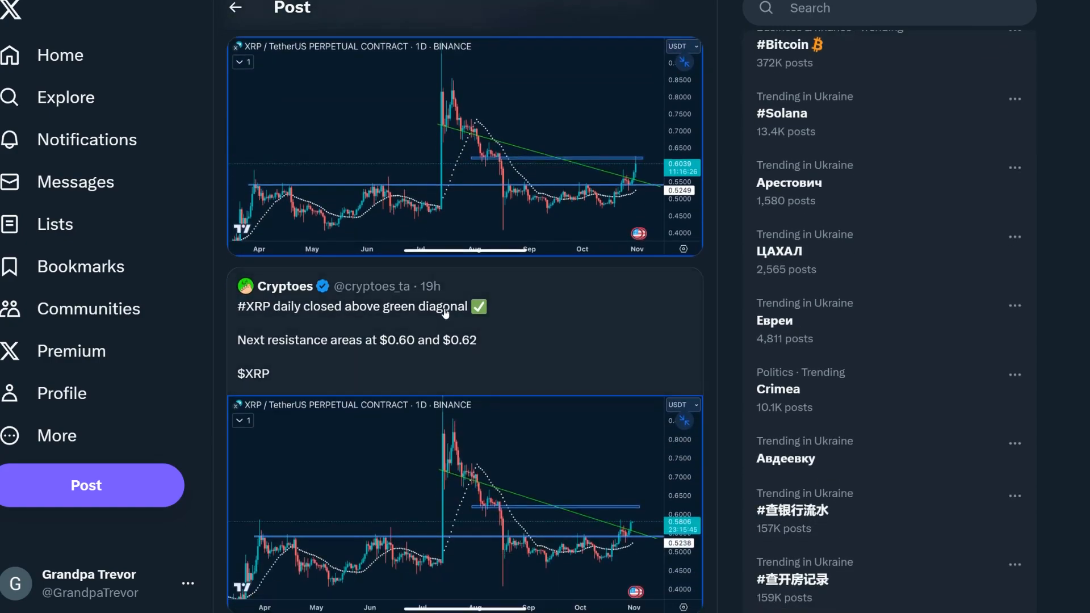
pyautogui.scroll(-3)
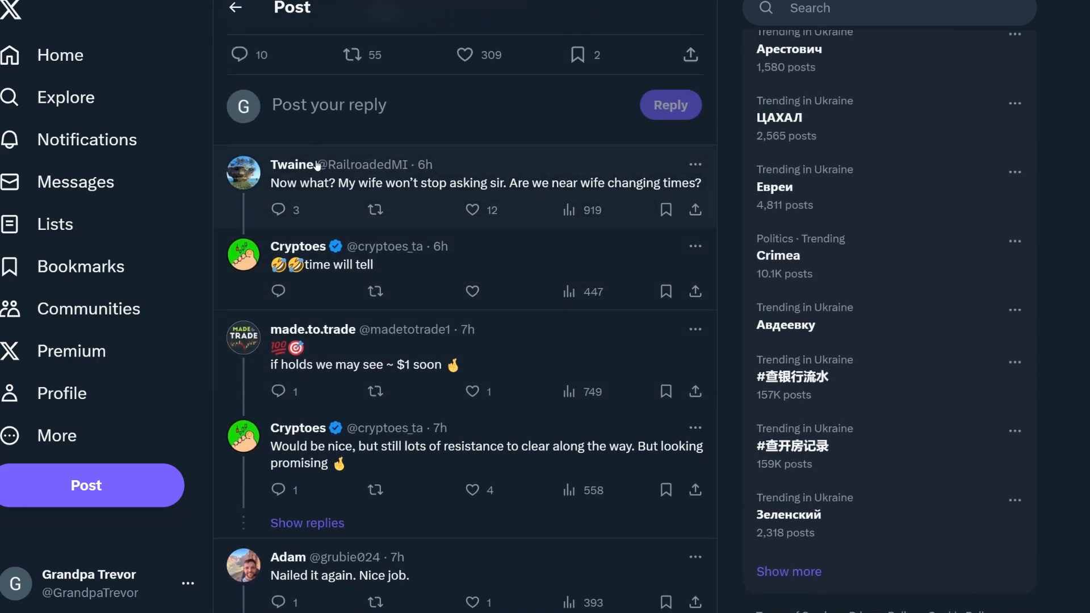
pyautogui.moveTo(492, 200)
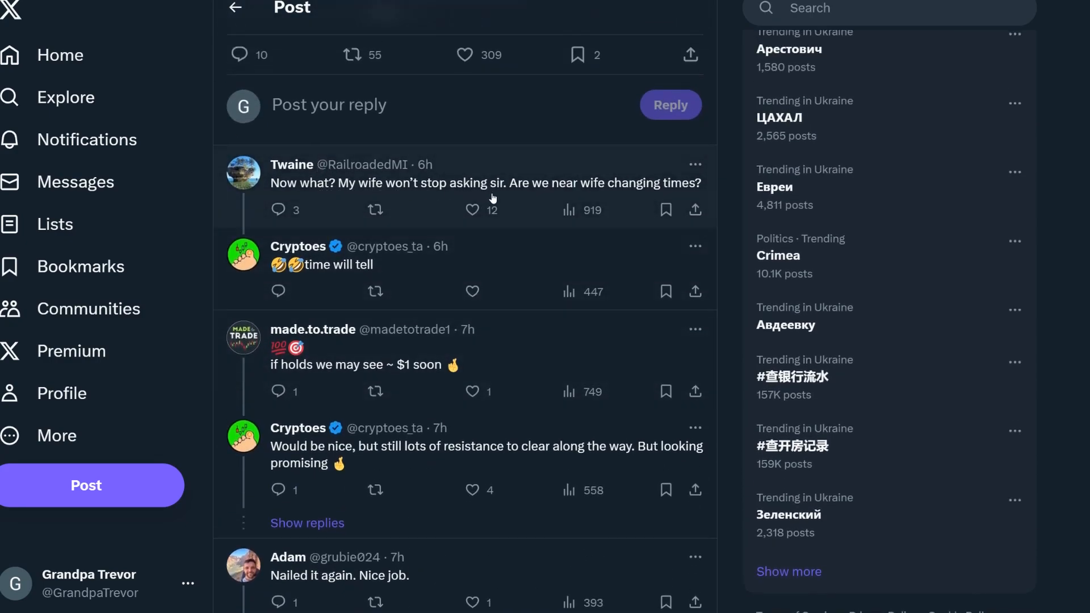
pyautogui.moveTo(634, 193)
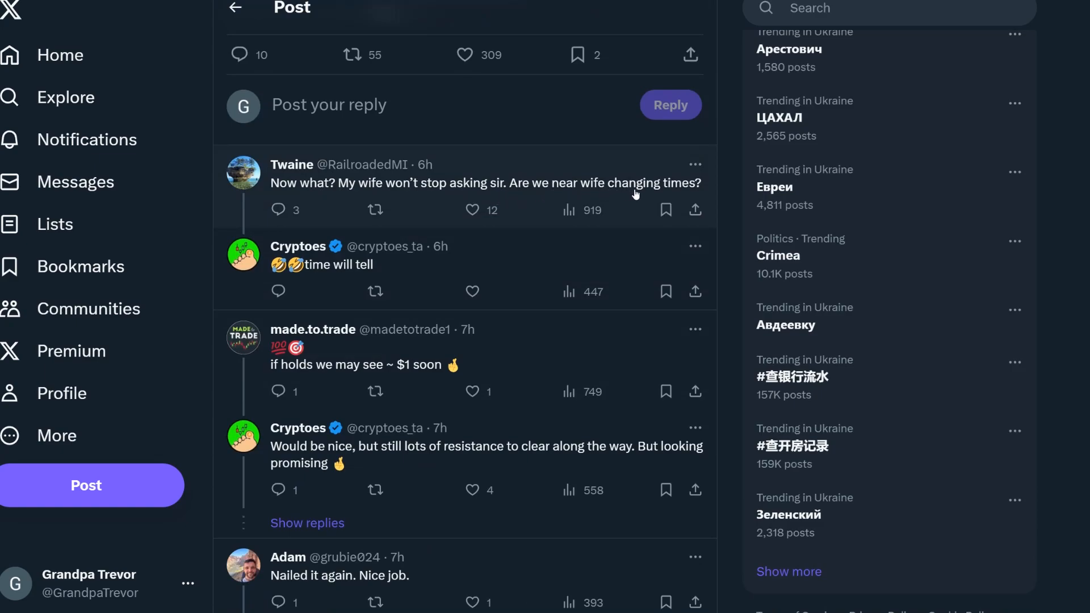
pyautogui.scroll(-3)
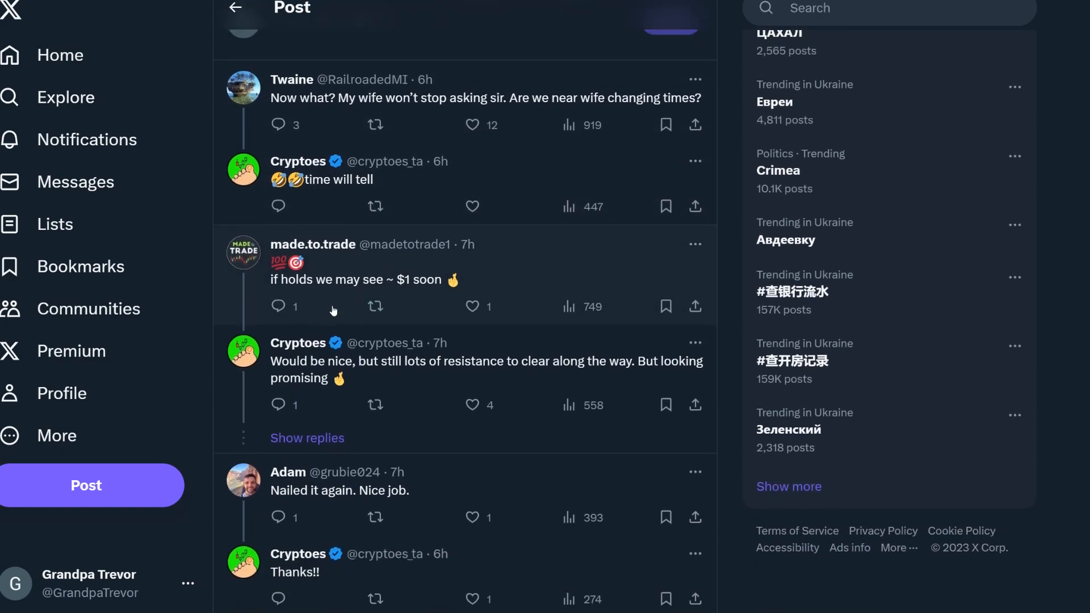
pyautogui.scroll(-3)
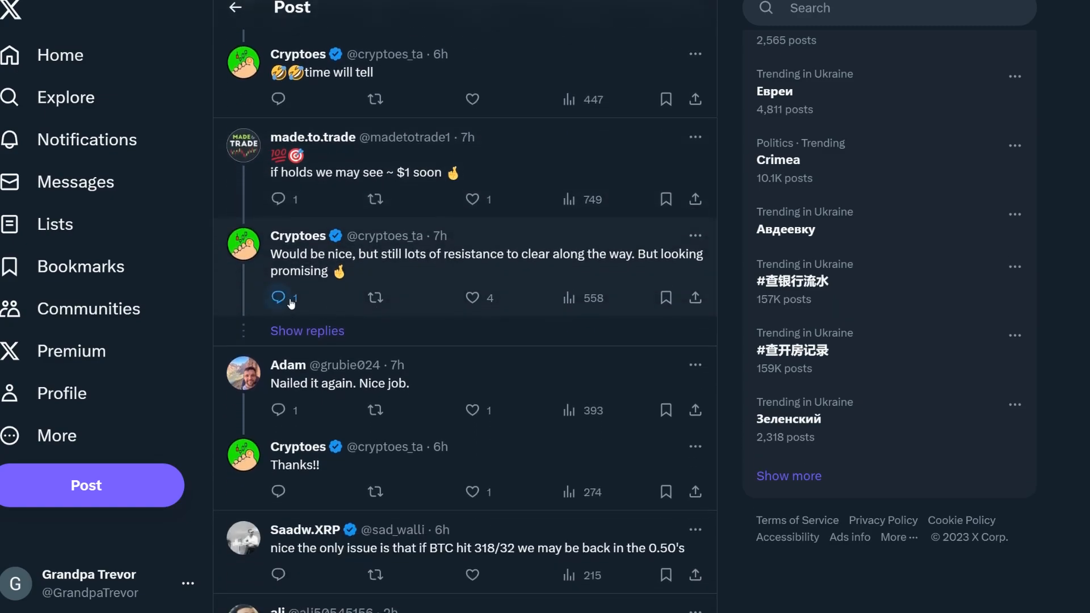
pyautogui.moveTo(505, 280)
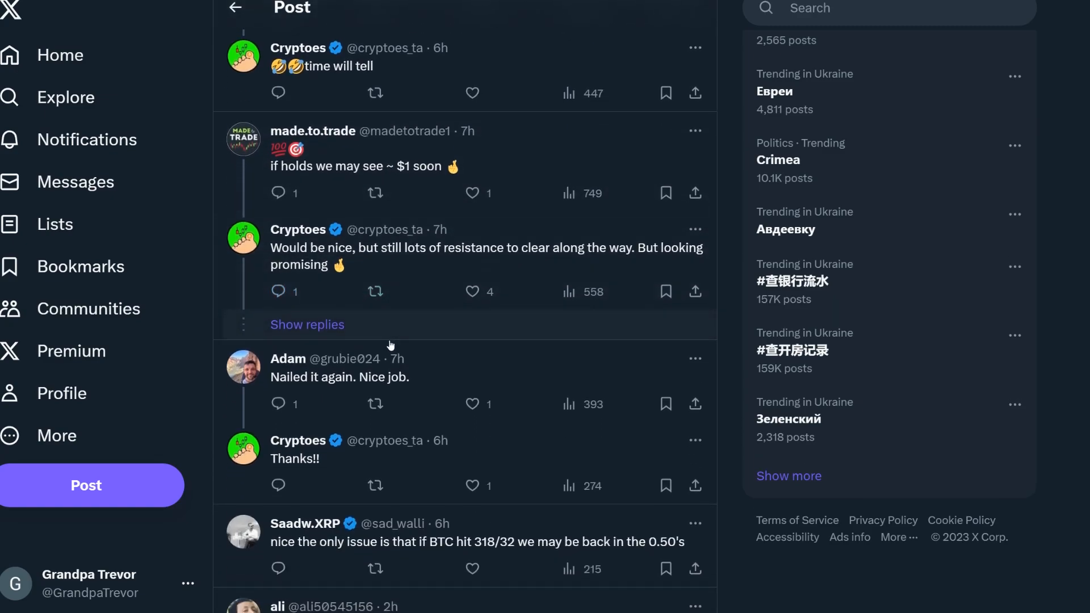
pyautogui.scroll(-3)
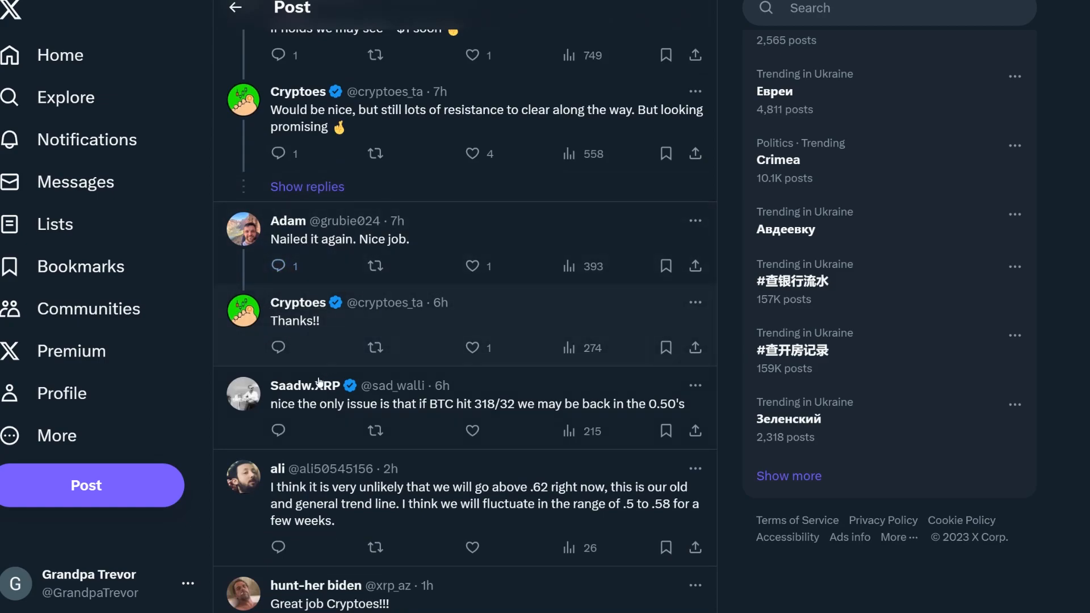
pyautogui.scroll(-3)
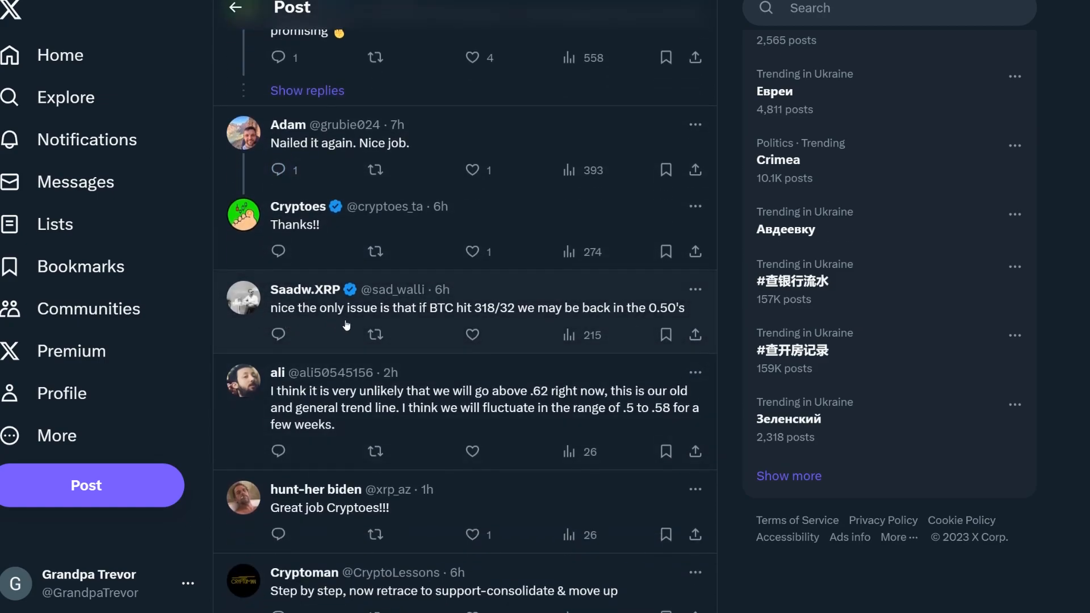
pyautogui.moveTo(438, 321)
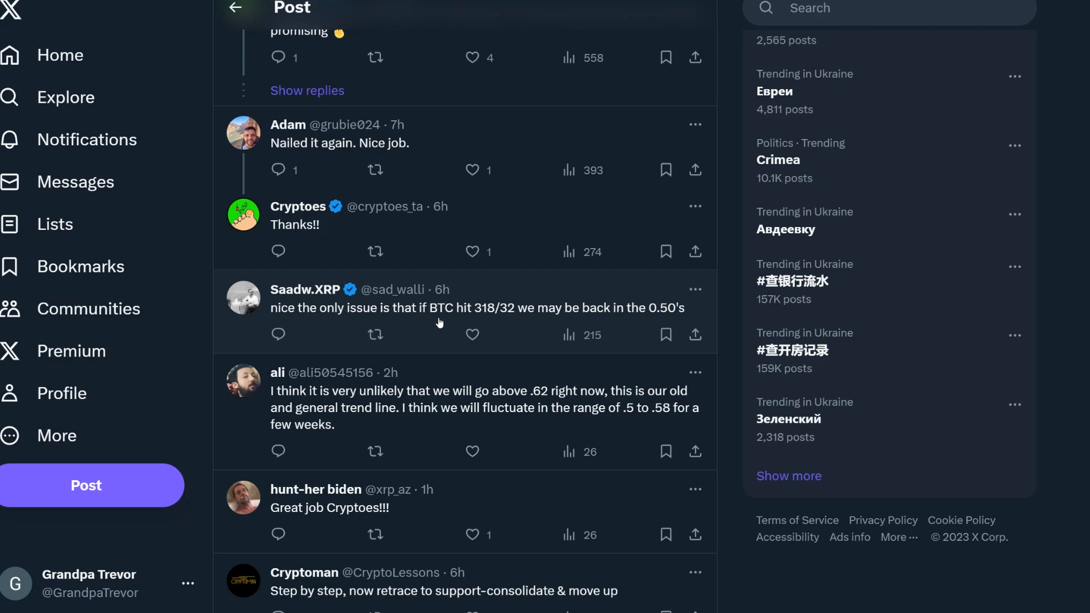
pyautogui.moveTo(491, 321)
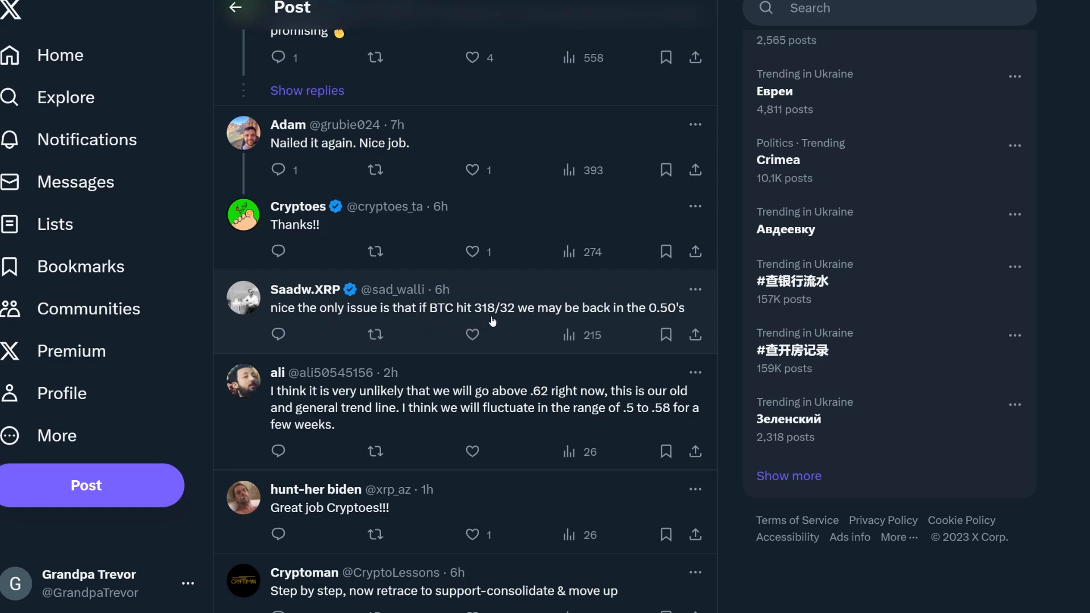
pyautogui.moveTo(654, 330)
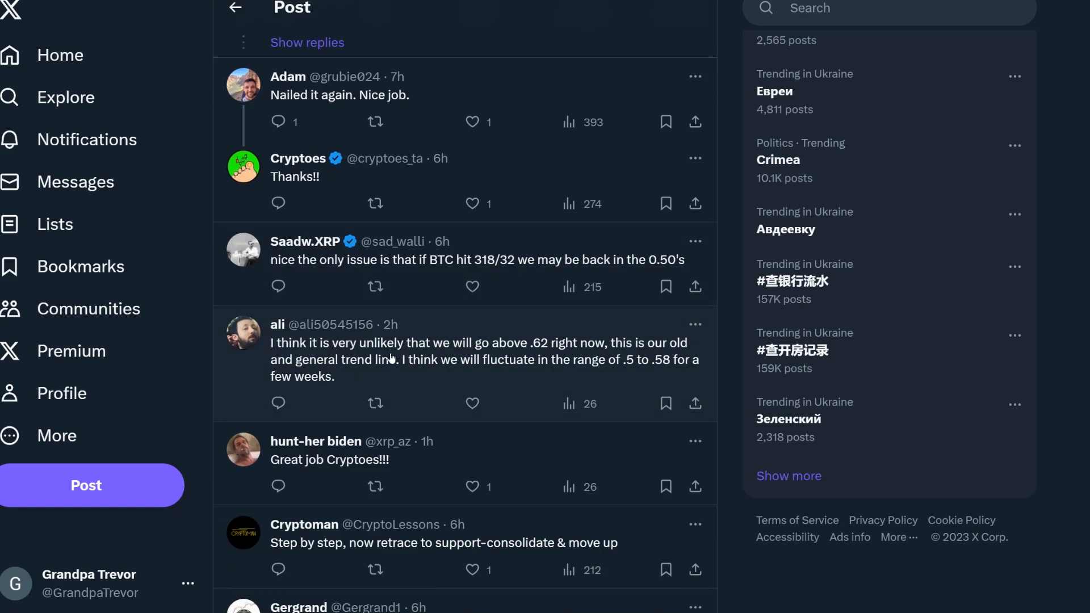
pyautogui.moveTo(513, 360)
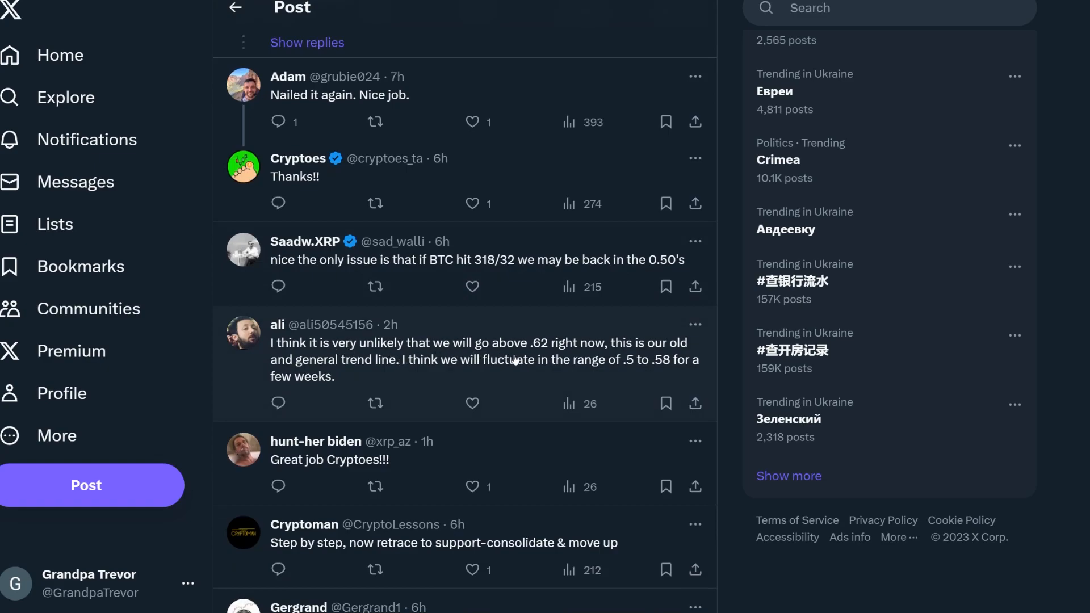
pyautogui.moveTo(649, 360)
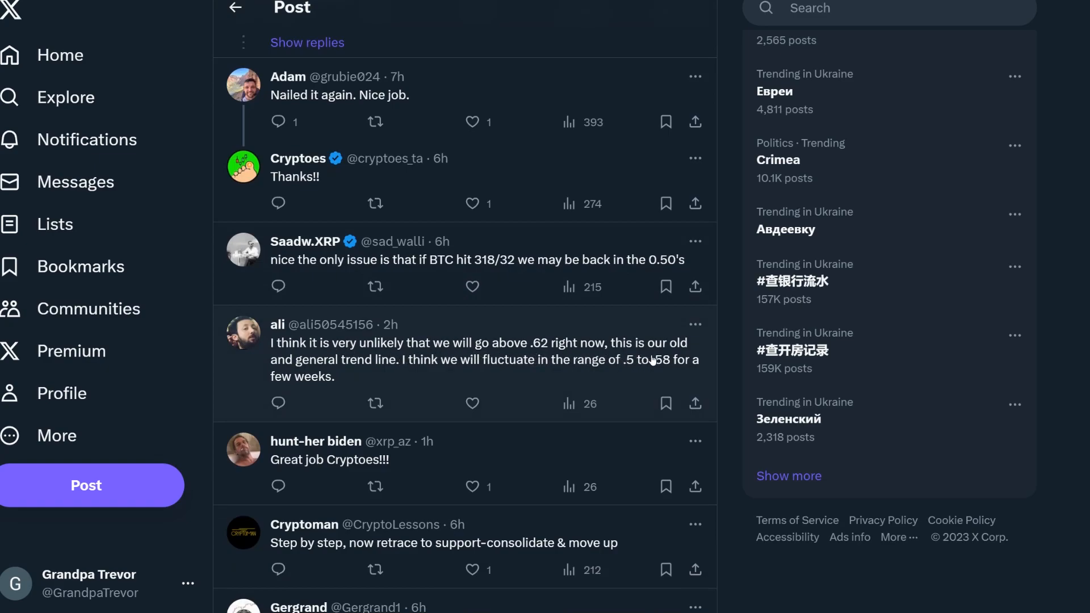
pyautogui.moveTo(388, 372)
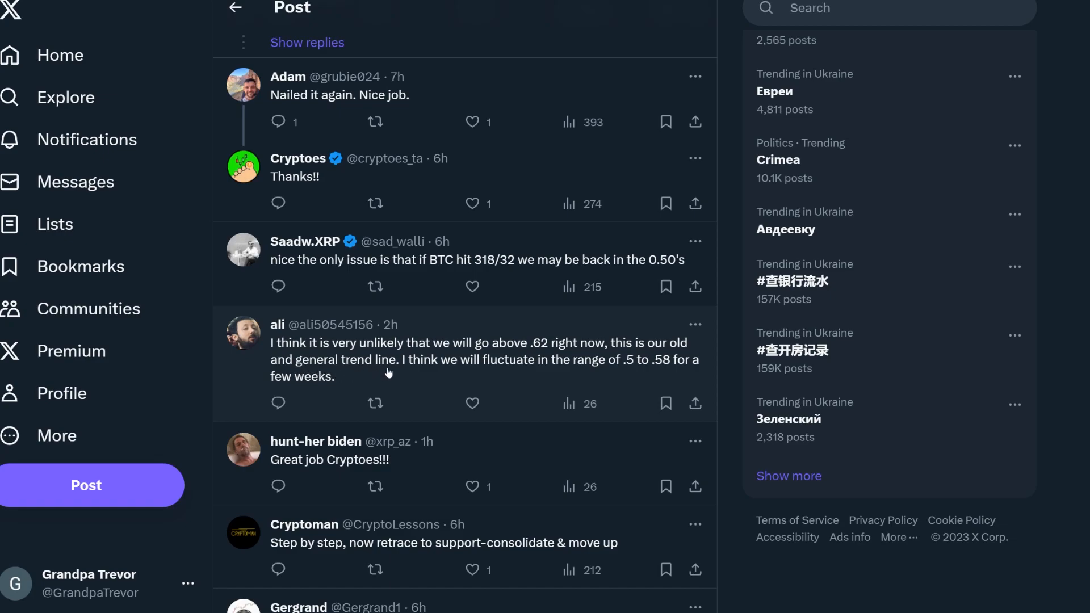
pyautogui.moveTo(506, 374)
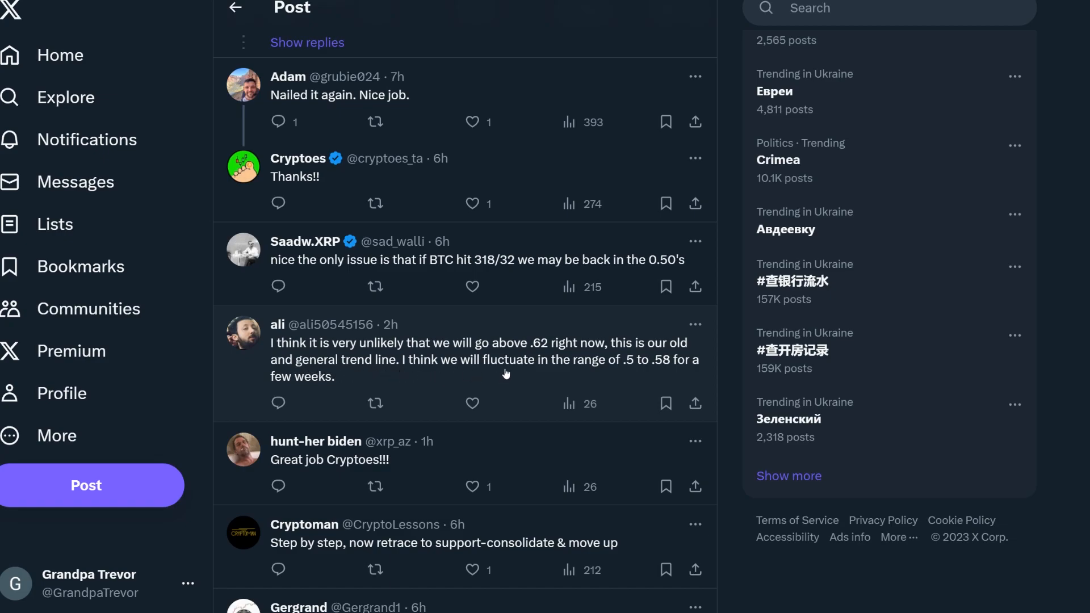
pyautogui.moveTo(654, 370)
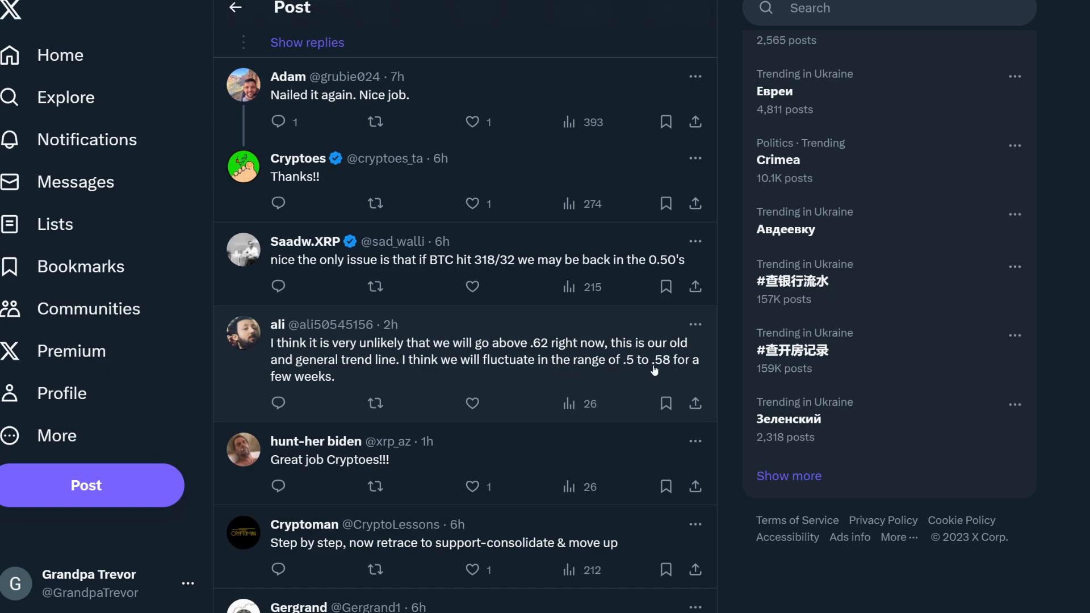
pyautogui.moveTo(388, 373)
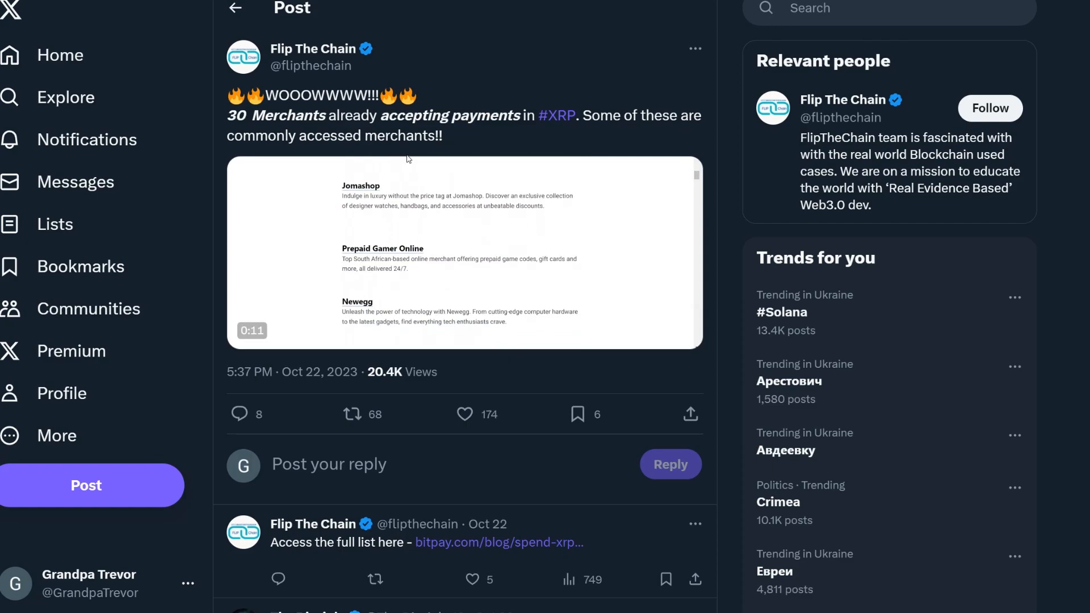
# - Open the Flip The Chain post on 30 merchants accepting XRP and play its video
pyautogui.click(463, 252)
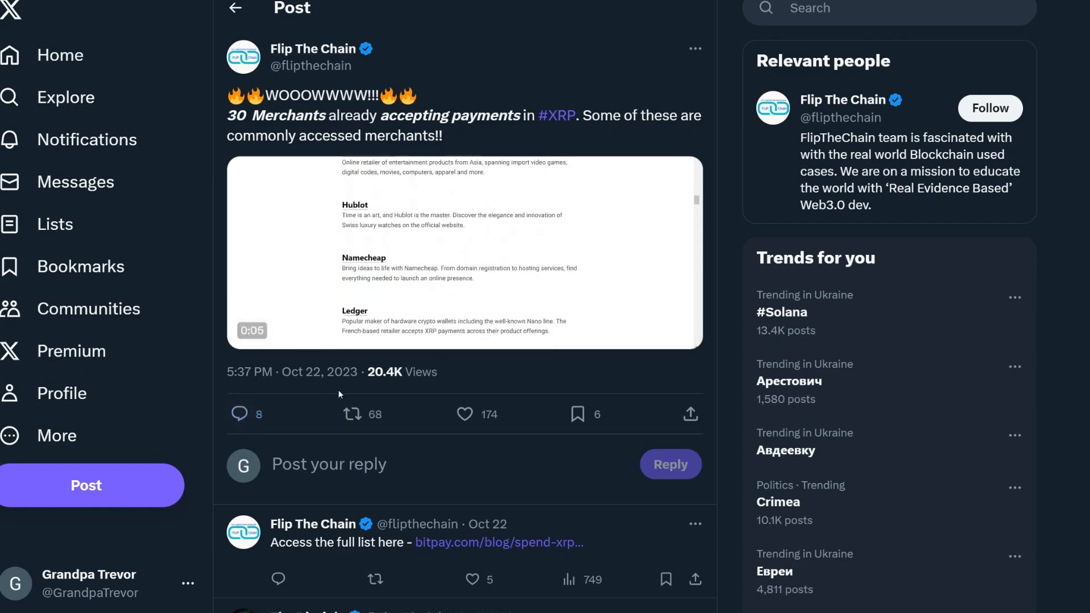
pyautogui.click(463, 253)
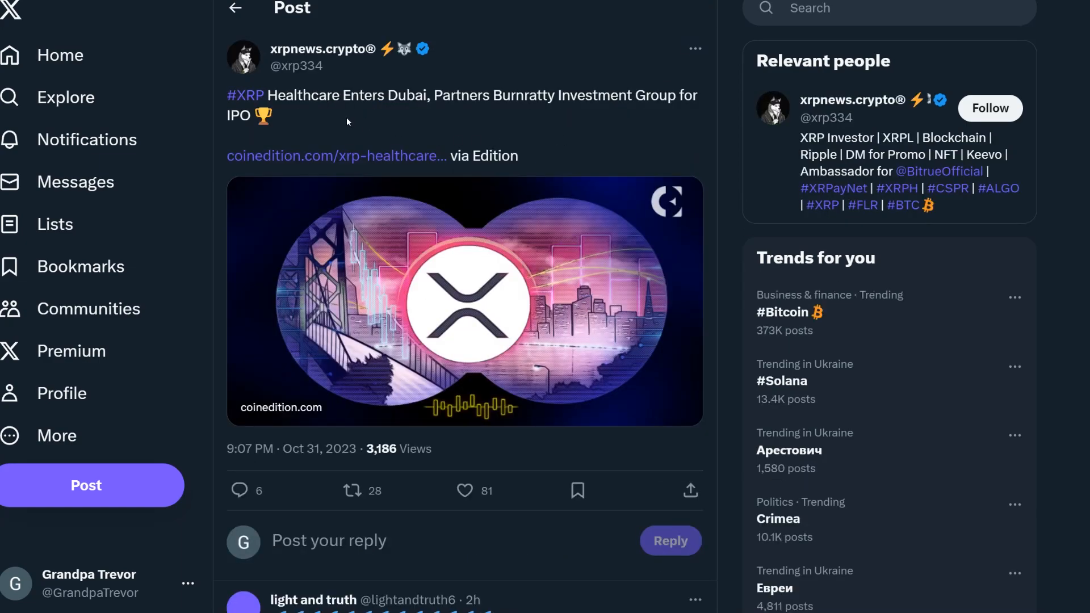
pyautogui.moveTo(614, 132)
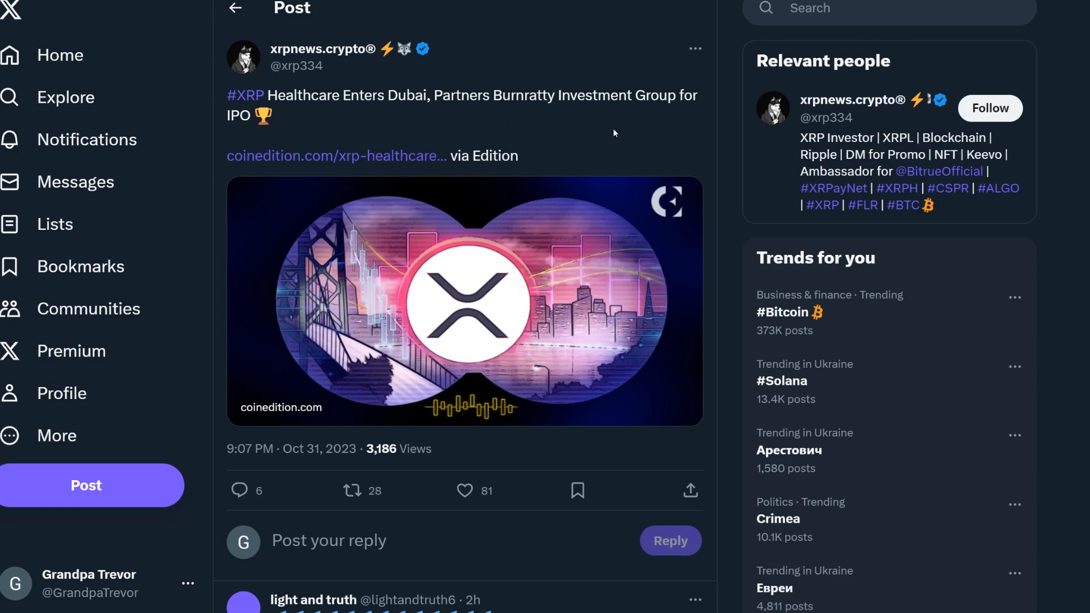
pyautogui.moveTo(538, 118)
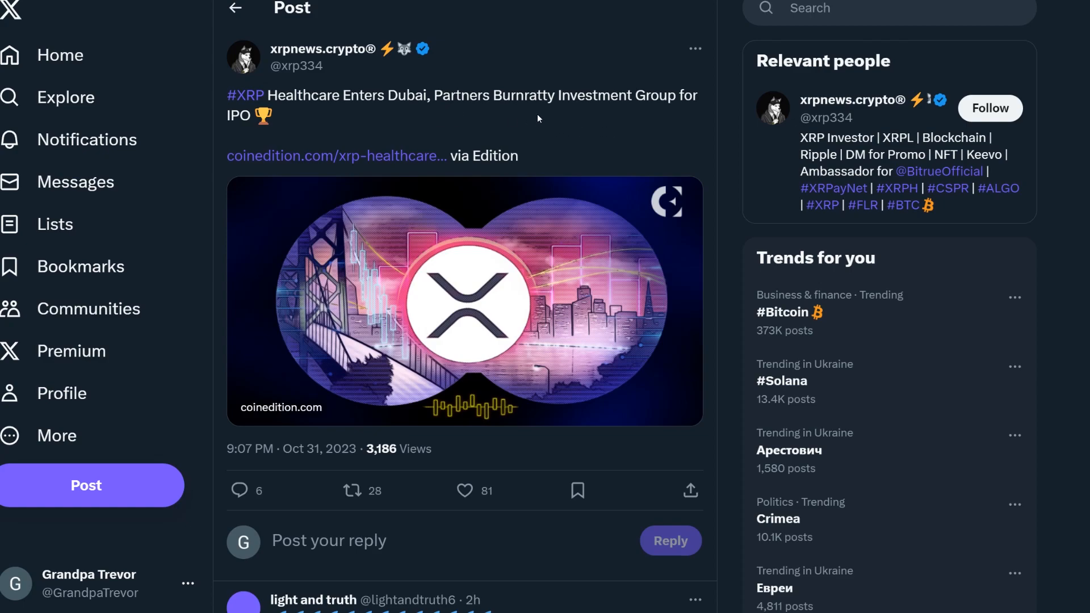